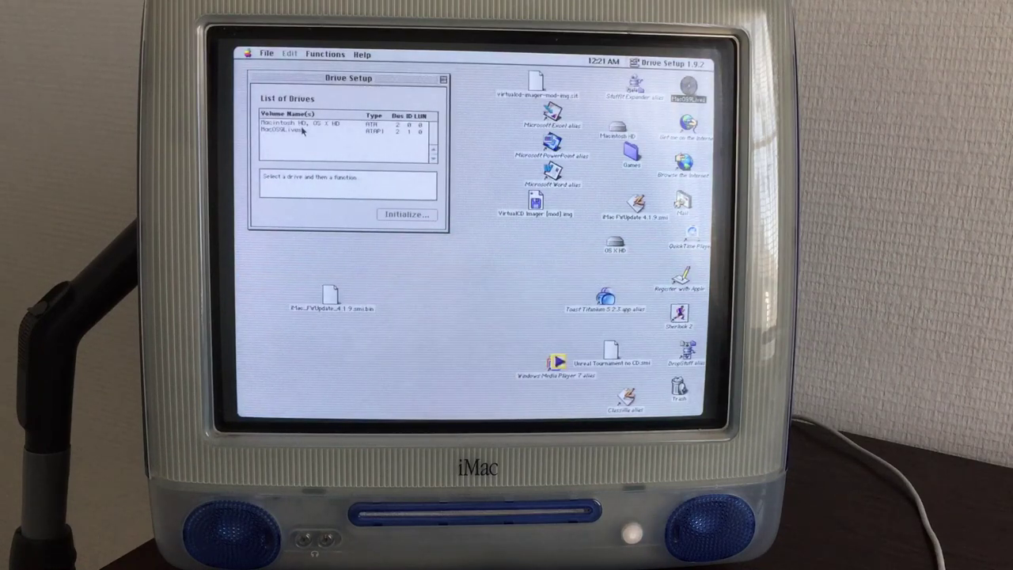
# Step: Select 'Macintosh HD, OS X HD' in Drive Setup's drive list so it reads initializable
pyautogui.moveTo(347, 78); pyautogui.dragTo(372, 88)
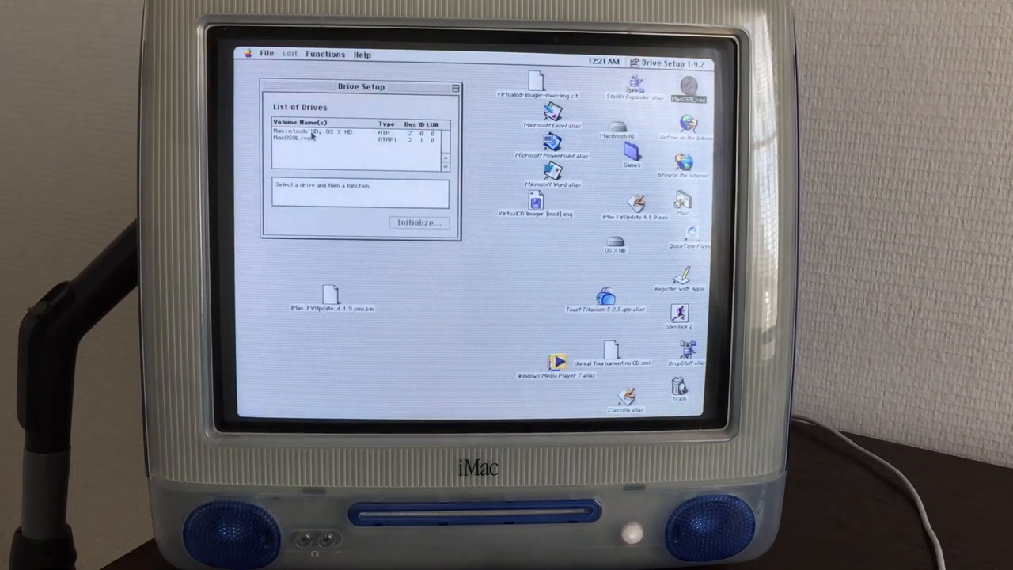
pyautogui.click(324, 132)
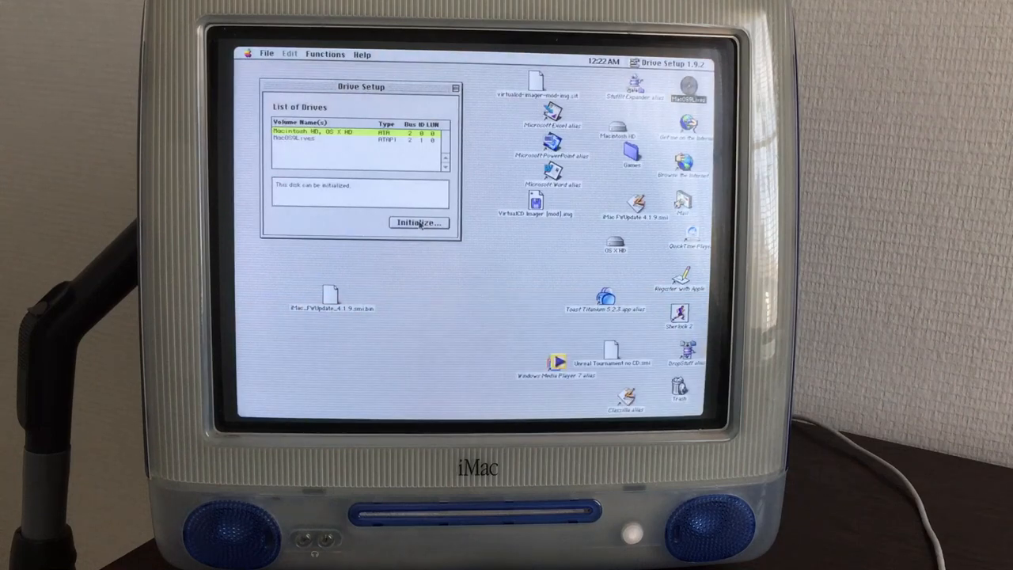
pyautogui.moveTo(379, 225)
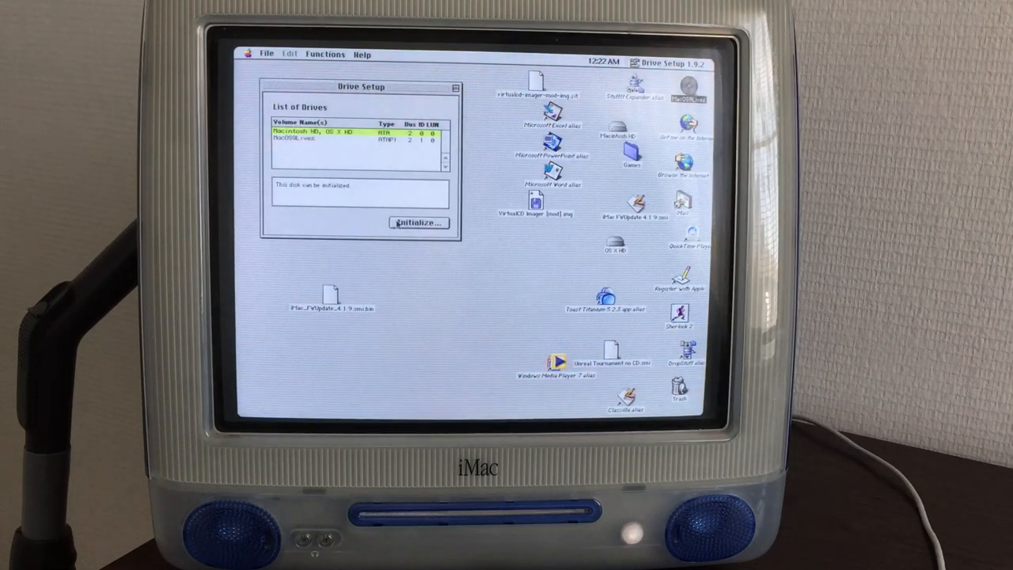
pyautogui.click(417, 222)
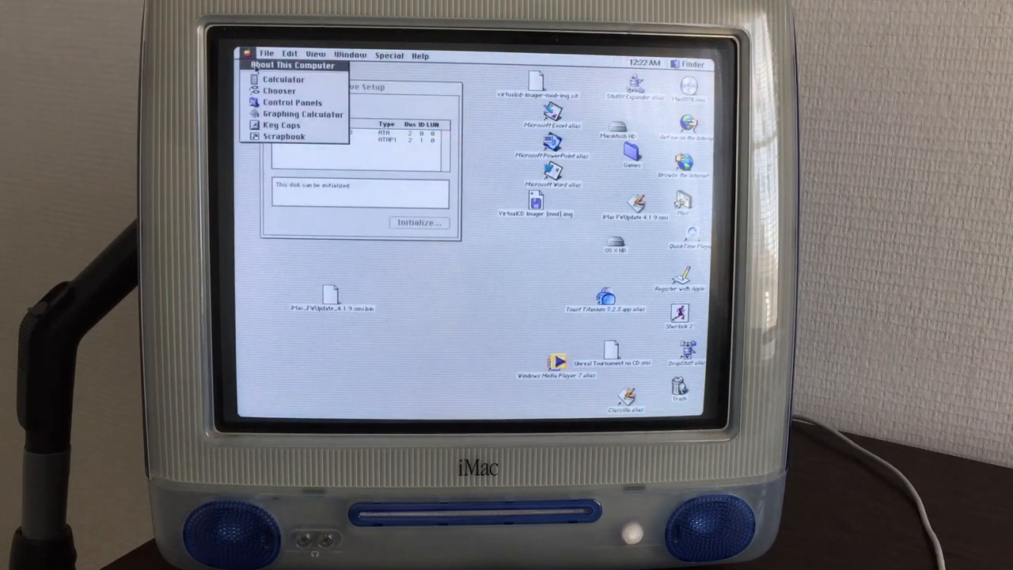
pyautogui.click(295, 64)
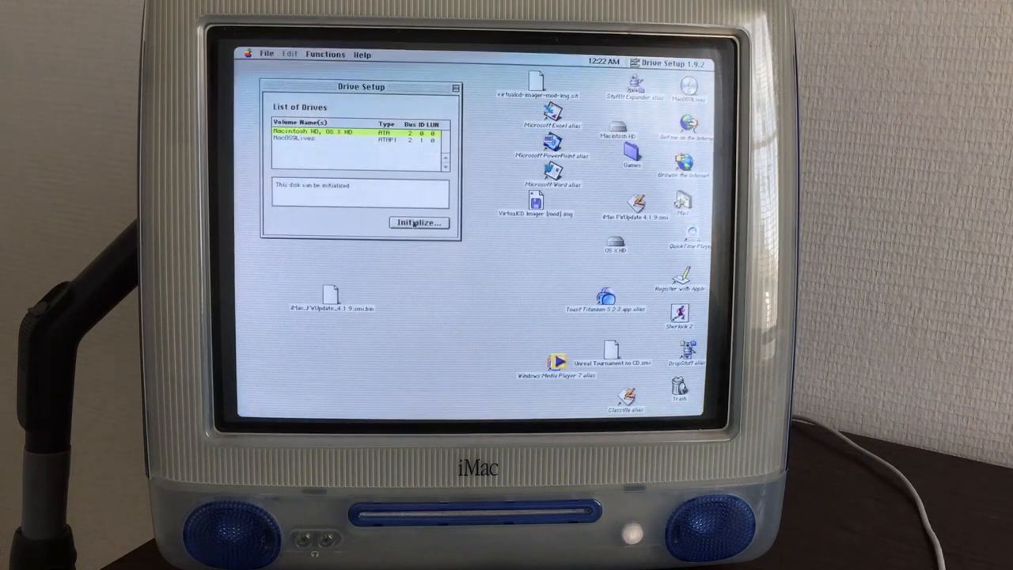
# Step: Initialize Macintosh HD and confirm the warning, leaving a blank volume named untitled
pyautogui.click(417, 222)
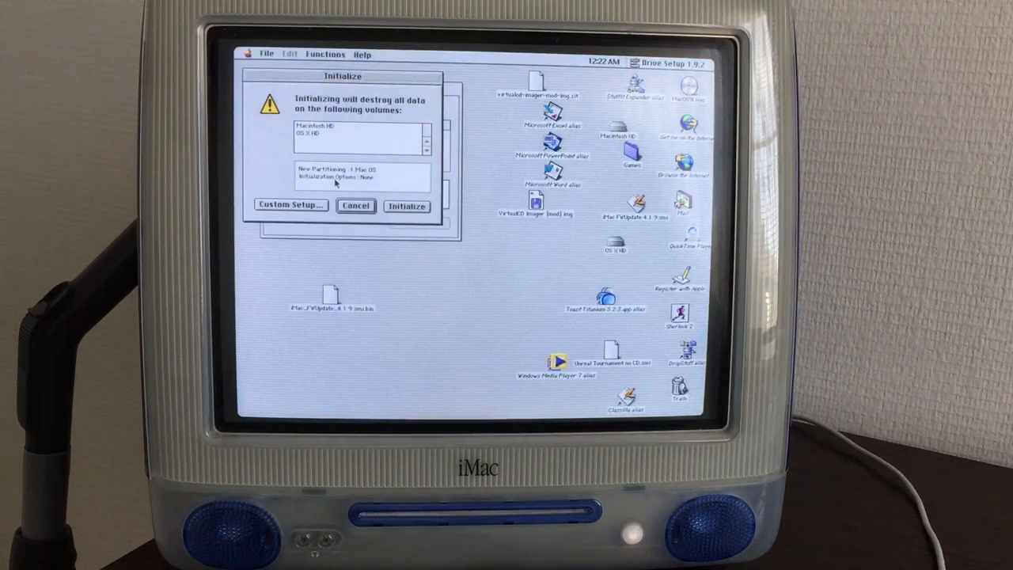
pyautogui.click(405, 205)
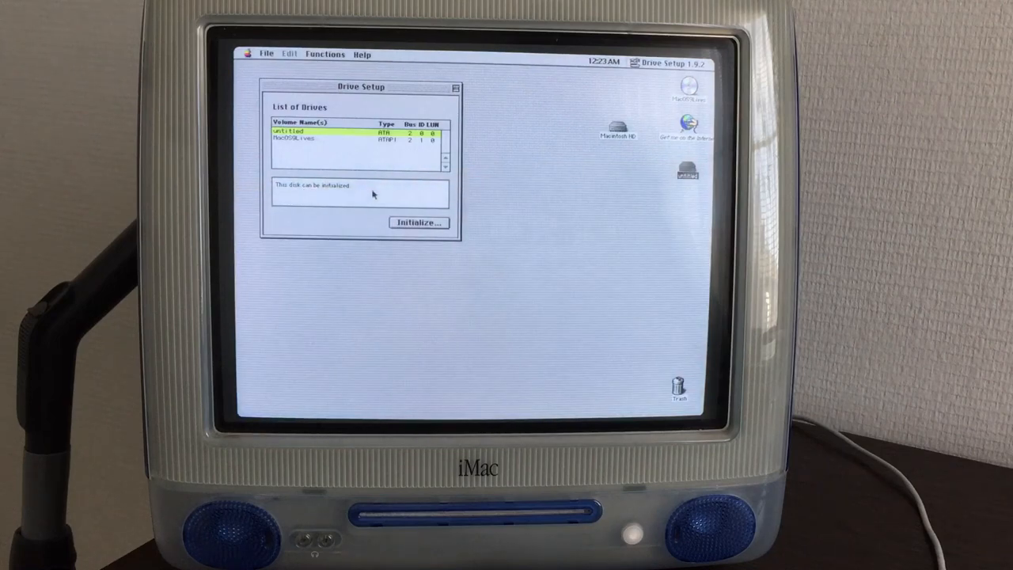
# Step: Reinitialize untitled via Custom Setup as one Mac OS Extended partition, accepting the PowerPC warning
pyautogui.click(417, 223)
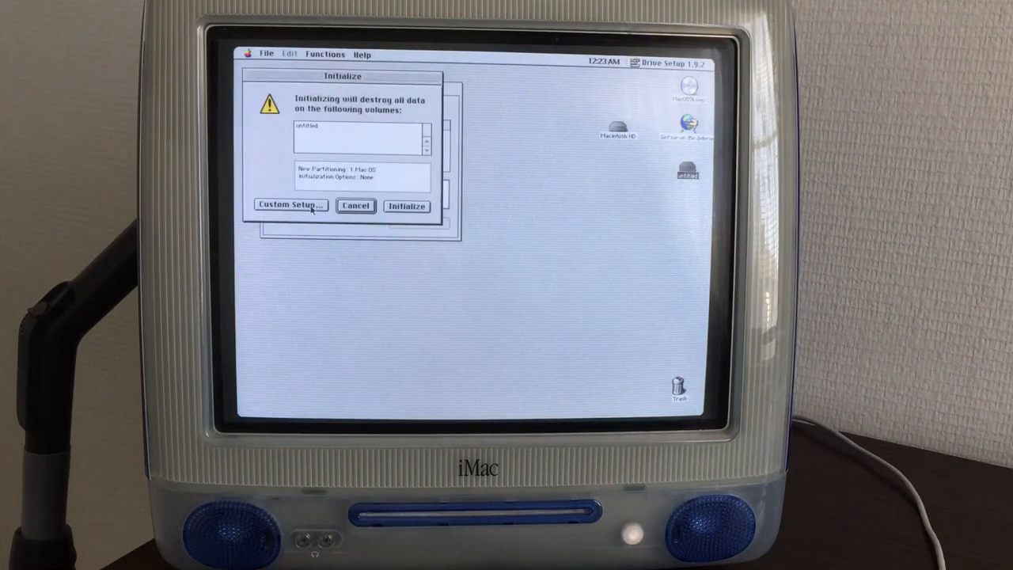
pyautogui.click(288, 206)
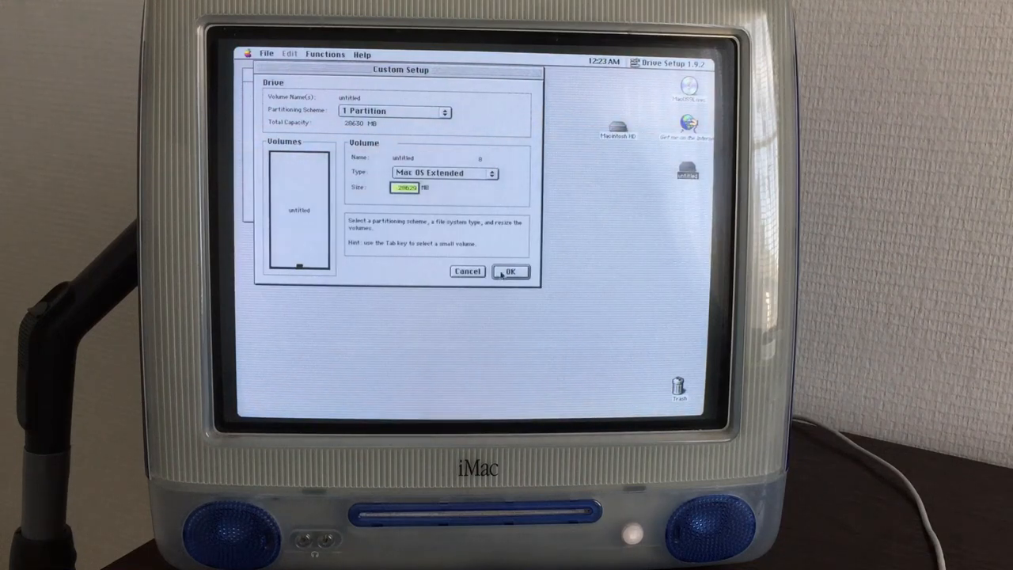
pyautogui.click(510, 272)
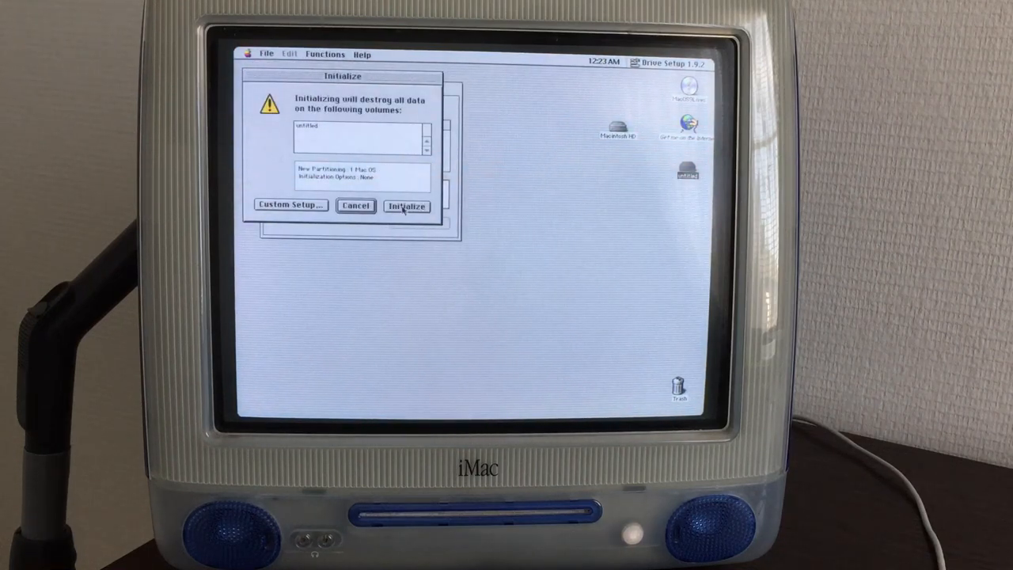
pyautogui.click(406, 207)
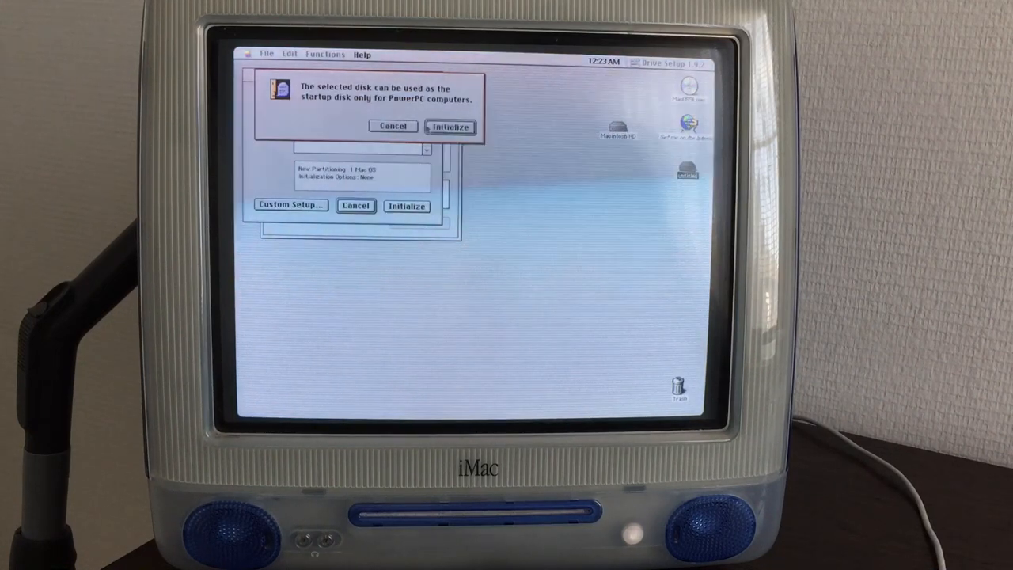
pyautogui.click(449, 127)
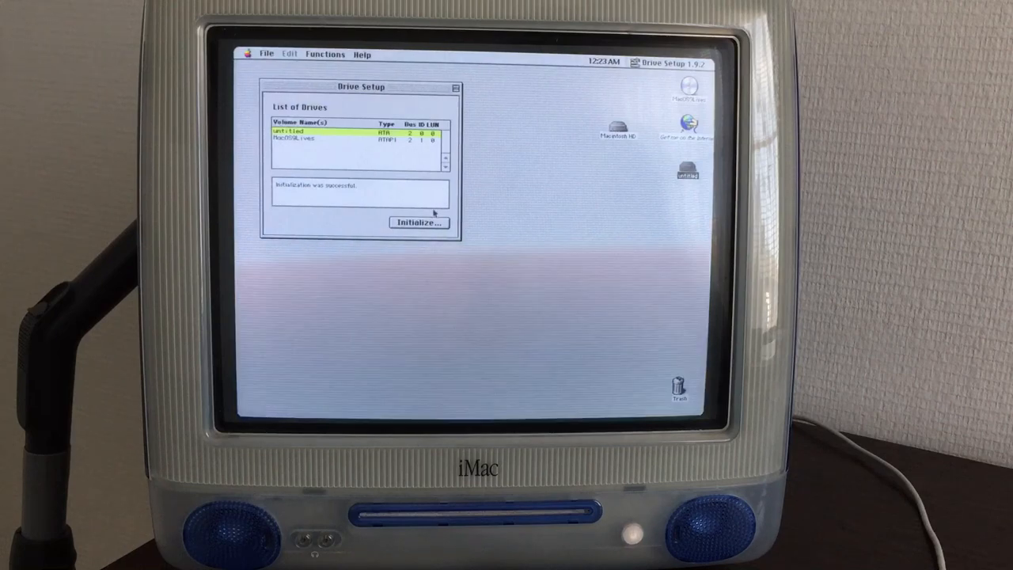
# Step: Quit Drive Setup and launch Apple Software Restore from the MacOS9Lives disc
pyautogui.click(267, 53)
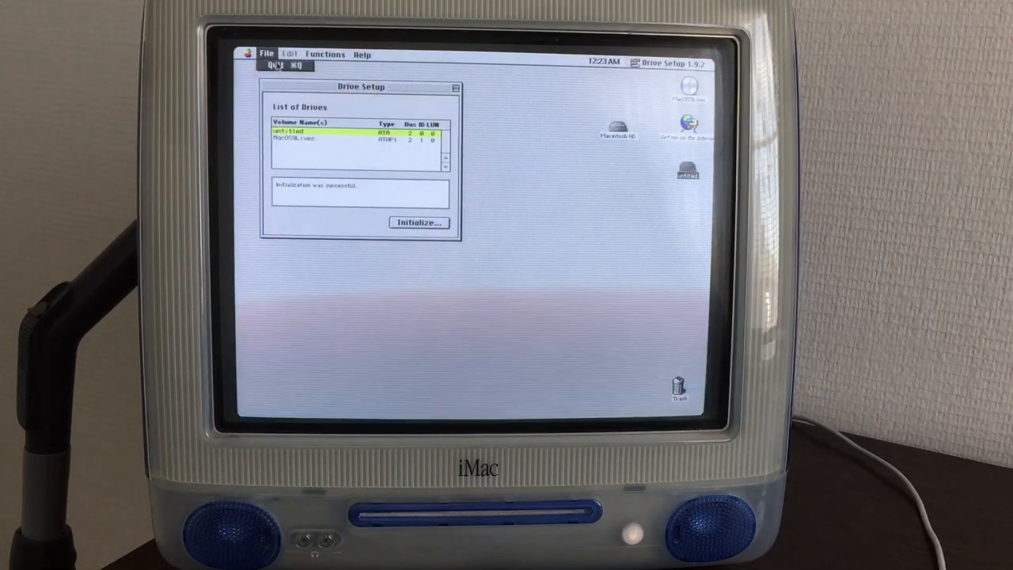
pyautogui.click(279, 66)
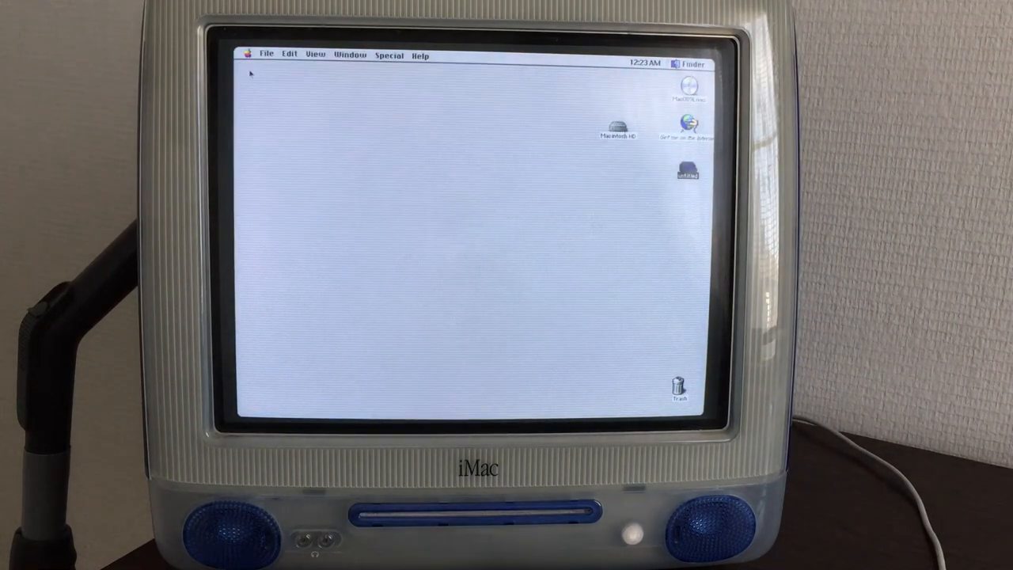
pyautogui.click(688, 168)
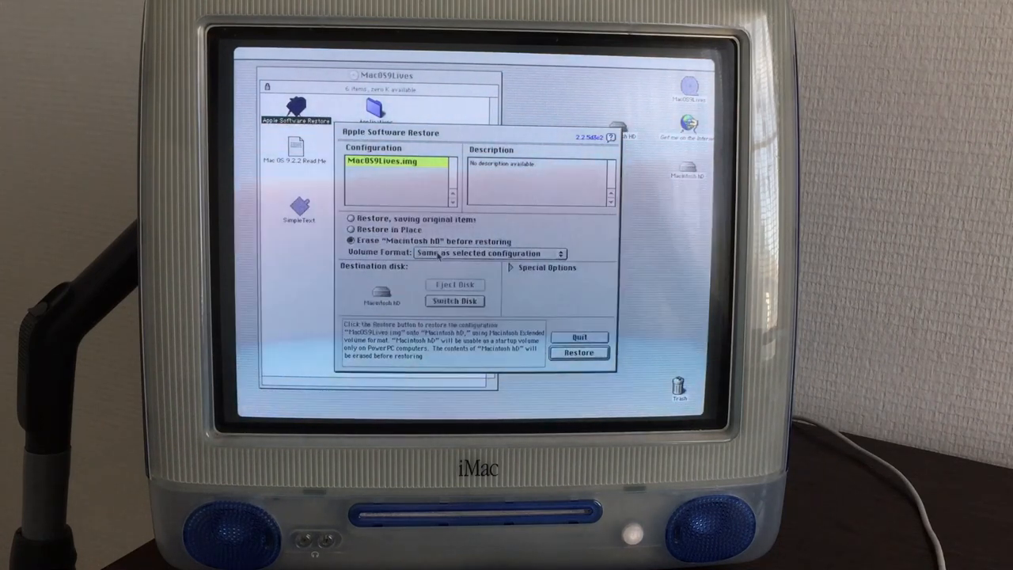
# Step: Erase Macintosh HD and restore MacOS9Lives.img onto it, confirming the restore
pyautogui.click(488, 253)
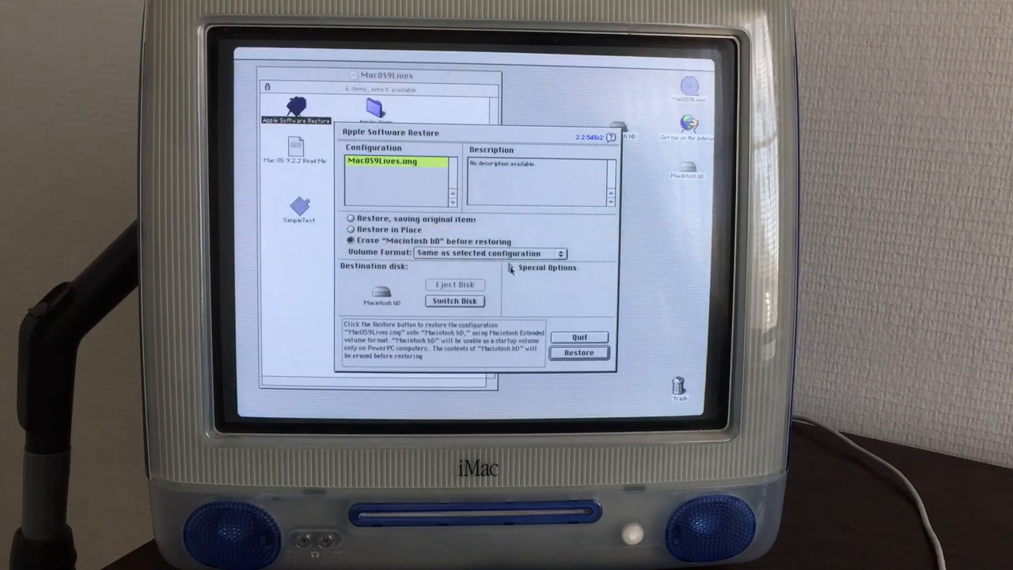
pyautogui.click(506, 268)
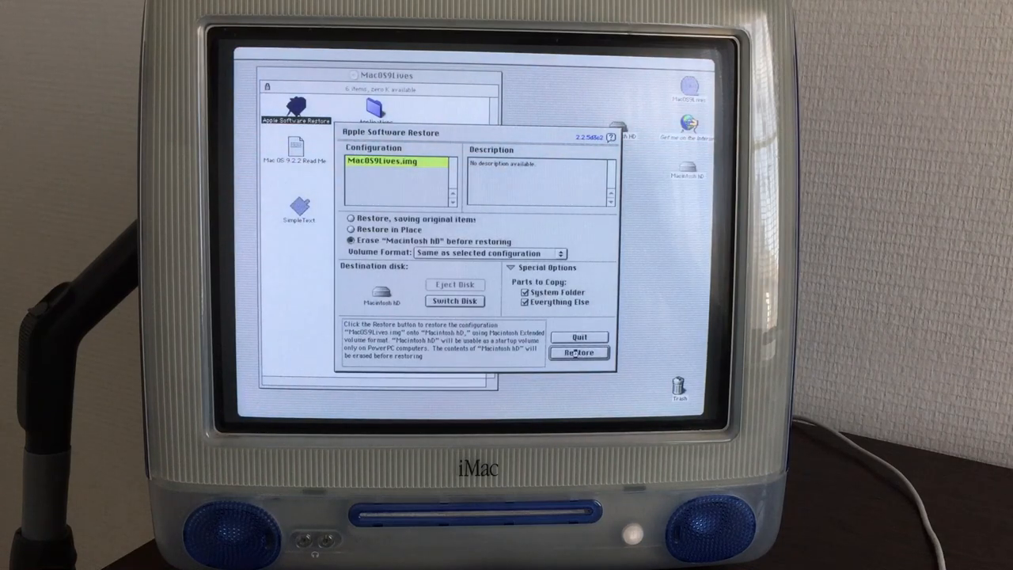
pyautogui.click(581, 353)
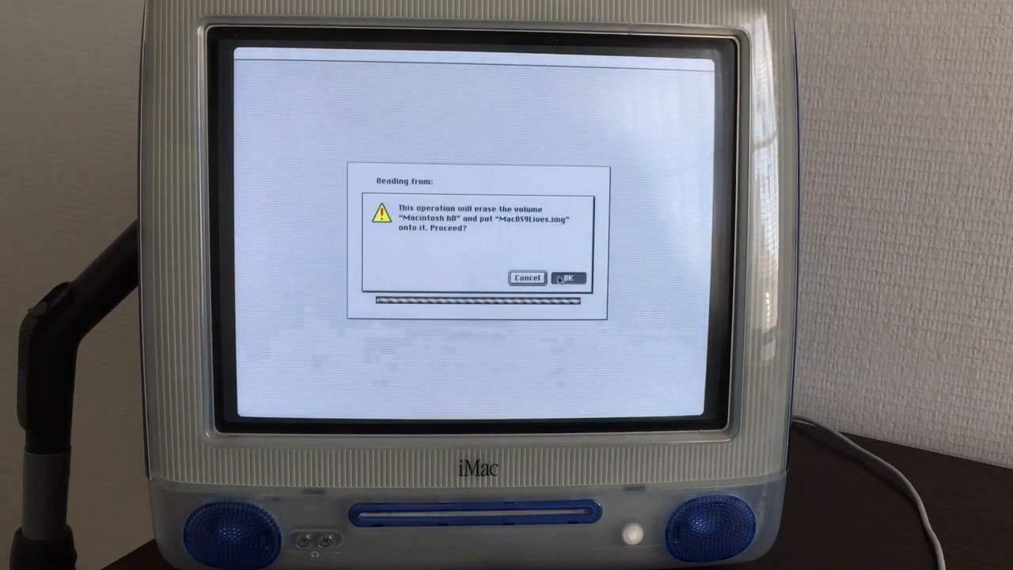
pyautogui.click(569, 279)
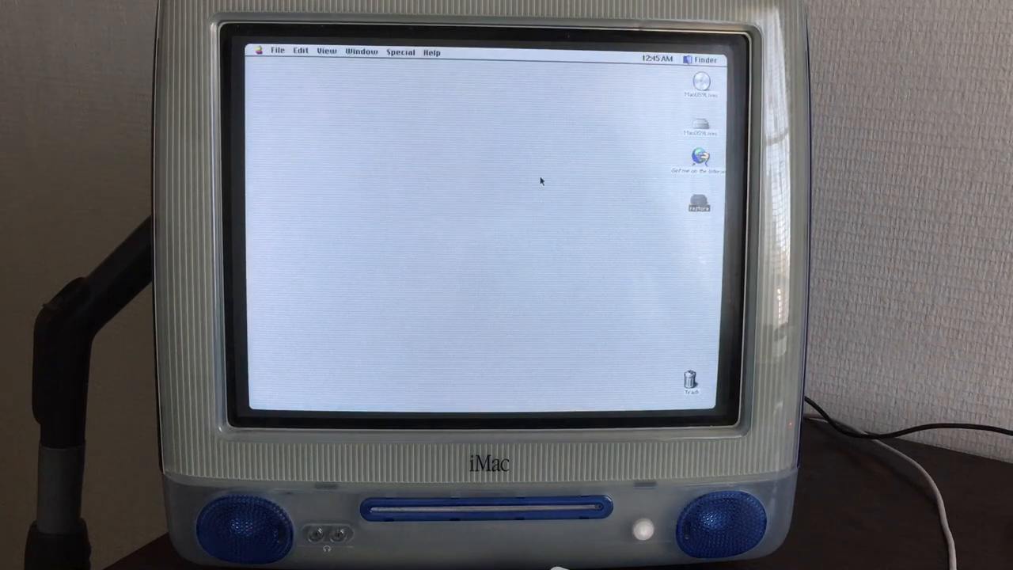
# Step: Open the 'restore' disk on the Mac OS 9 desktop and arrange its empty window
pyautogui.doubleClick(698, 204)
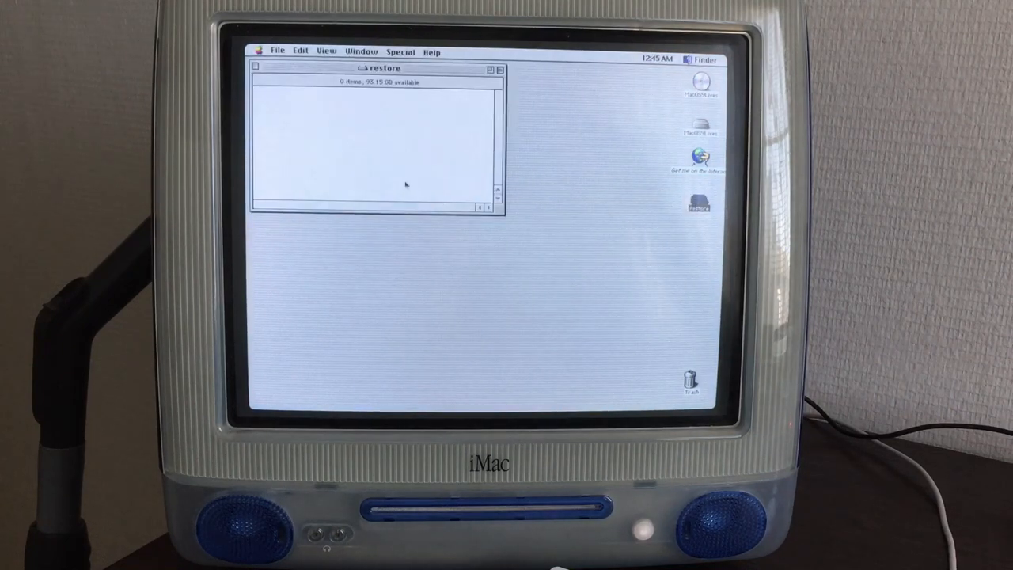
pyautogui.moveTo(379, 68); pyautogui.dragTo(484, 169)
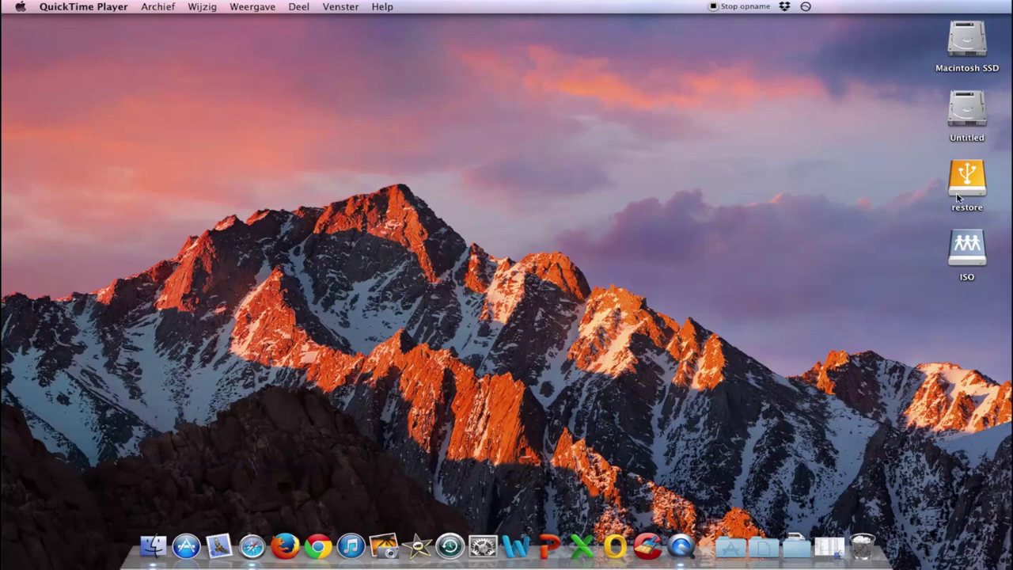
# Step: Open the empty 'restore' USB drive and choose Verwijder 'restore' from its context menu
pyautogui.doubleClick(966, 184)
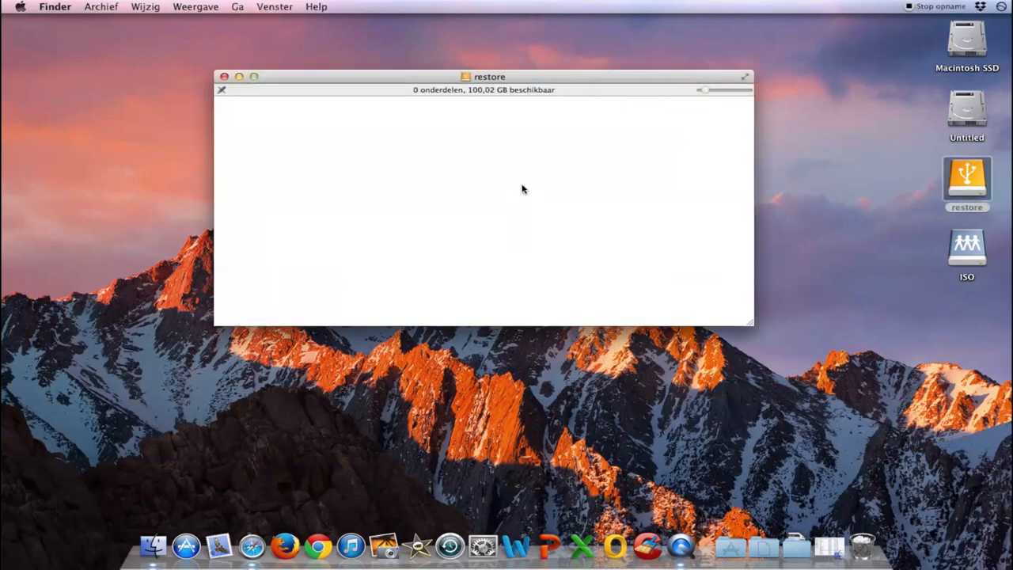
pyautogui.rightClick(501, 191)
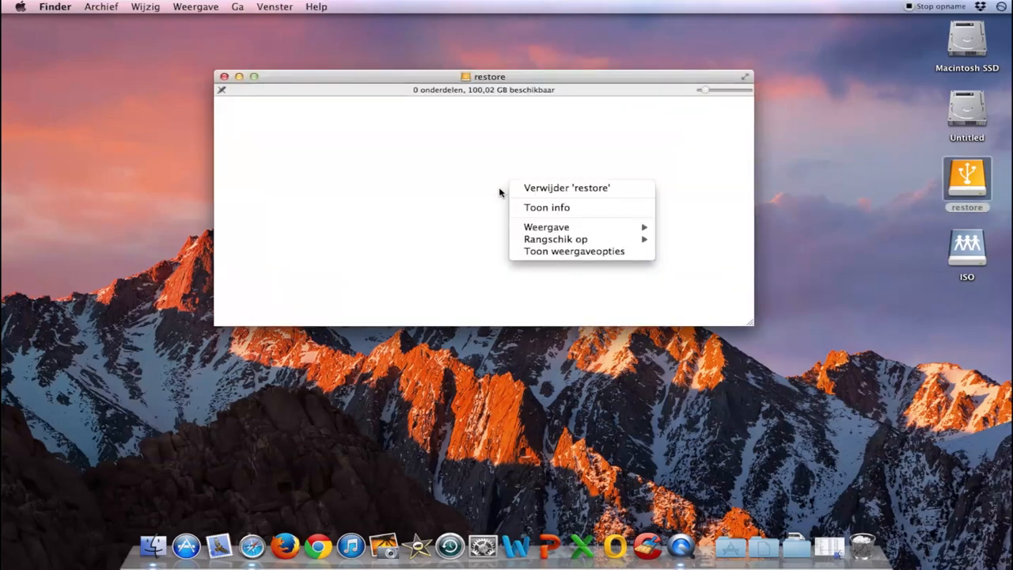
pyautogui.click(501, 192)
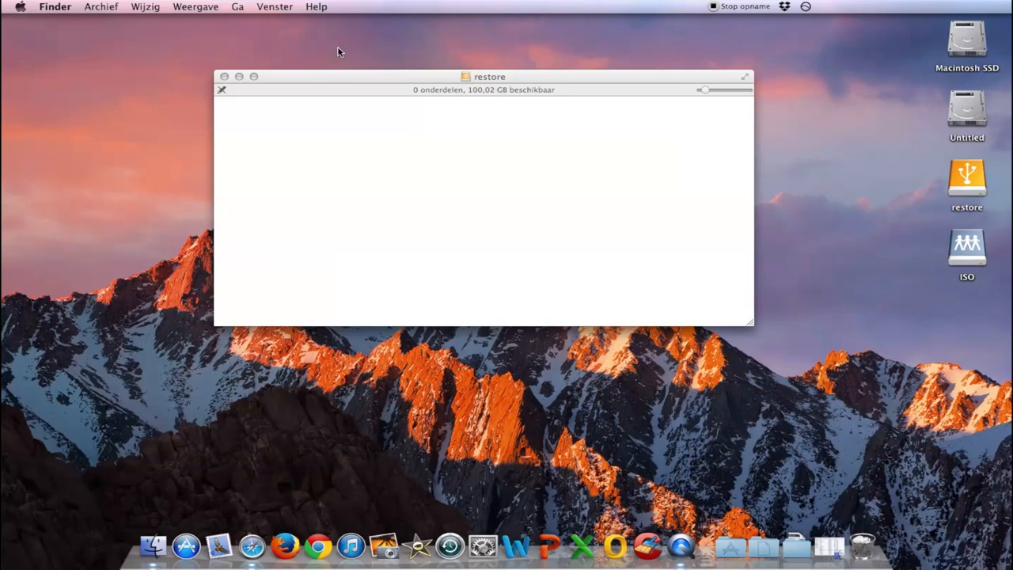
pyautogui.click(965, 261)
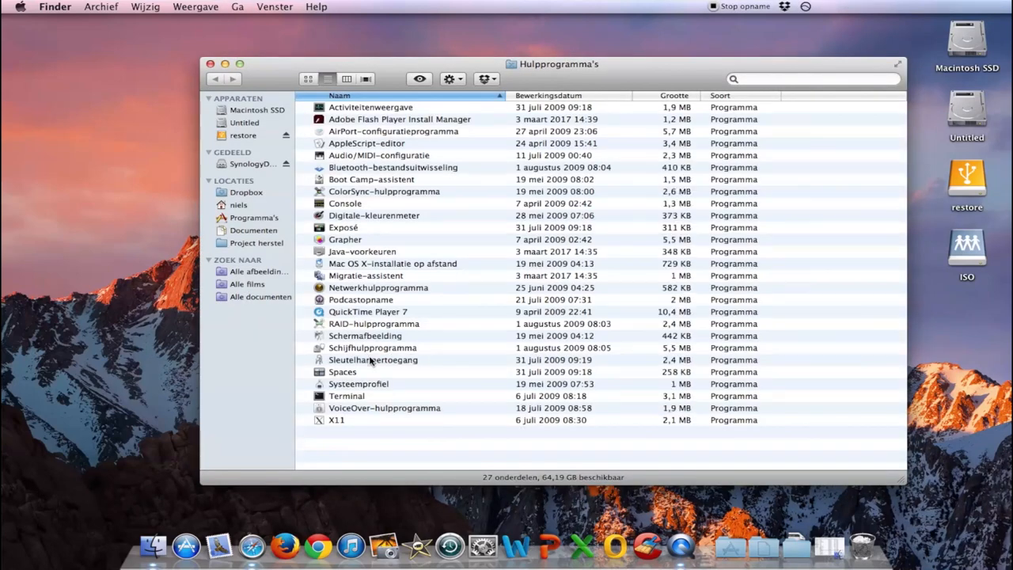
# Step: Launch Schijfhulpprogramma and select the 100,03 GB Generic External Media drive, checking its restore volume
pyautogui.doubleClick(375, 347)
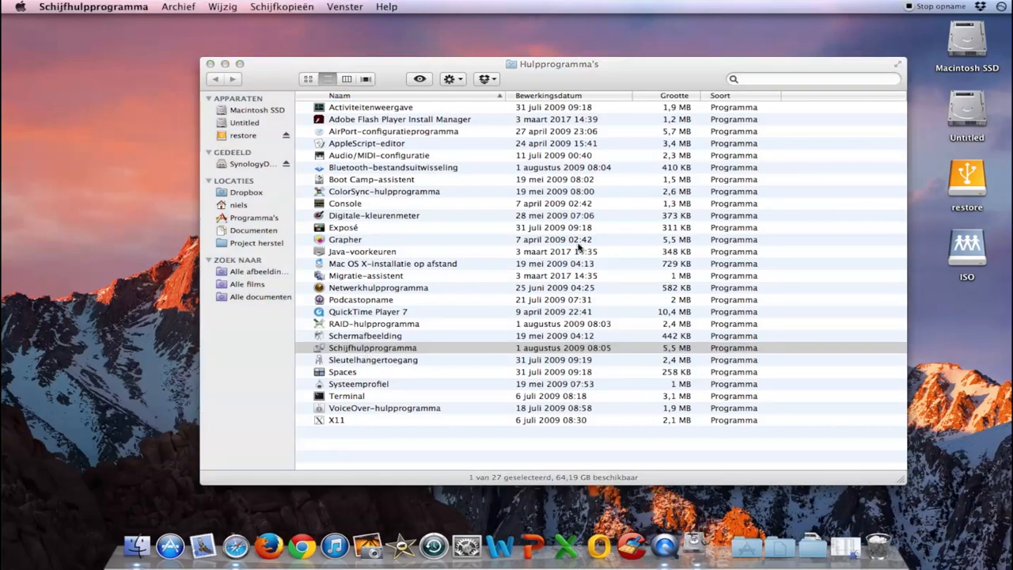
pyautogui.doubleClick(375, 347)
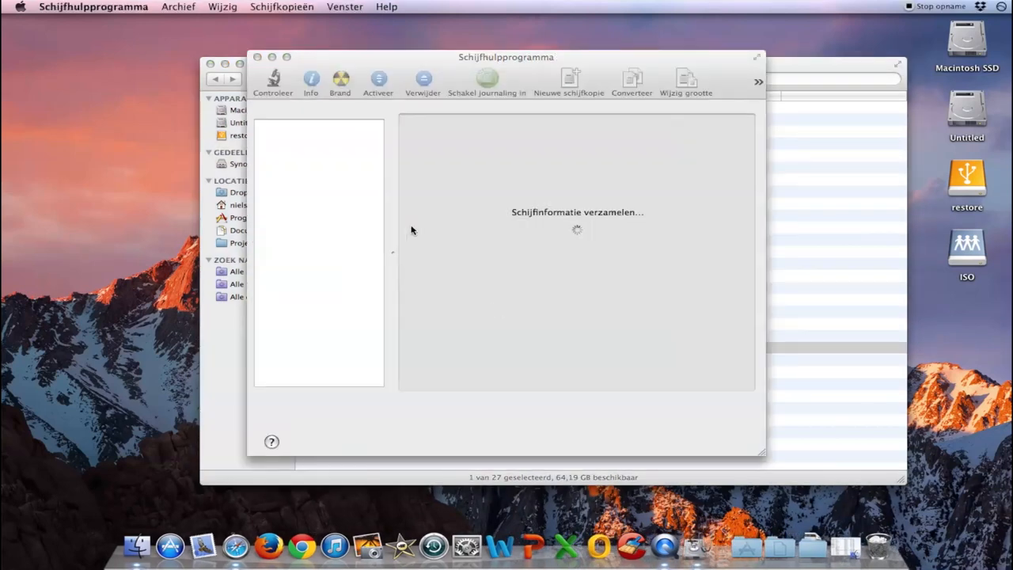
pyautogui.click(322, 165)
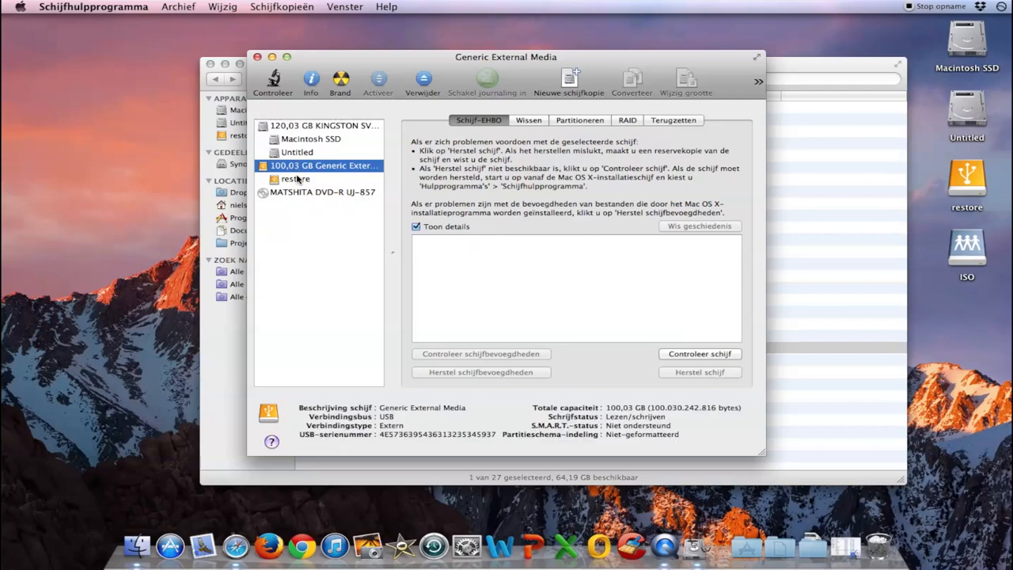
pyautogui.click(295, 178)
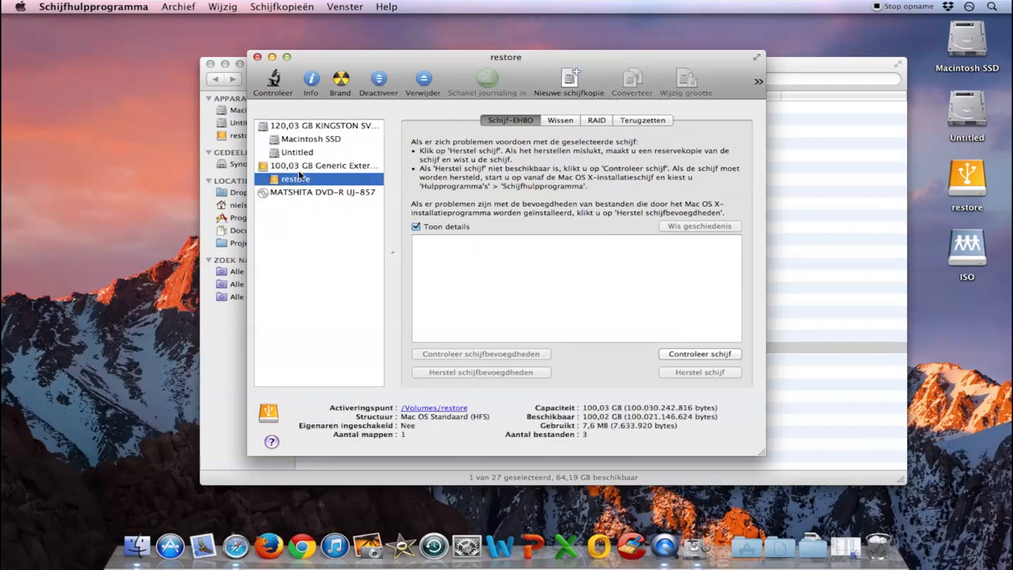
pyautogui.click(323, 164)
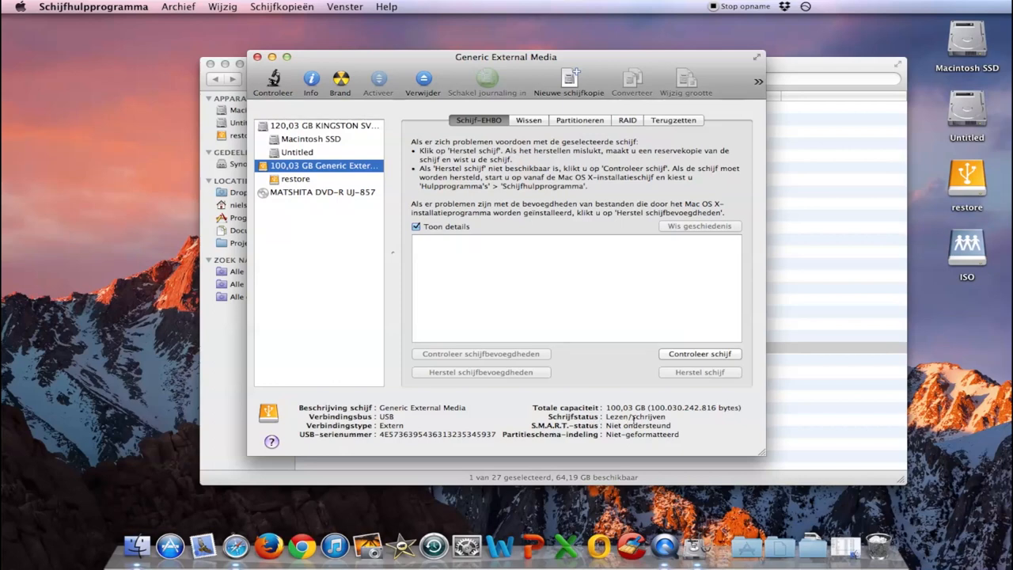
pyautogui.moveTo(605, 434)
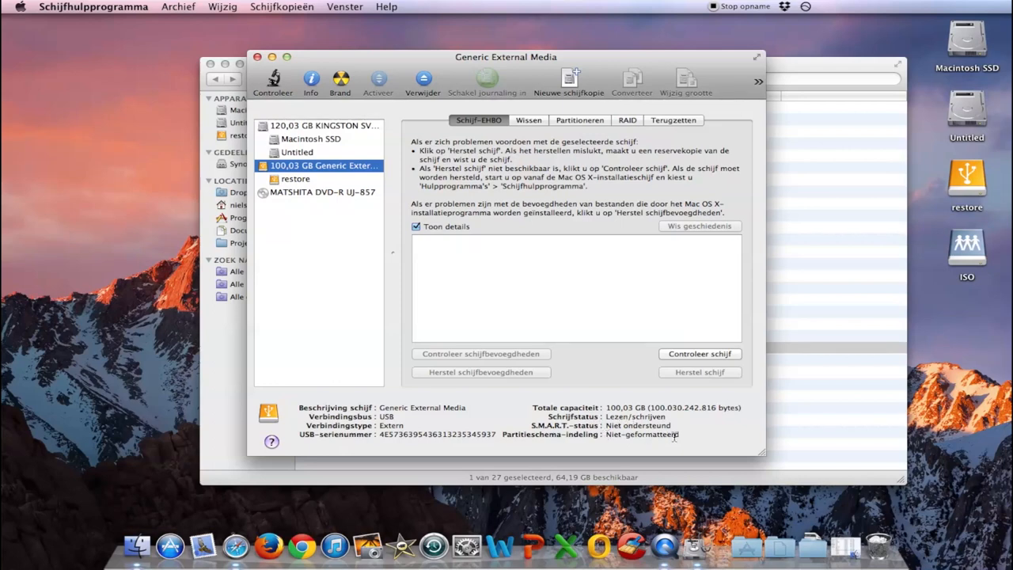
# Step: Lay out the external drive as 1 partition named Restore with Apple-partitie-indeling
pyautogui.click(529, 120)
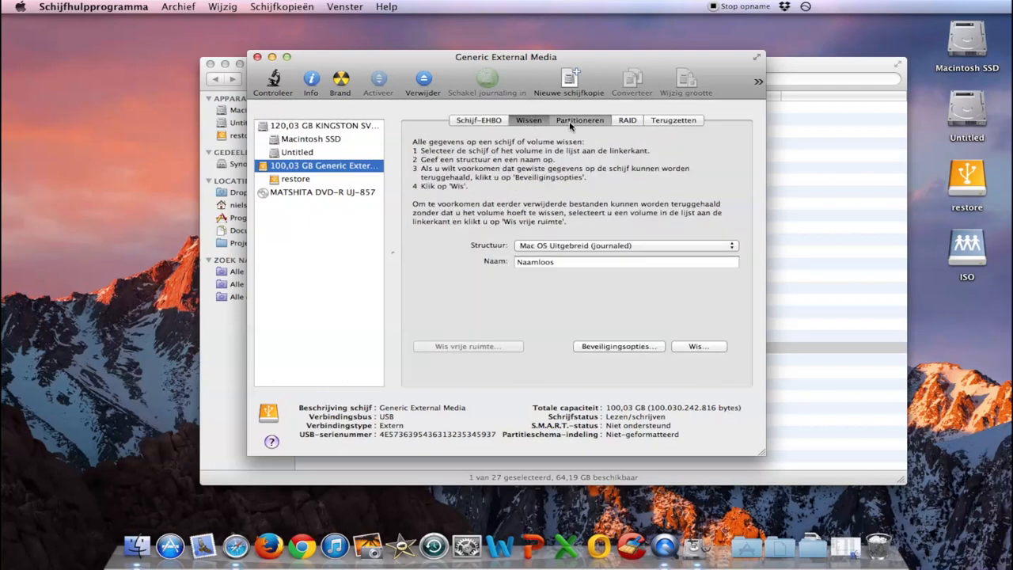
pyautogui.click(579, 119)
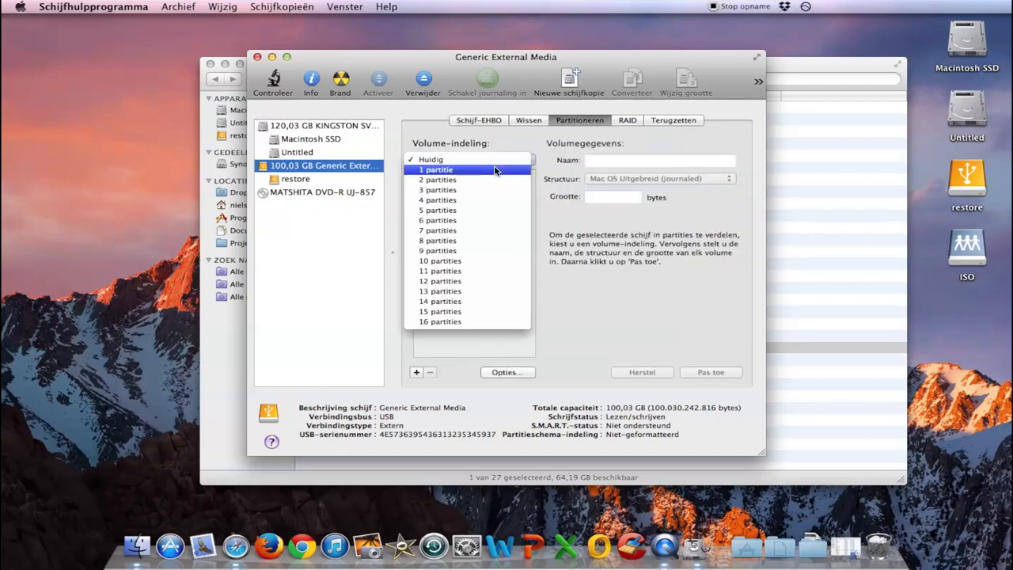
pyautogui.click(507, 372)
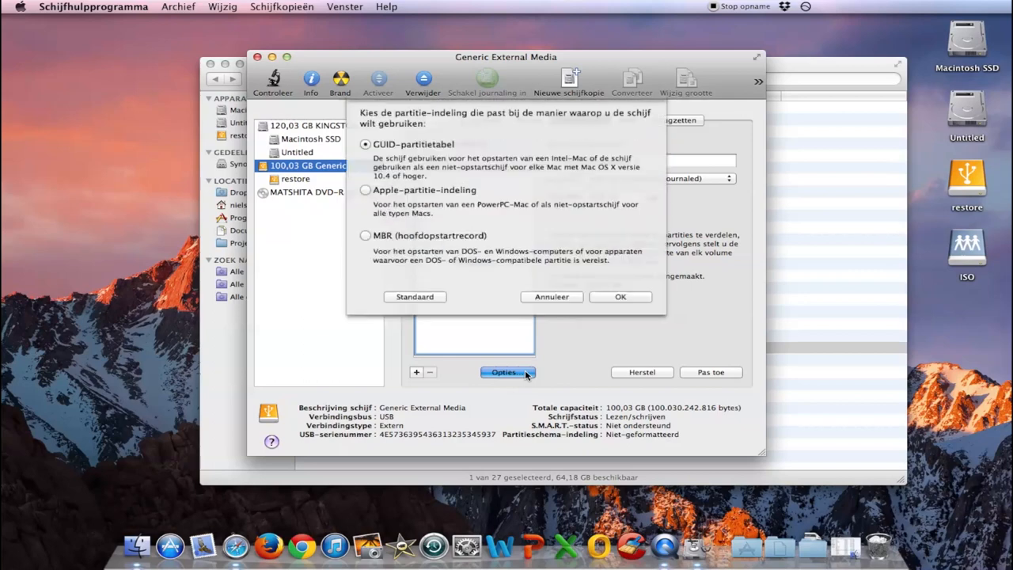
pyautogui.click(365, 194)
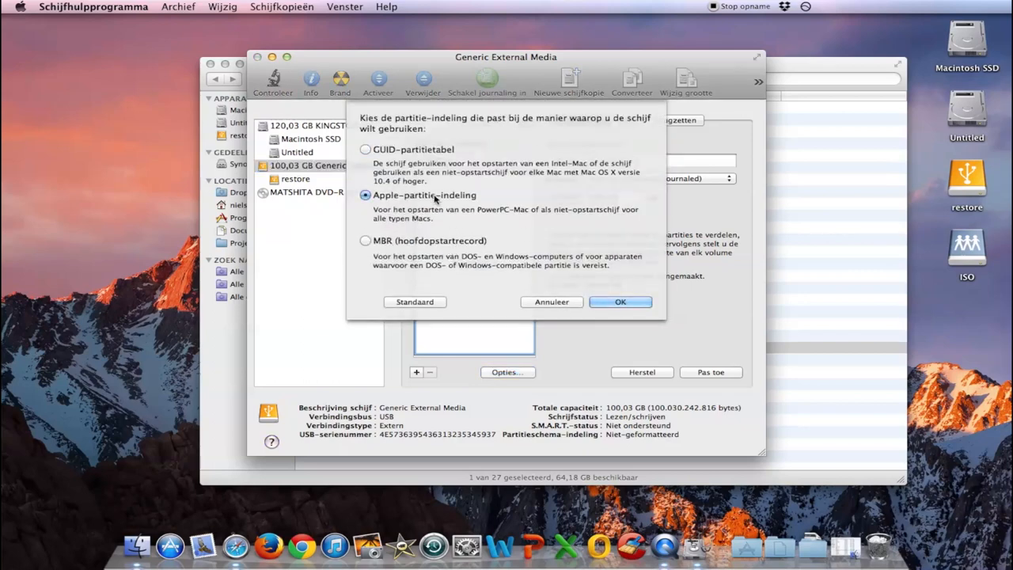
pyautogui.click(620, 302)
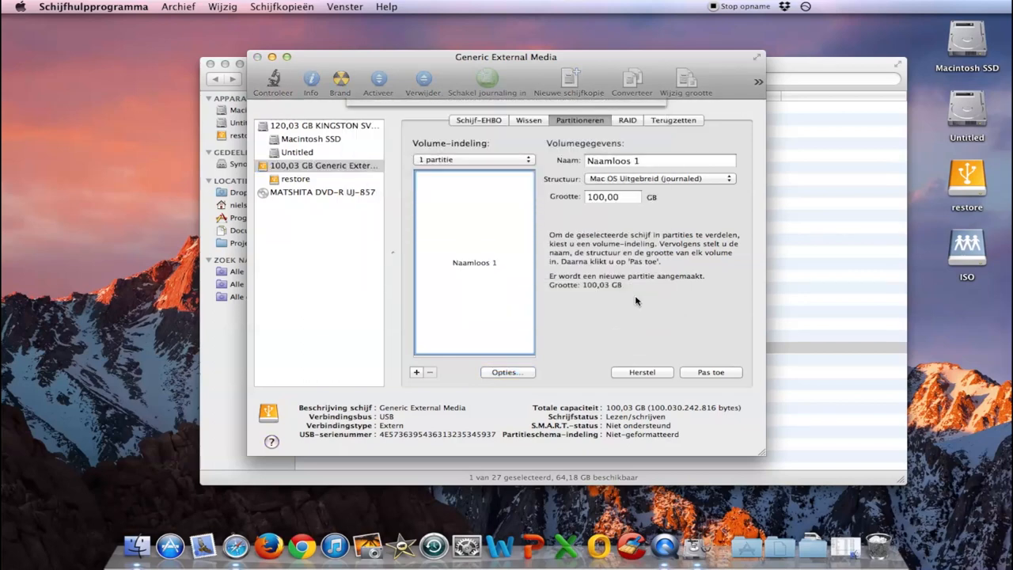
pyautogui.click(659, 161)
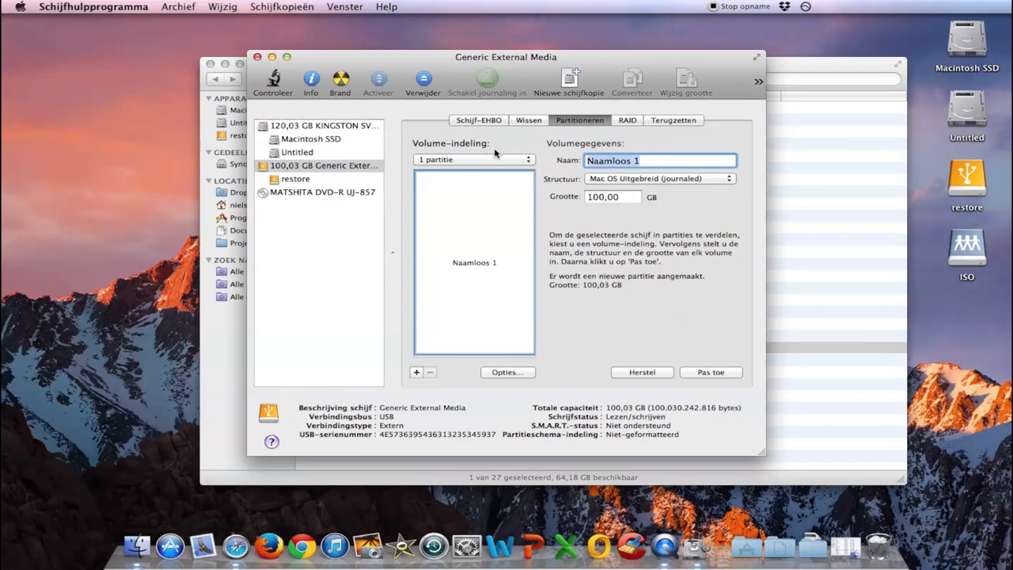
pyautogui.write('Restore')
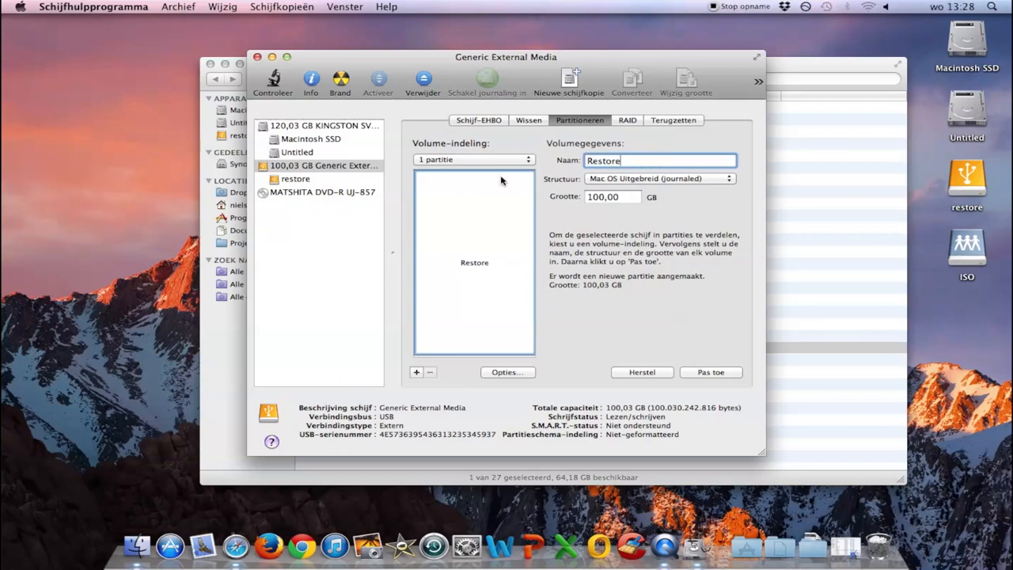
# Step: Apply the new partition layout and confirm Partitioneer
pyautogui.click(710, 372)
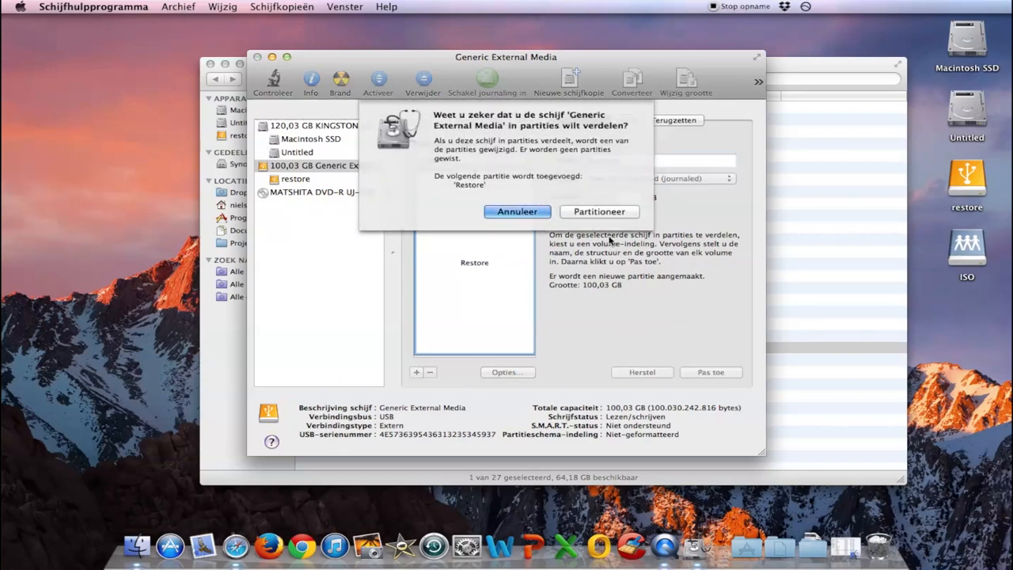
pyautogui.click(599, 212)
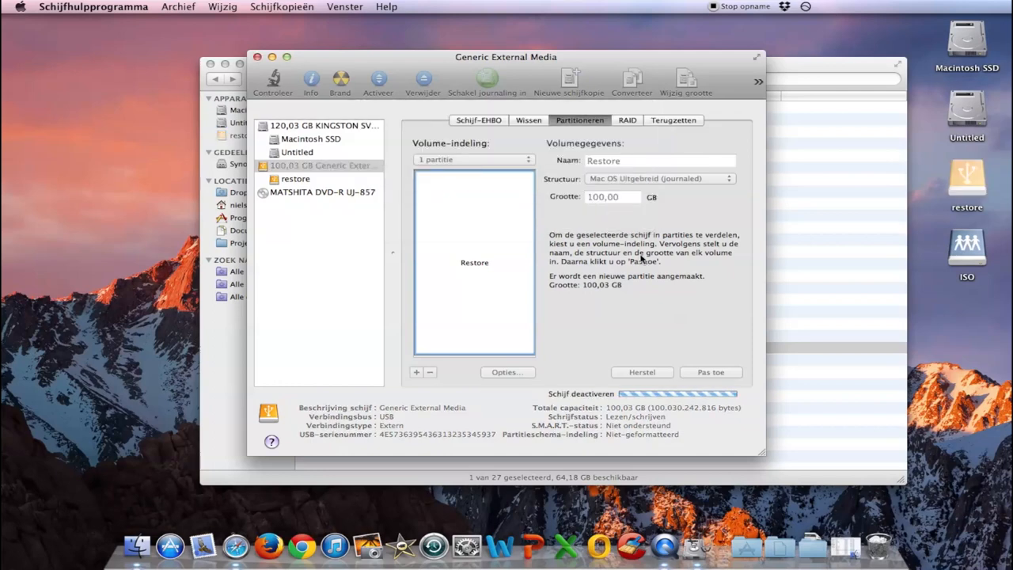
pyautogui.click(710, 372)
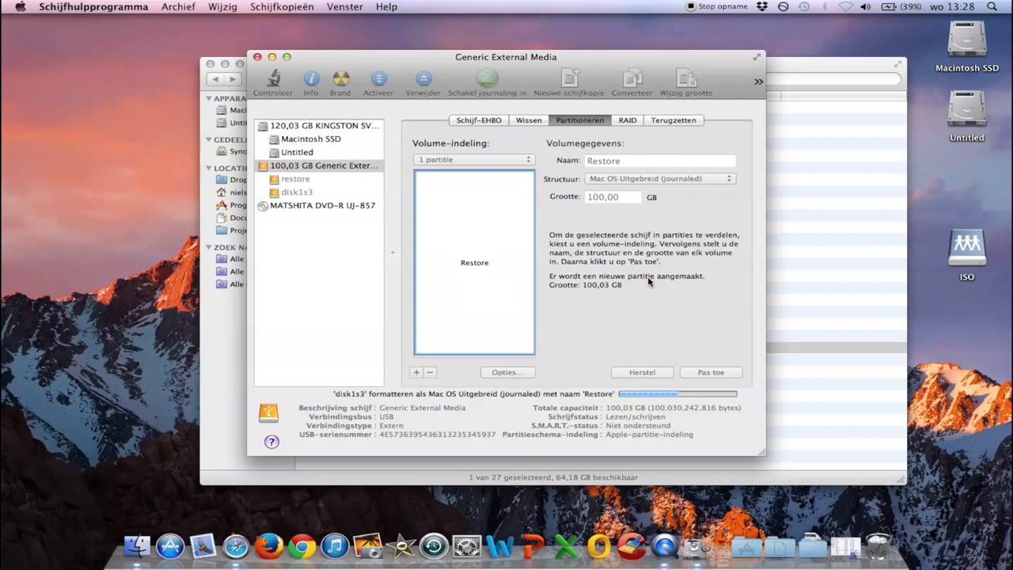
pyautogui.moveTo(670, 254)
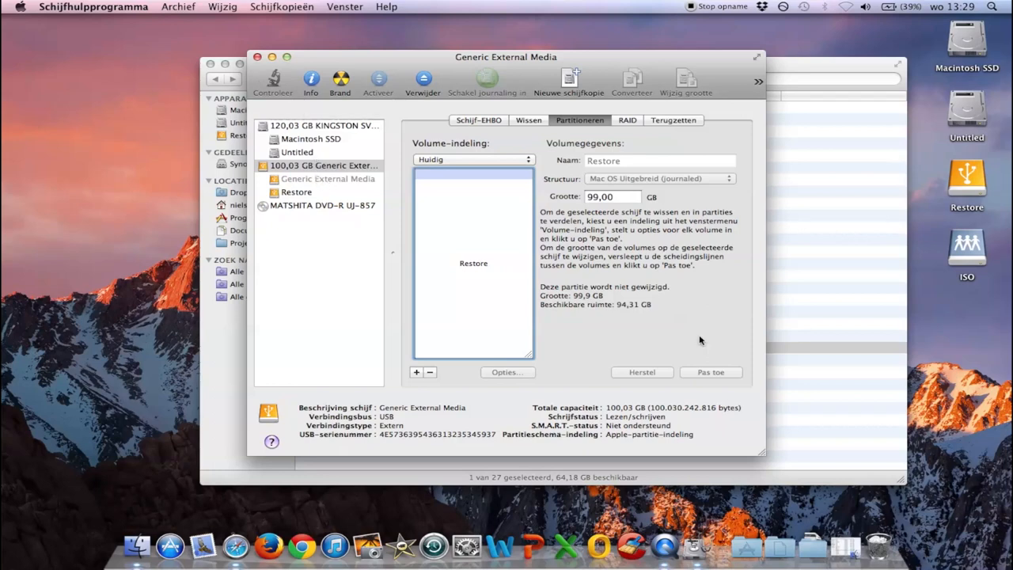
pyautogui.moveTo(660, 304)
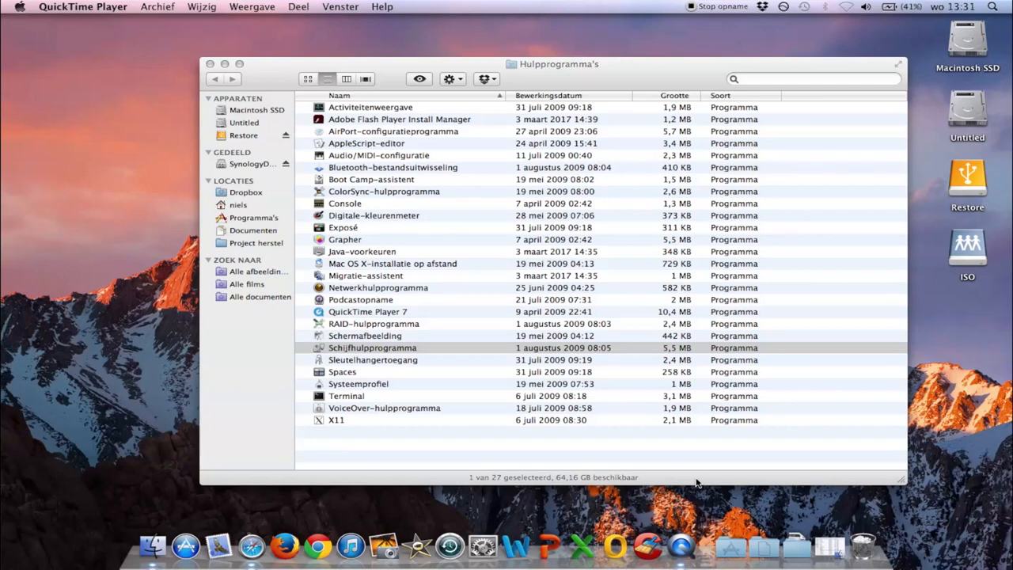
pyautogui.moveTo(683, 462)
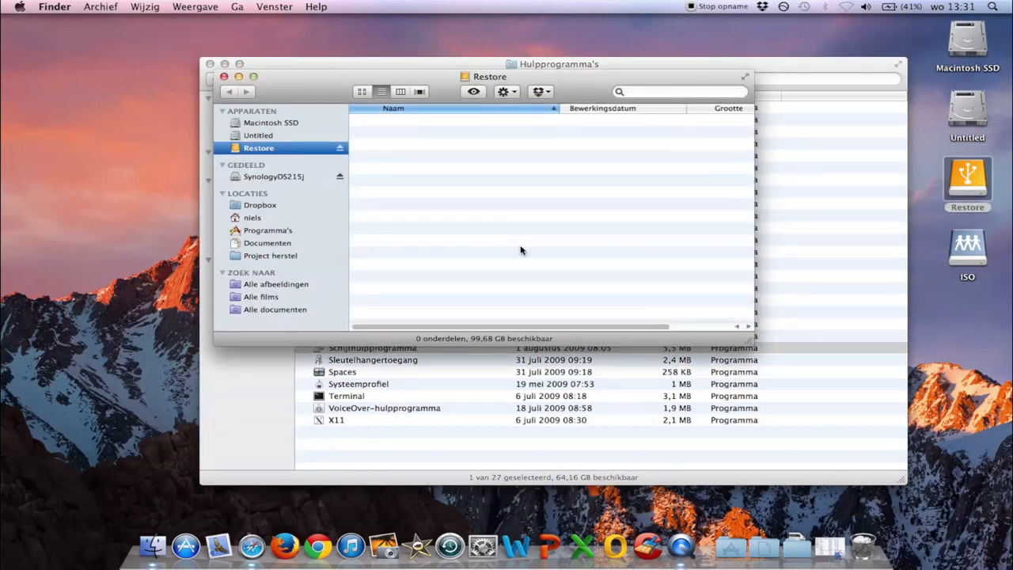
pyautogui.moveTo(89, 78)
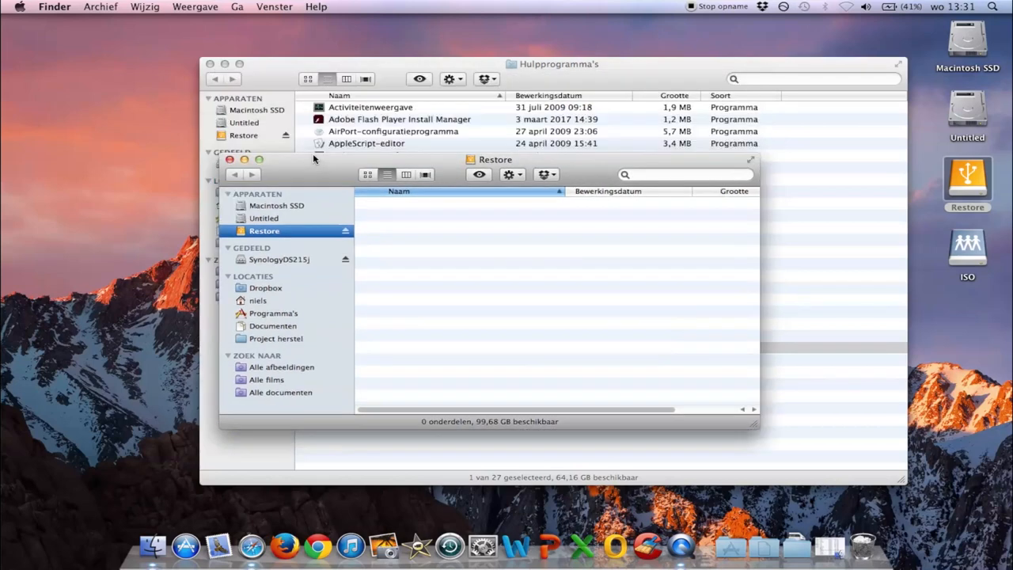
# Step: Close the empty Restore volume window and open the ISO disk's contents
pyautogui.click(230, 159)
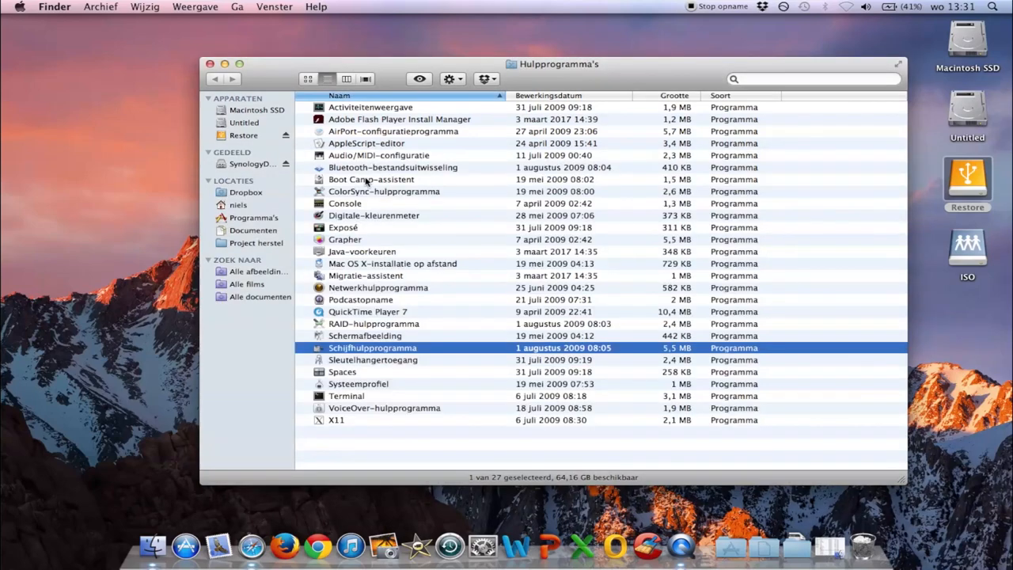
pyautogui.click(244, 135)
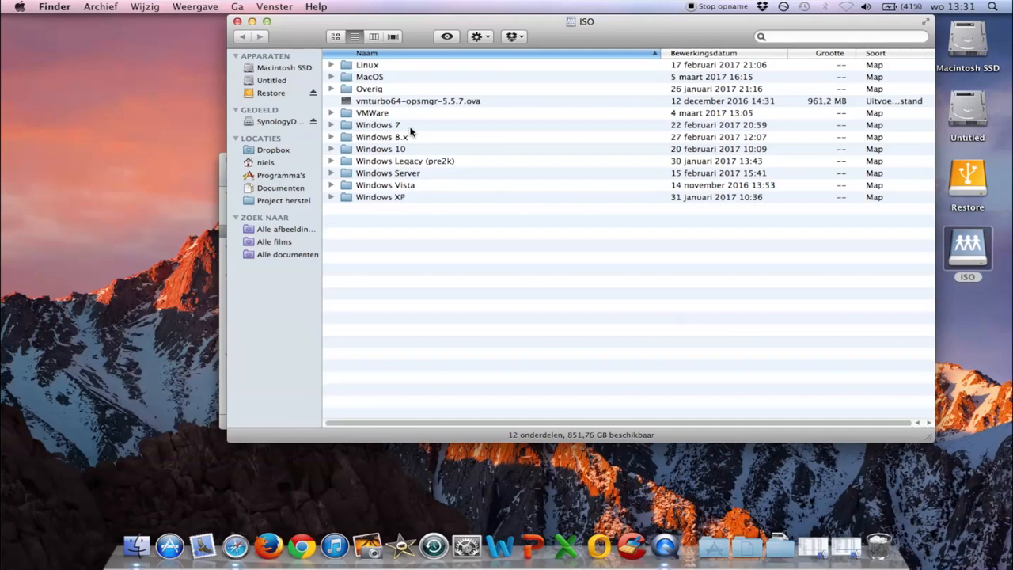
# Step: Try opening Mac OS 9.2.2 Universal Install.iso from the MacOS folder, then dismiss the failure warning
pyautogui.doubleClick(373, 76)
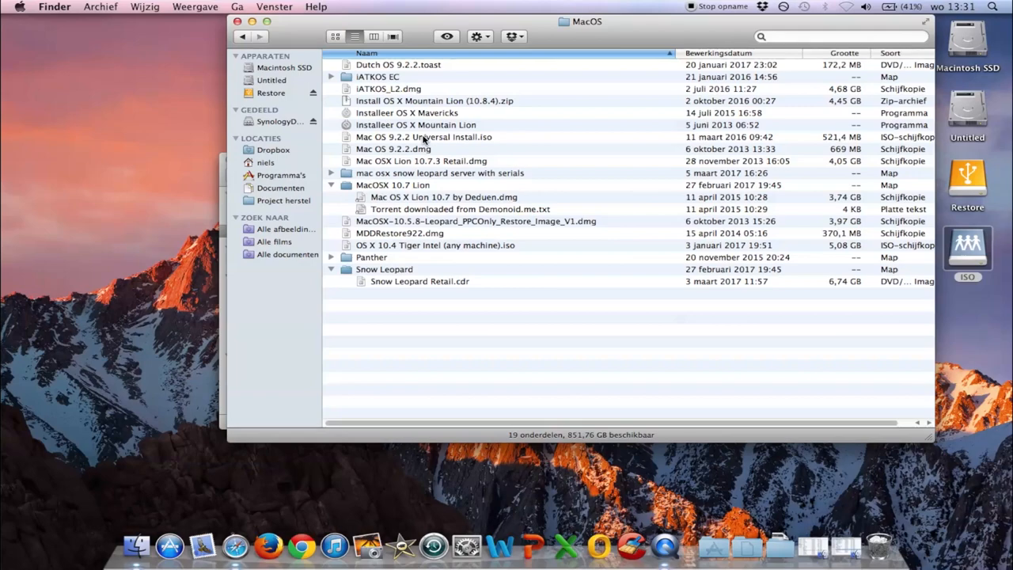
pyautogui.click(424, 137)
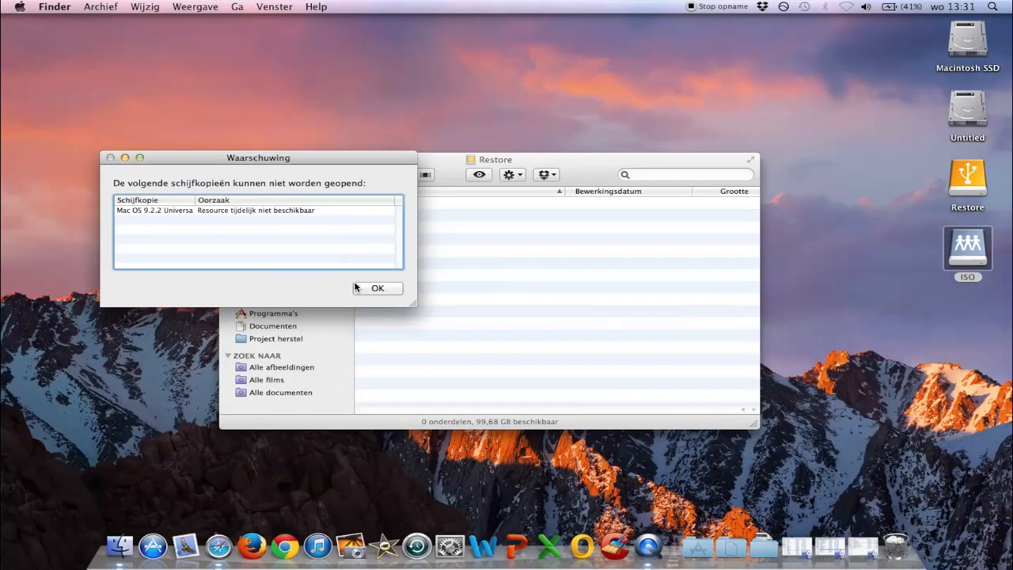
pyautogui.click(377, 288)
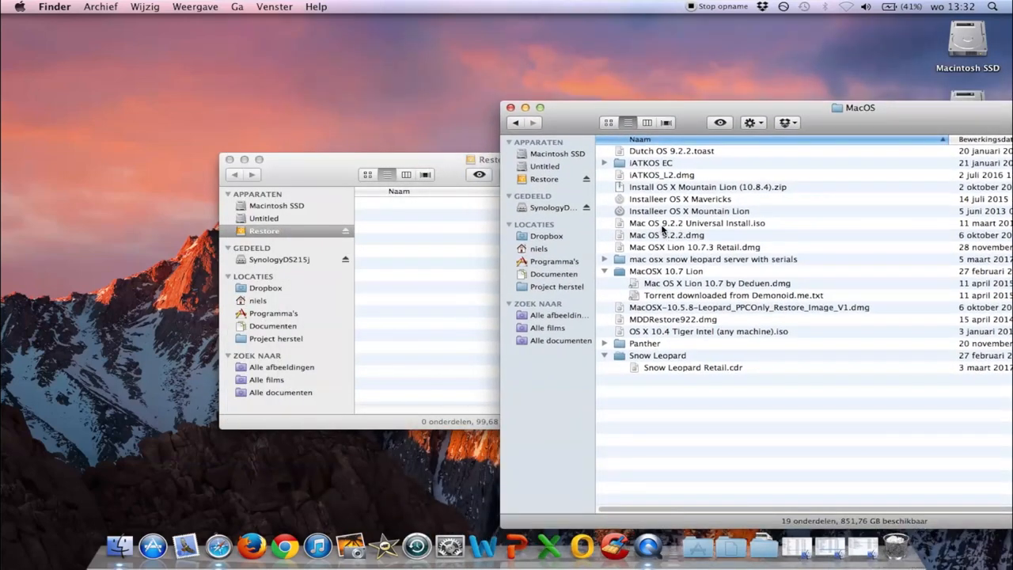
# Step: Drag Mac OS 9.2.2 Universal Install.iso onto the desktop and dismiss the -8084 copy error
pyautogui.moveTo(696, 222); pyautogui.dragTo(303, 95)
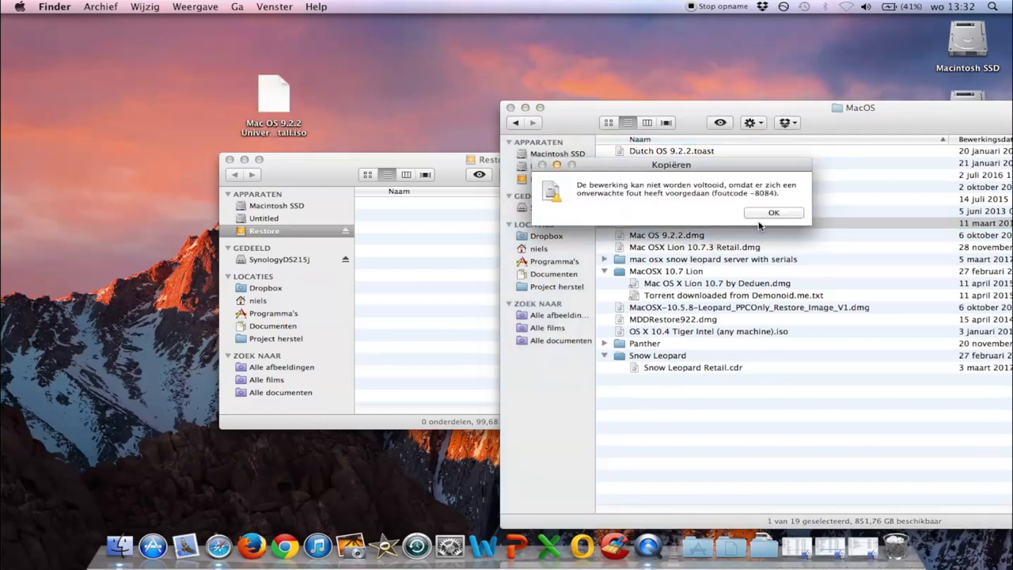
pyautogui.click(773, 212)
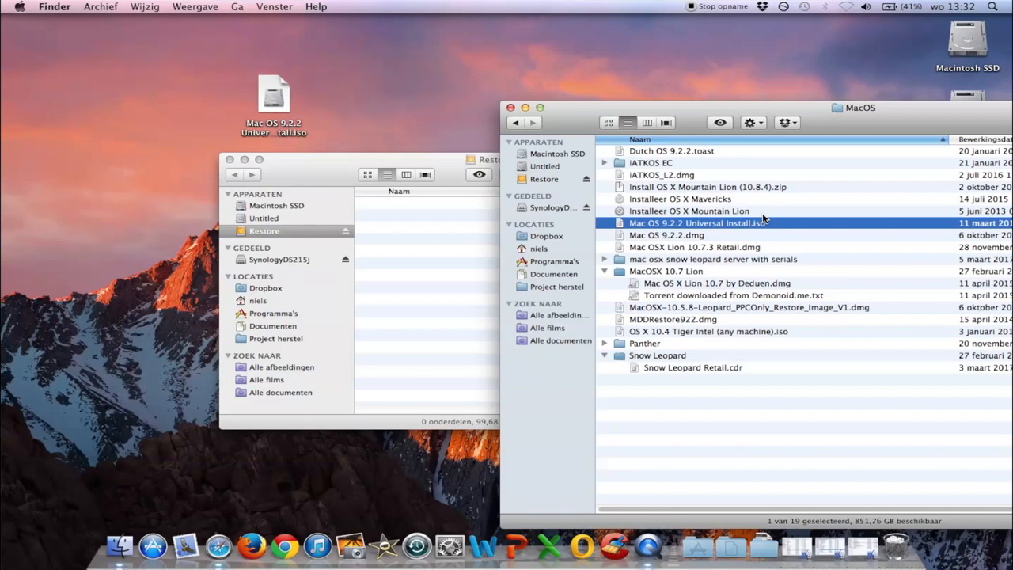
pyautogui.moveTo(746, 226)
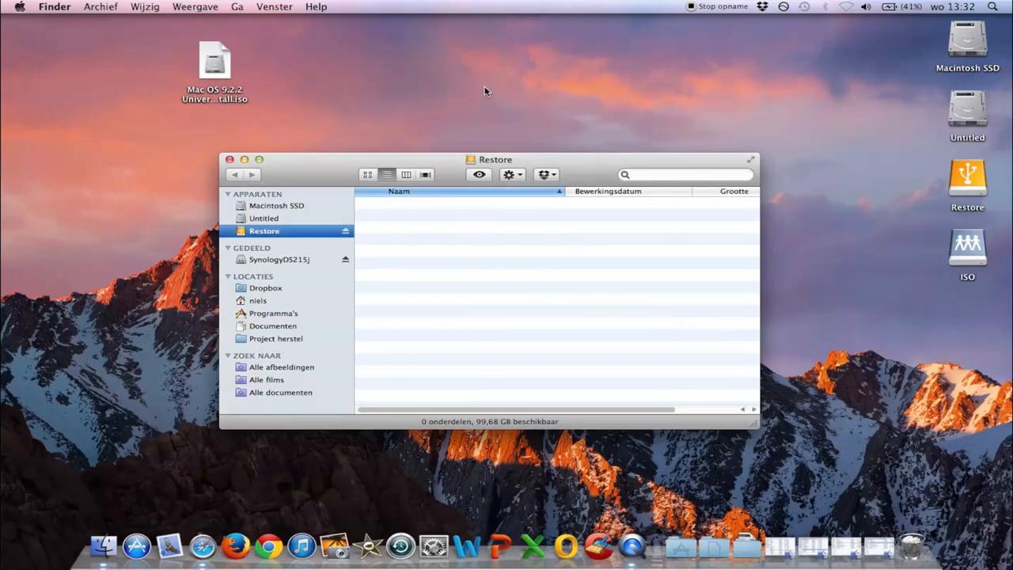
# Step: Launch Schijfhulpprogramma (Disk Utility) from a Spotlight search and close the Restore folder window
pyautogui.write('disk uti')
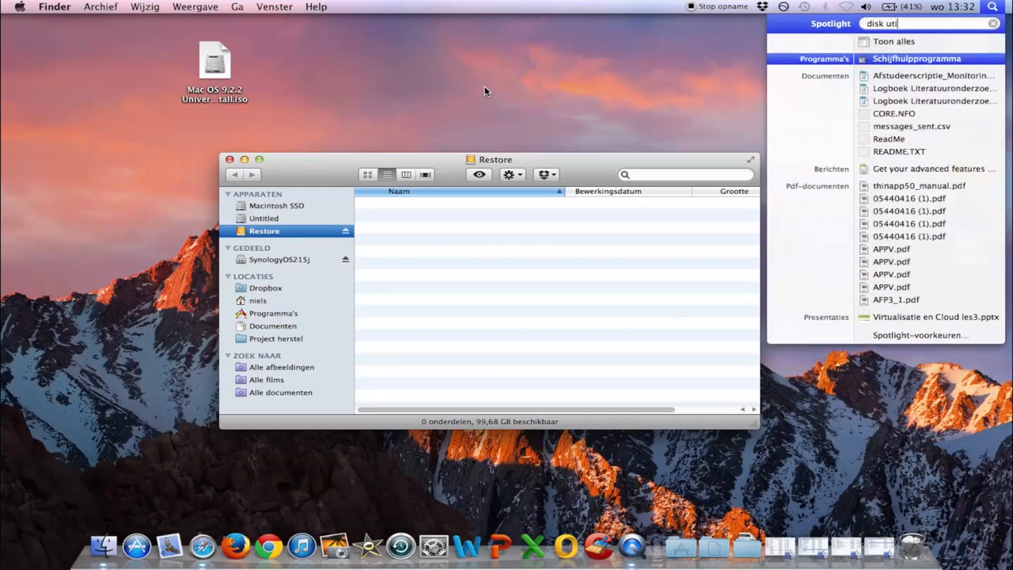
pyautogui.click(928, 58)
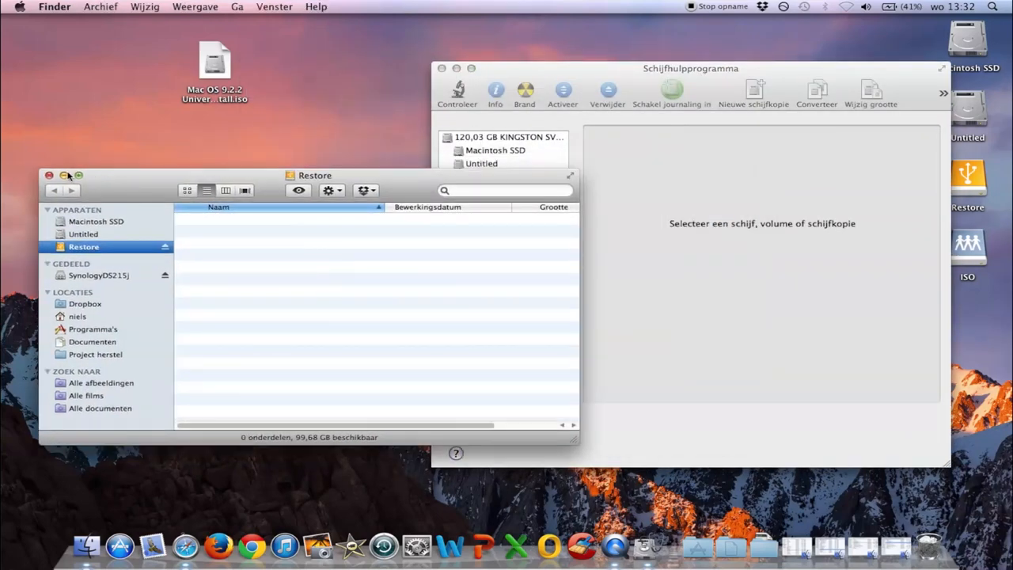
pyautogui.click(49, 176)
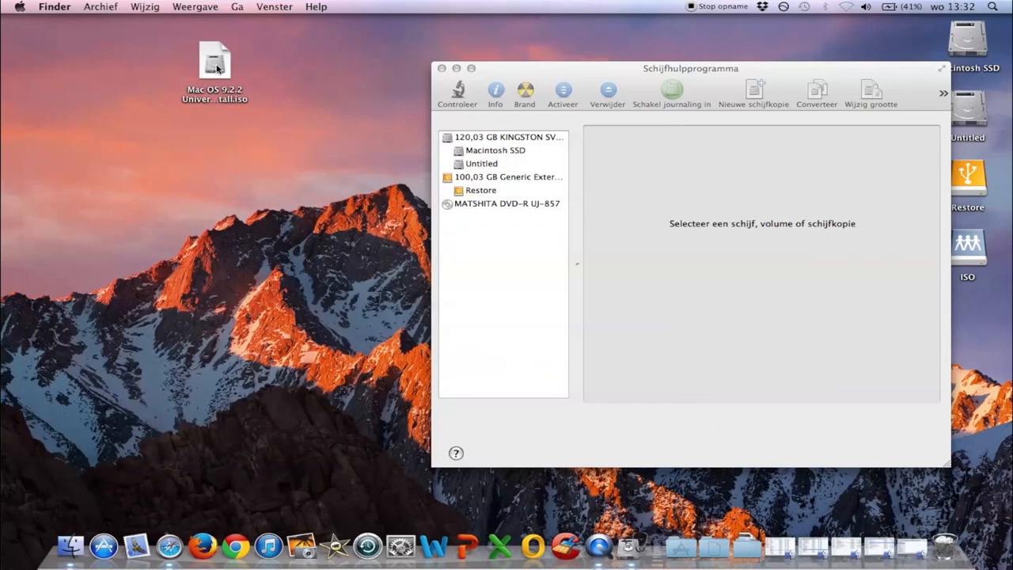
# Step: Open the install ISO in Disk Utility with Restore as destination and Wis doel unchecked
pyautogui.rightClick(215, 58)
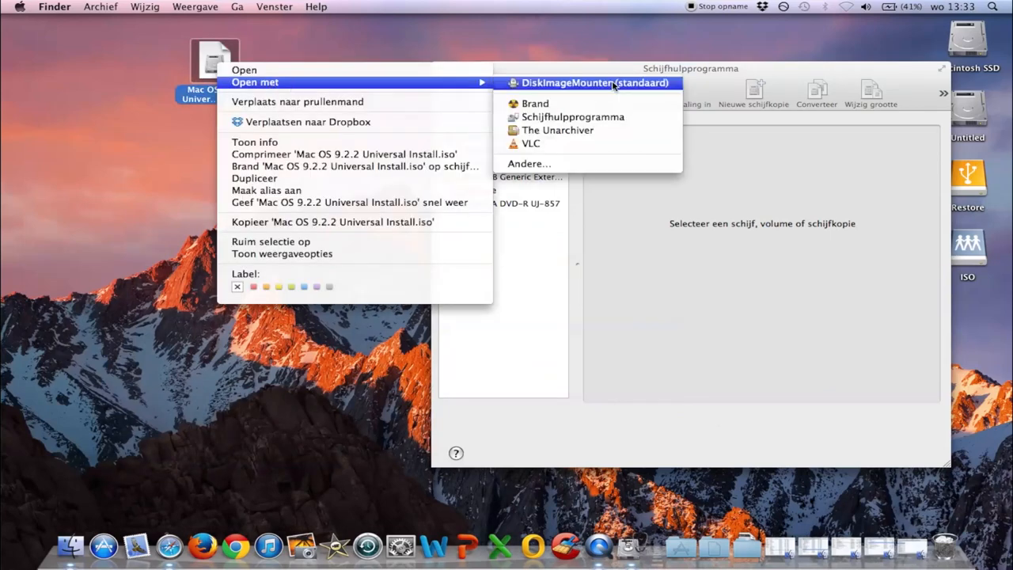
pyautogui.moveTo(596, 125)
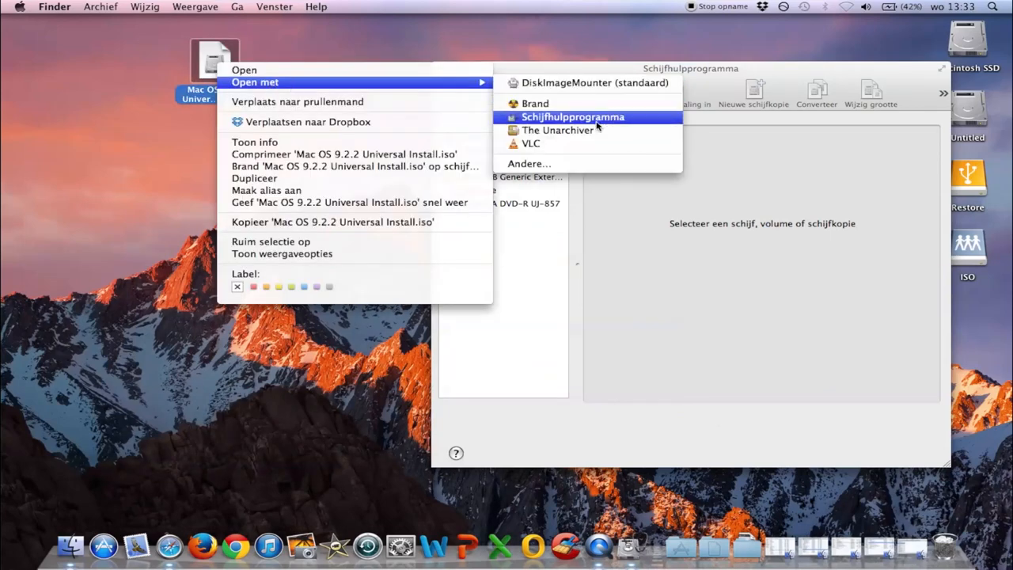
pyautogui.moveTo(571, 117)
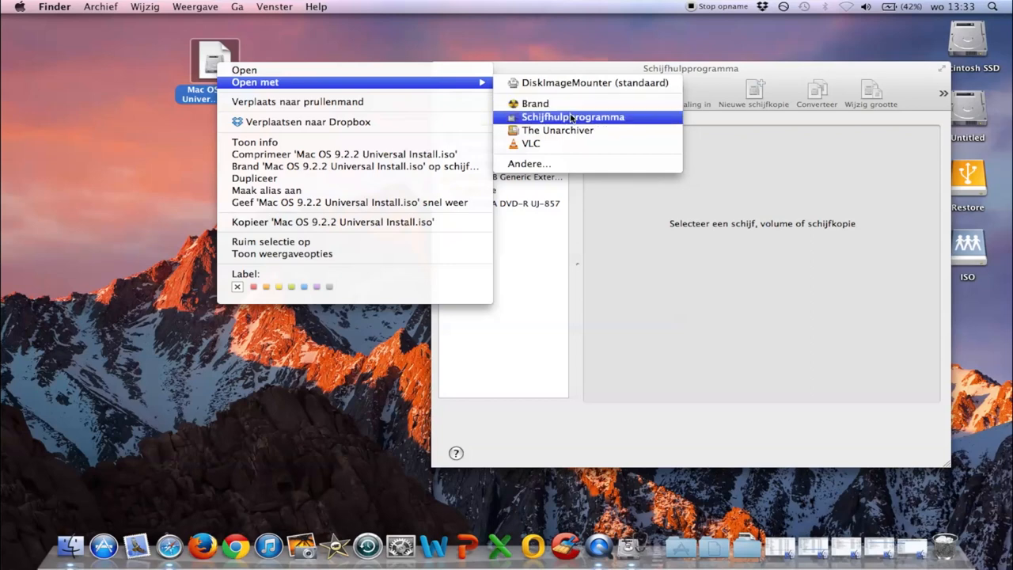
pyautogui.click(572, 116)
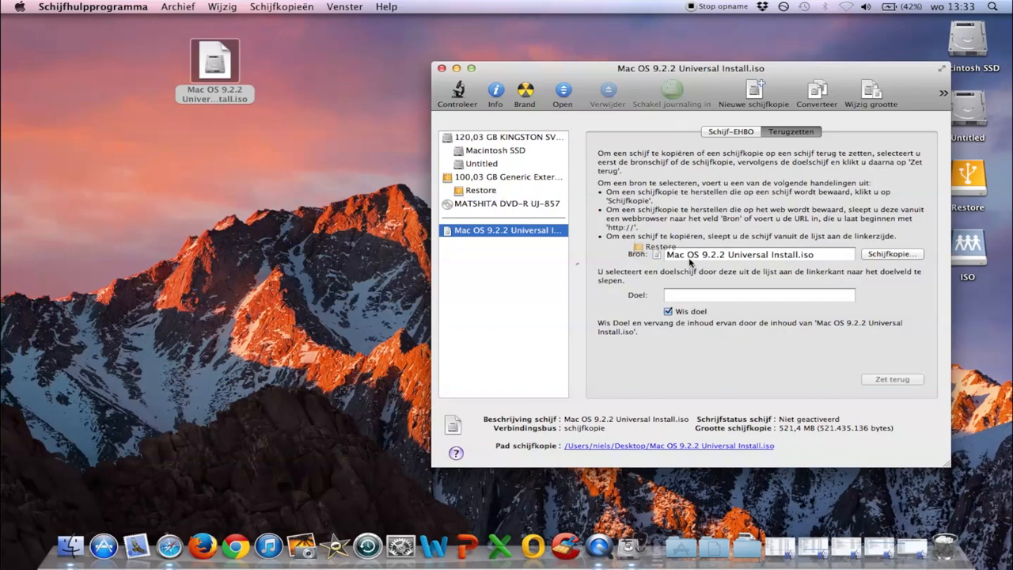
pyautogui.moveTo(480, 190); pyautogui.dragTo(758, 295)
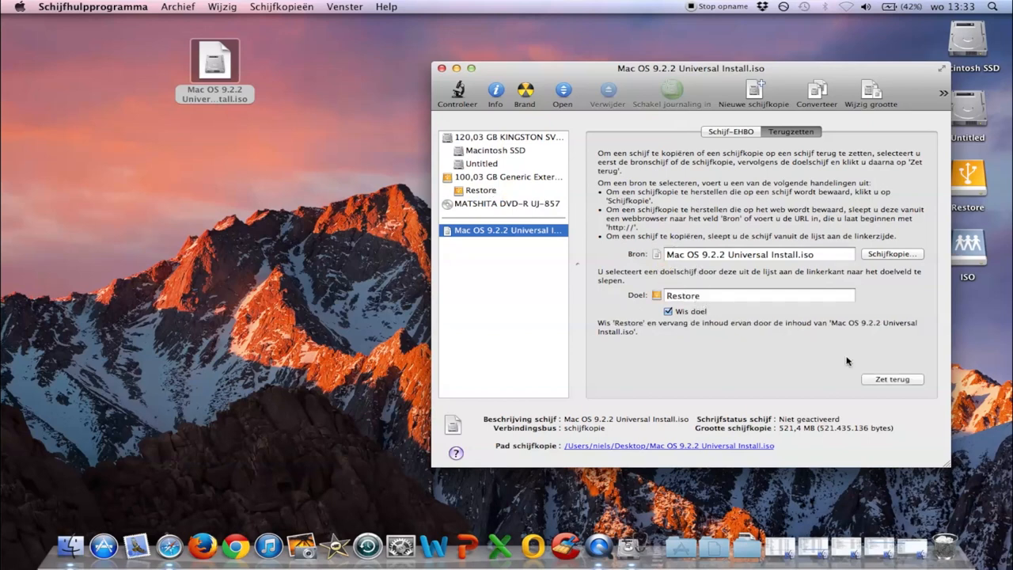
pyautogui.click(892, 379)
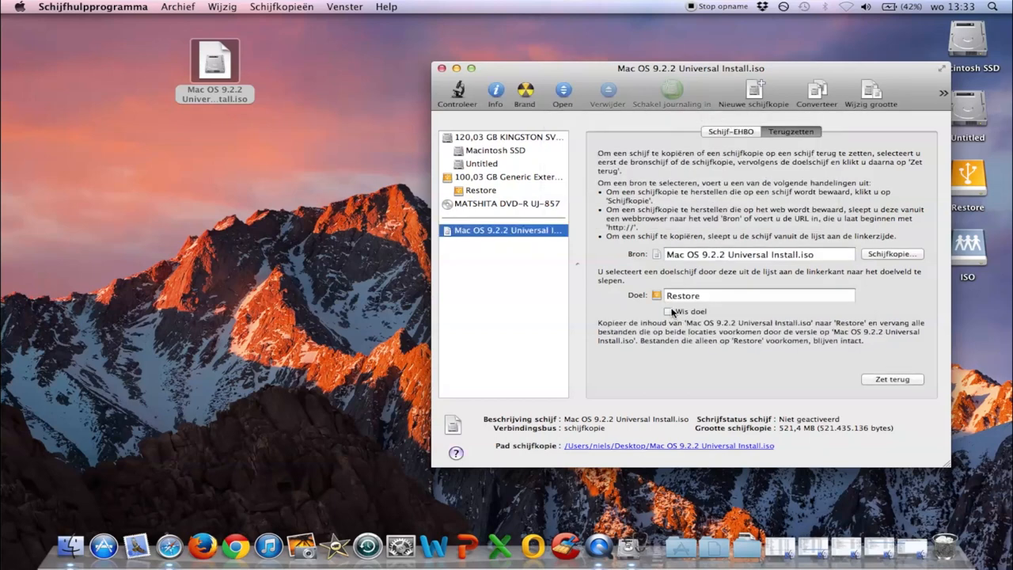
# Step: Start Zet terug onto Restore, authorise with the admin password, and dismiss the restore error
pyautogui.click(892, 379)
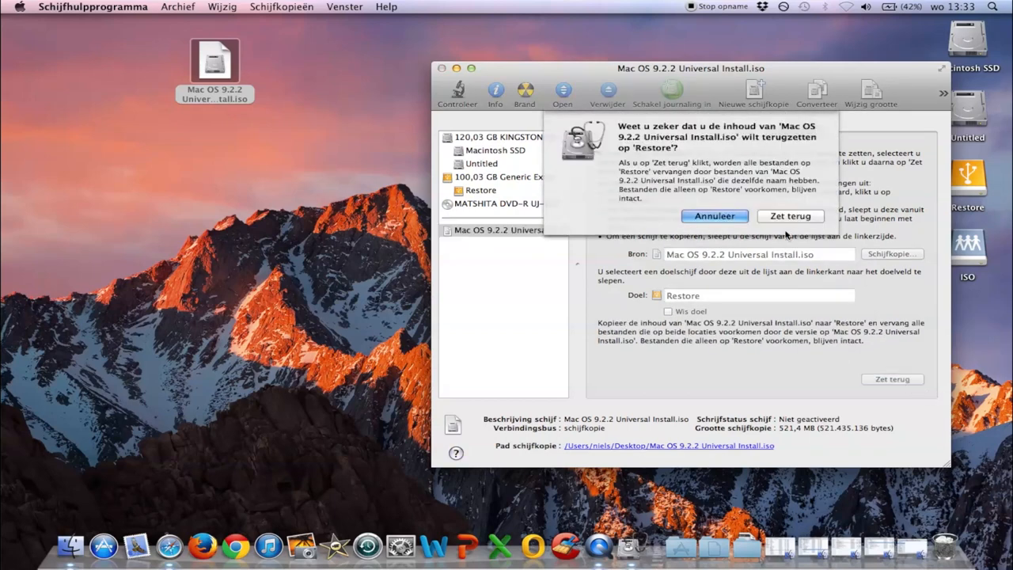
pyautogui.click(790, 215)
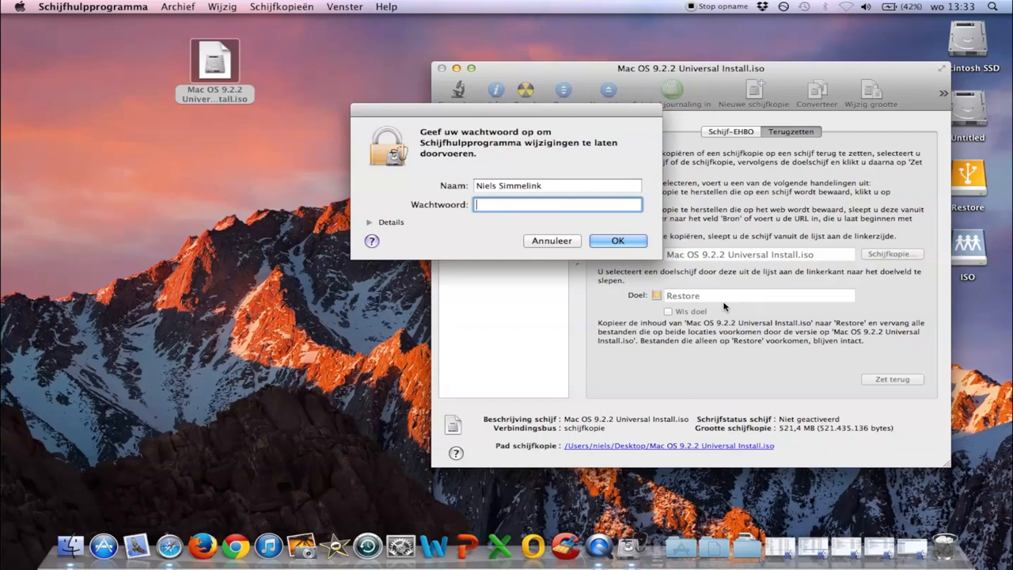
pyautogui.write('•••••')
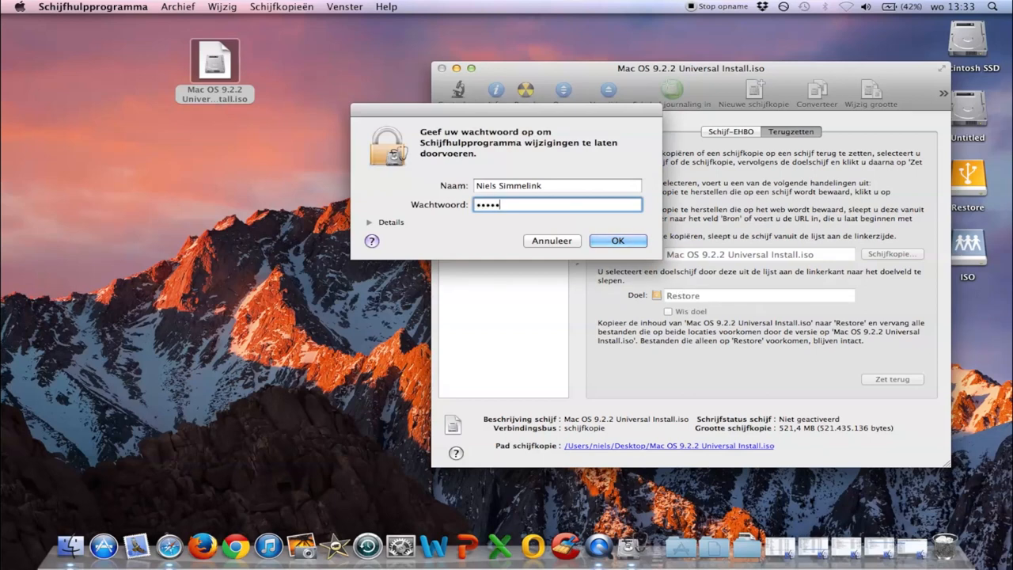
pyautogui.click(618, 241)
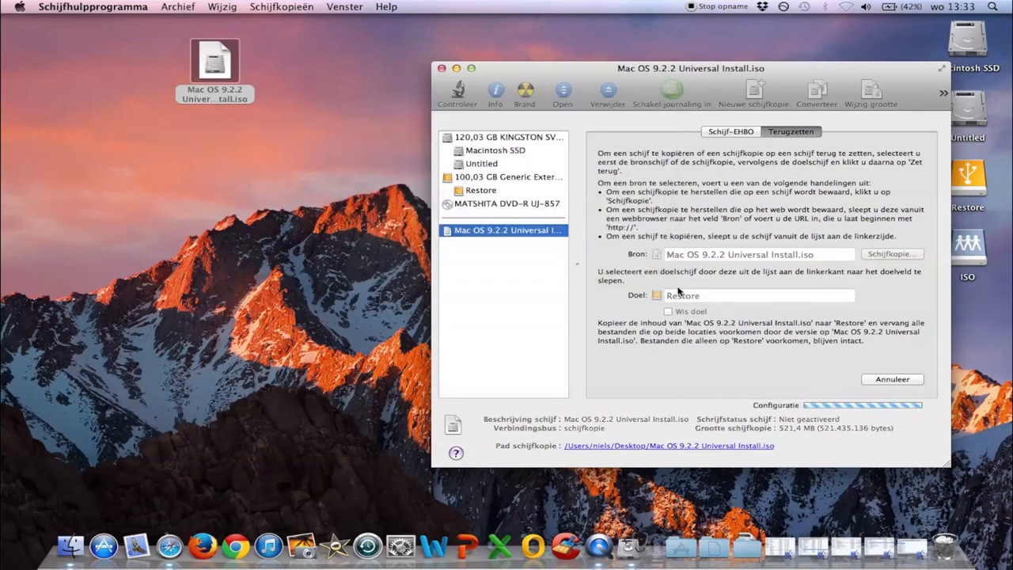
pyautogui.click(892, 379)
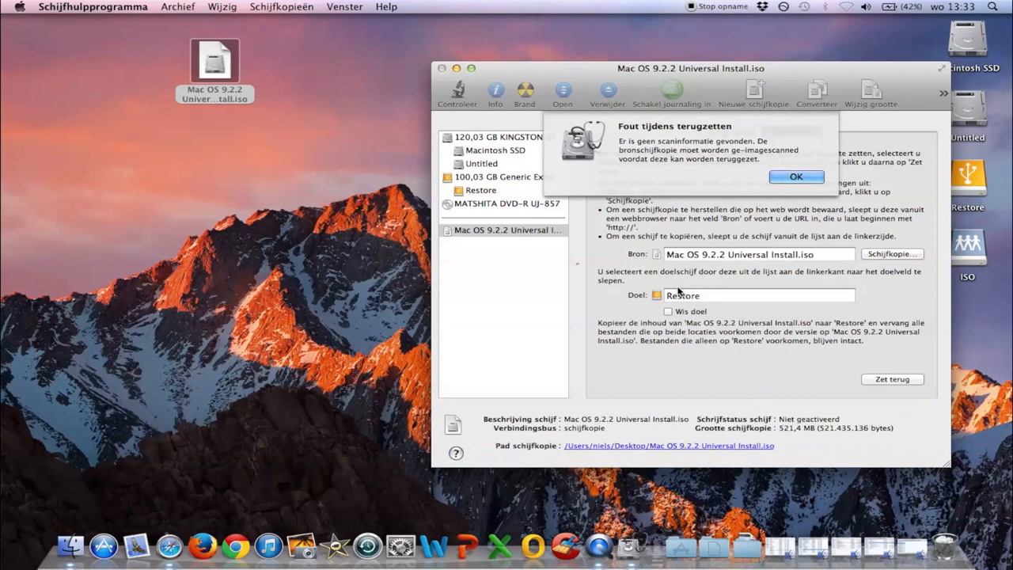
pyautogui.click(796, 175)
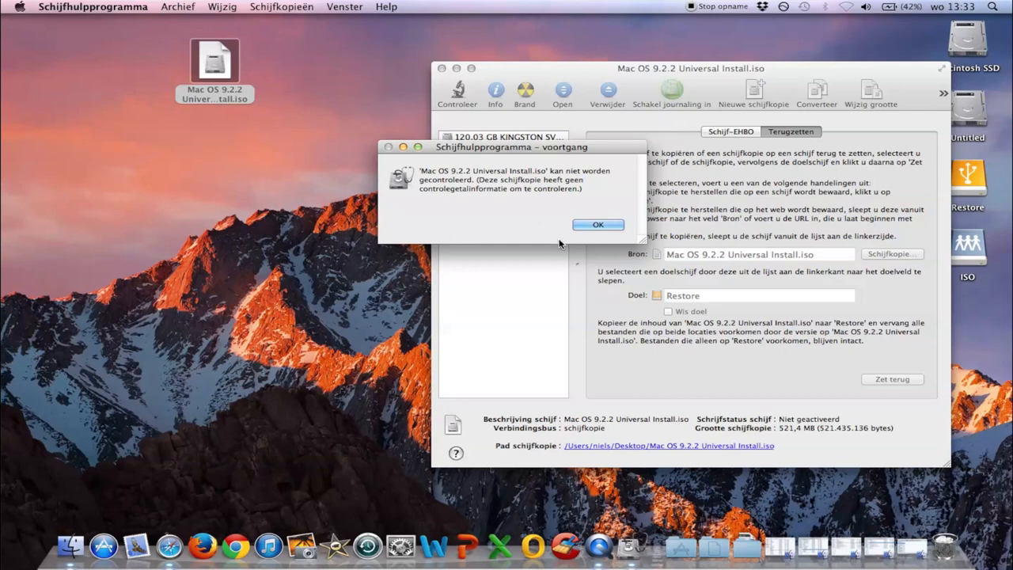
# Step: Dismiss the verification message and mount the ISO as the MacOS9Lives volume
pyautogui.click(598, 224)
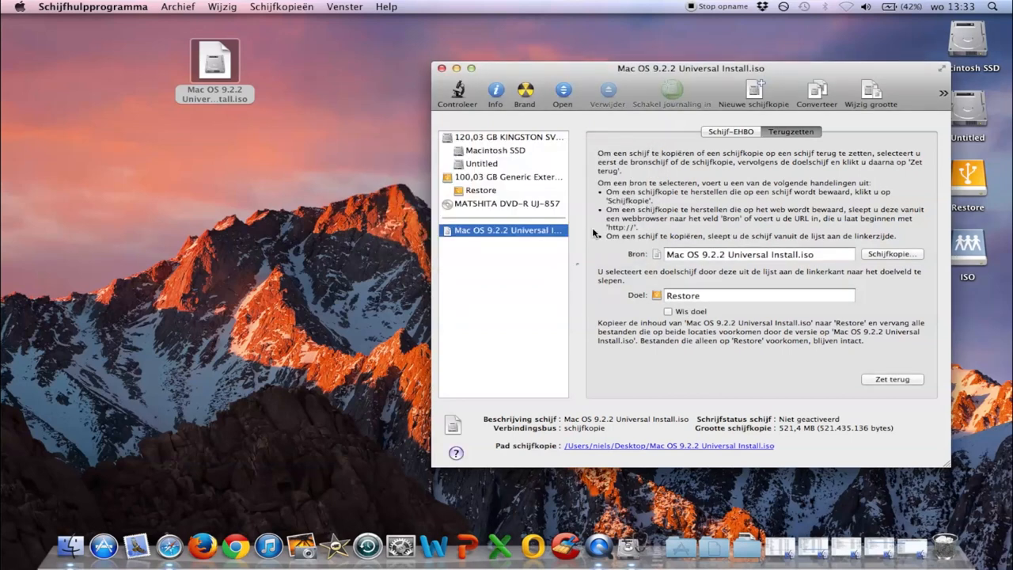
pyautogui.click(216, 60)
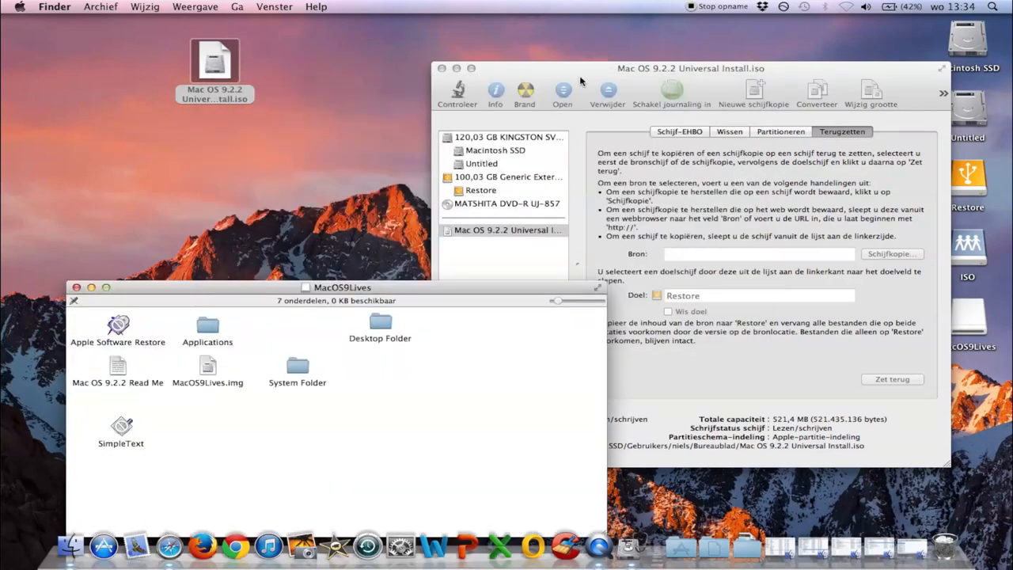
# Step: Erase-restore MacOS9Lives onto Restore with the admin password, then acknowledge the not-permitted error
pyautogui.click(504, 230)
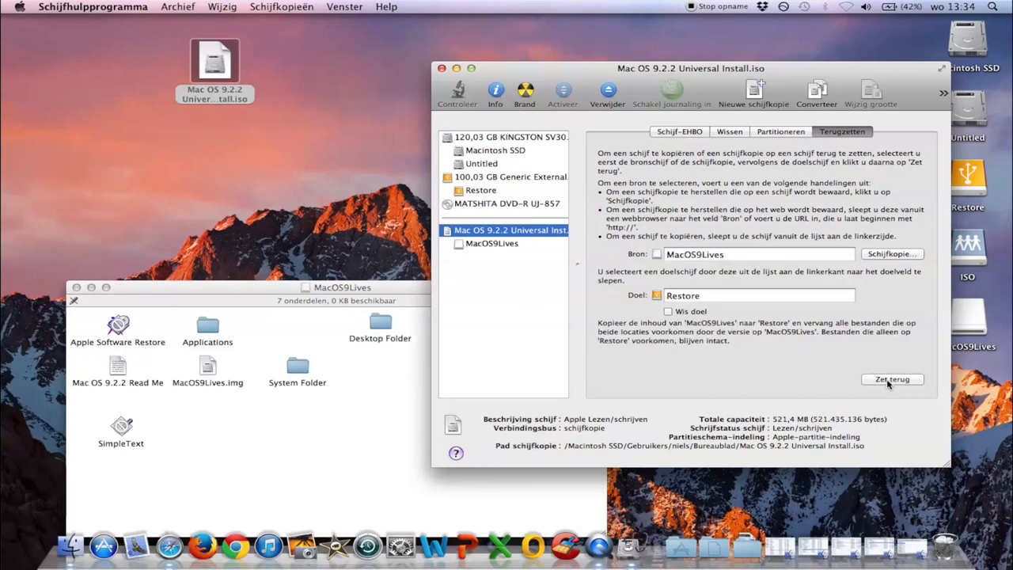
pyautogui.click(668, 311)
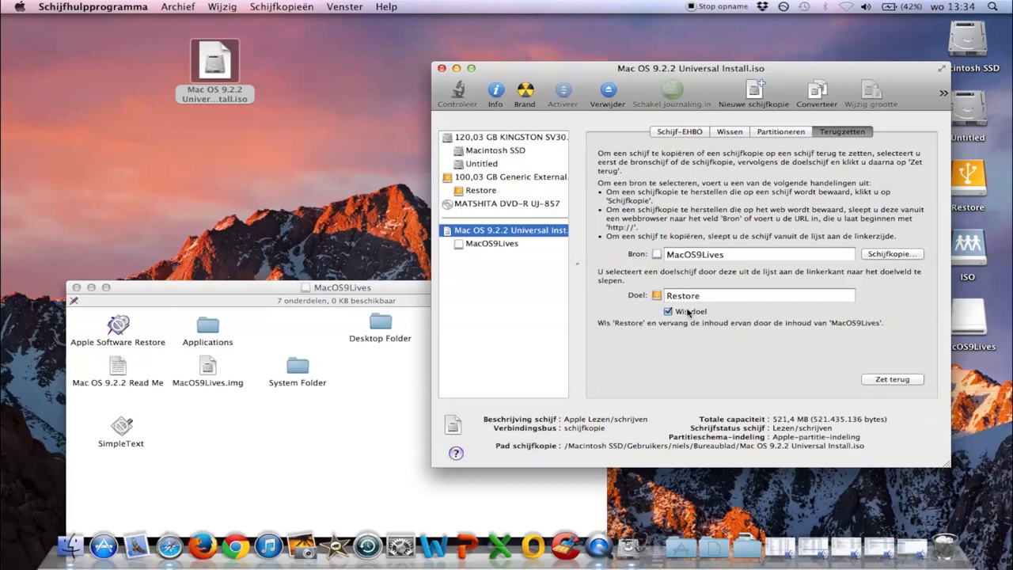
pyautogui.click(893, 379)
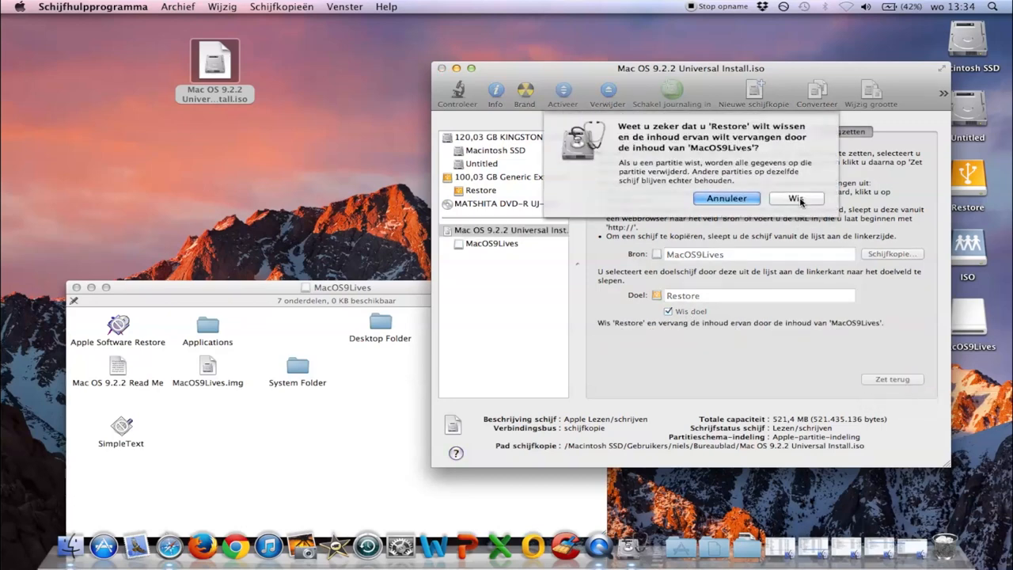
pyautogui.click(796, 198)
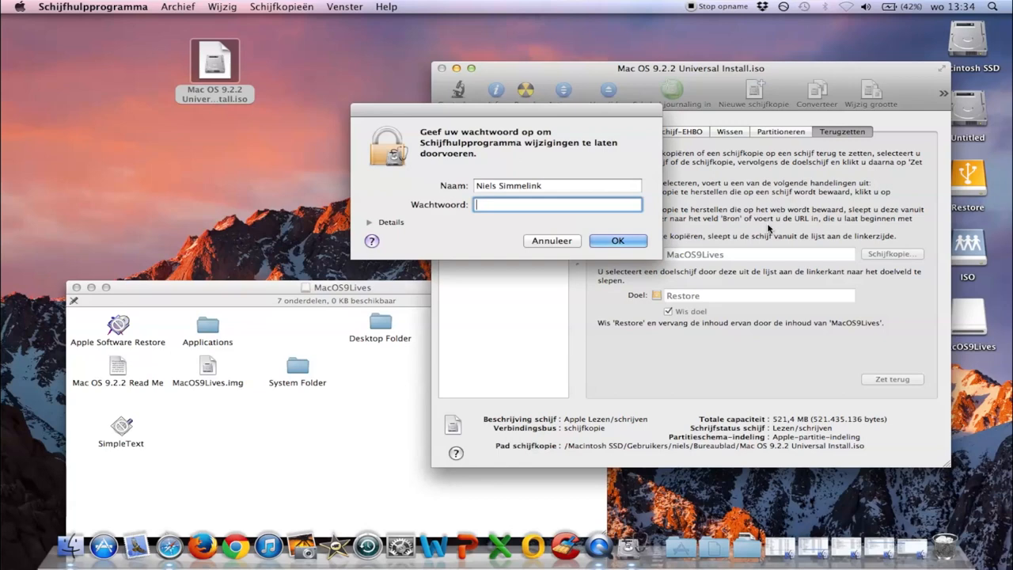
pyautogui.write('password')
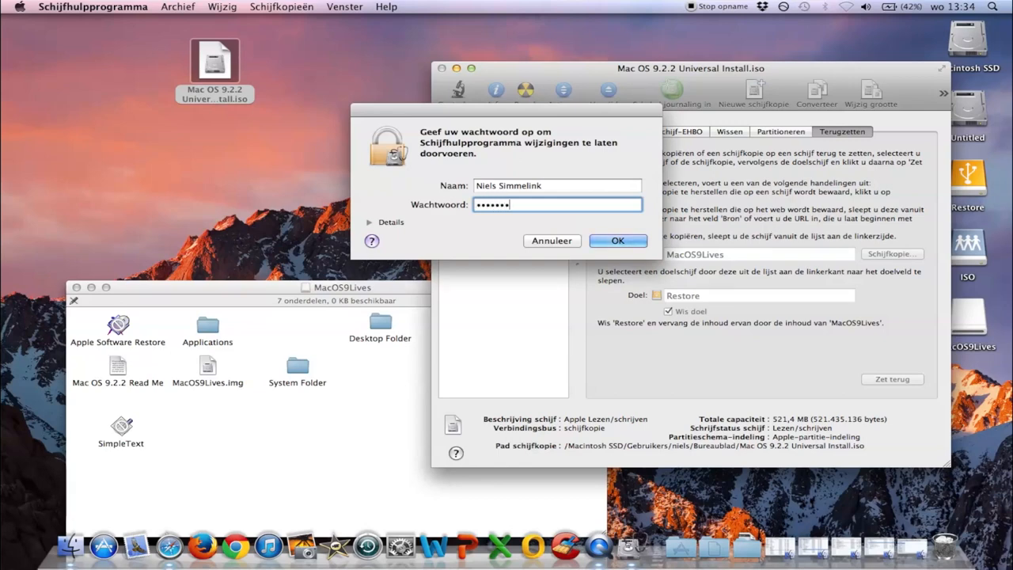
pyautogui.click(618, 241)
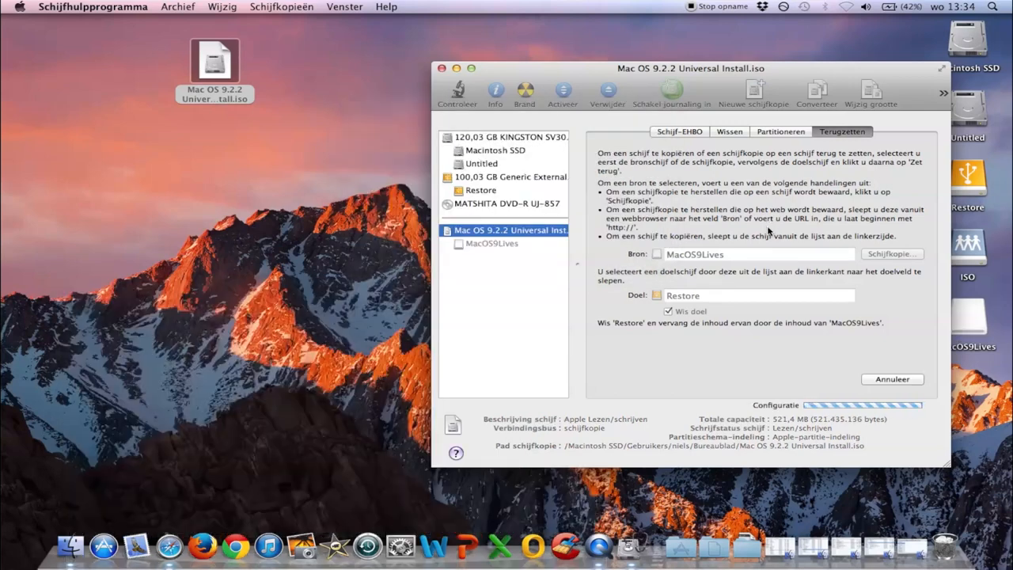
pyautogui.moveTo(773, 275)
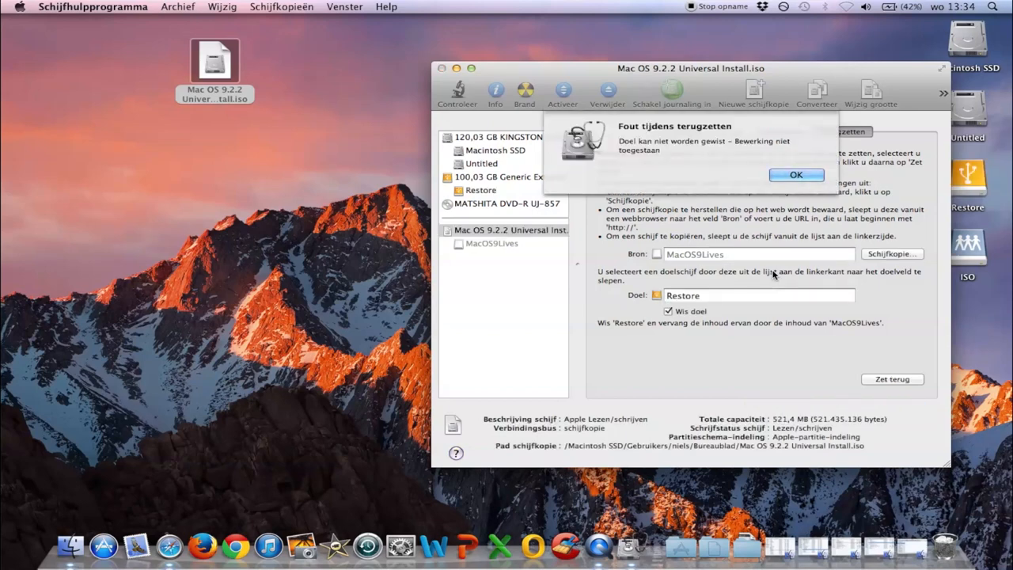
pyautogui.click(796, 175)
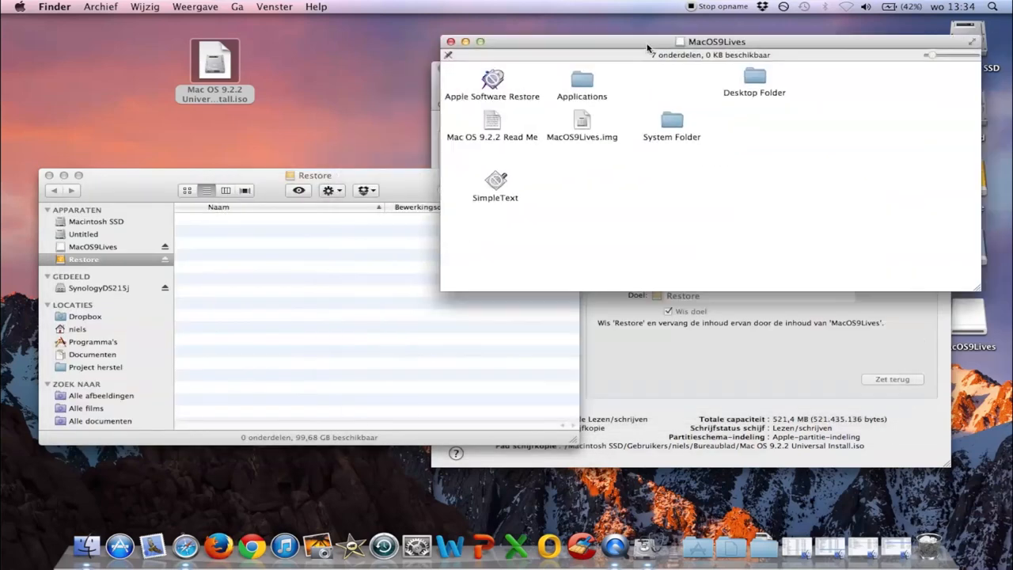
# Step: Close the MacOS9Lives Finder window and the Disk Utility window
pyautogui.press('cmd+a')
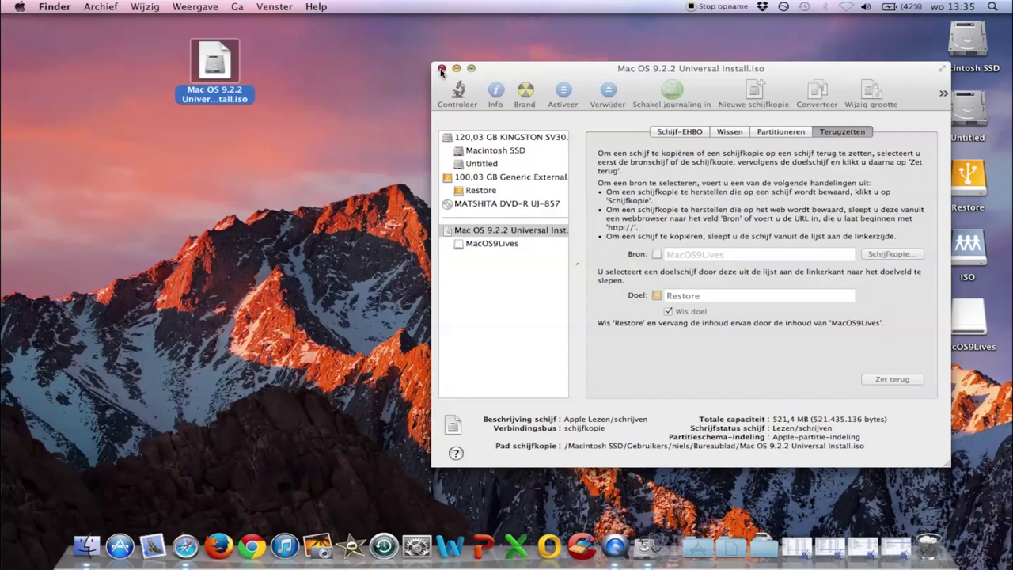
pyautogui.click(435, 67)
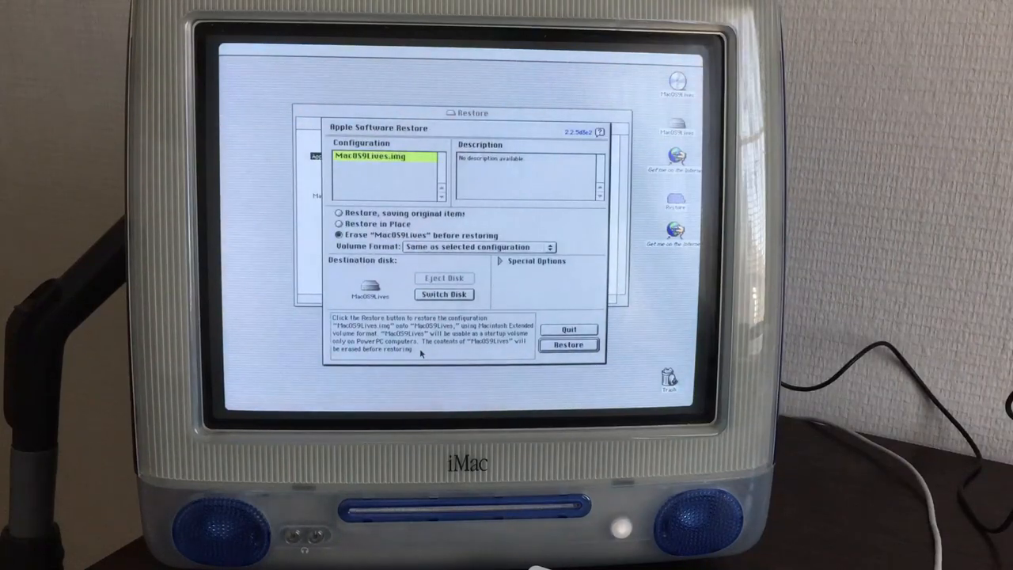
# Step: Keep Volume Format at 'Same as selected configuration' and start restoring MacOS9Lives.img onto MacOS9Lives
pyautogui.click(475, 246)
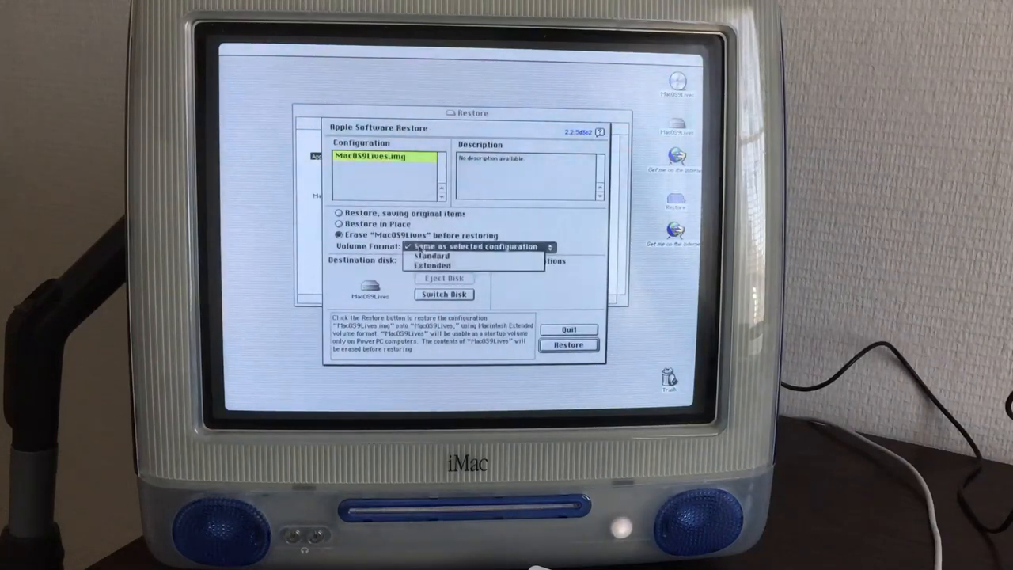
pyautogui.click(477, 246)
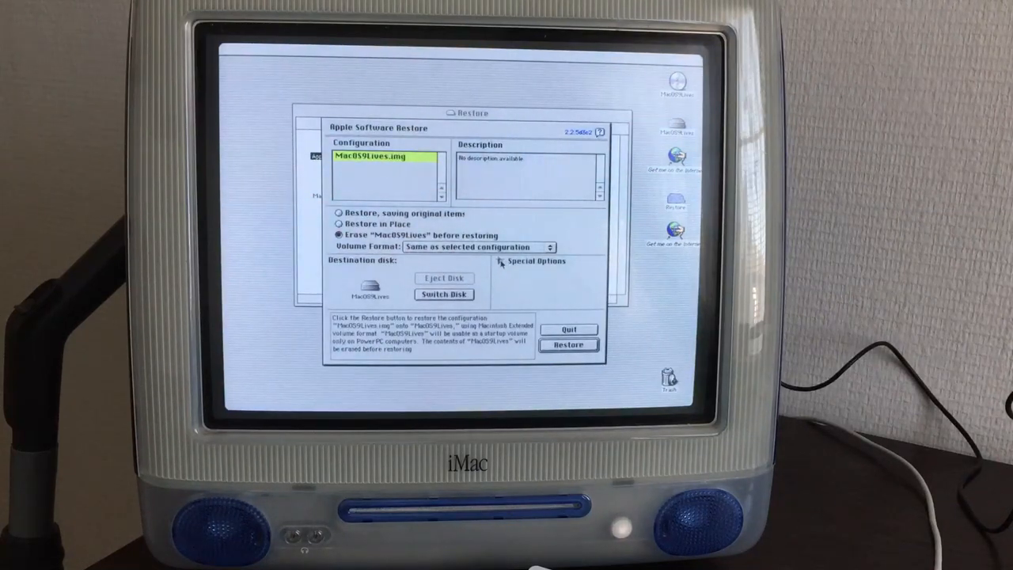
pyautogui.moveTo(517, 296)
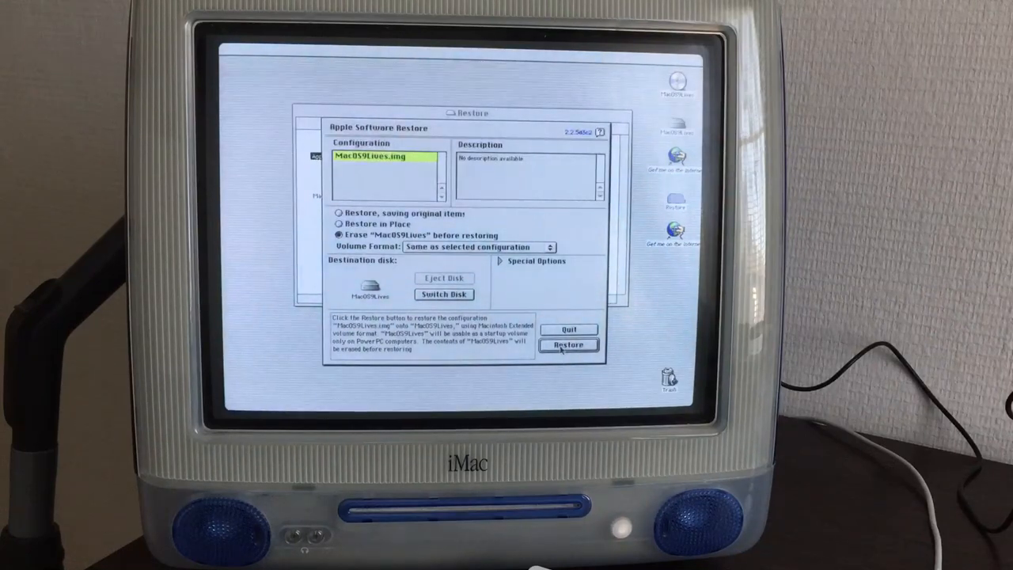
pyautogui.click(569, 345)
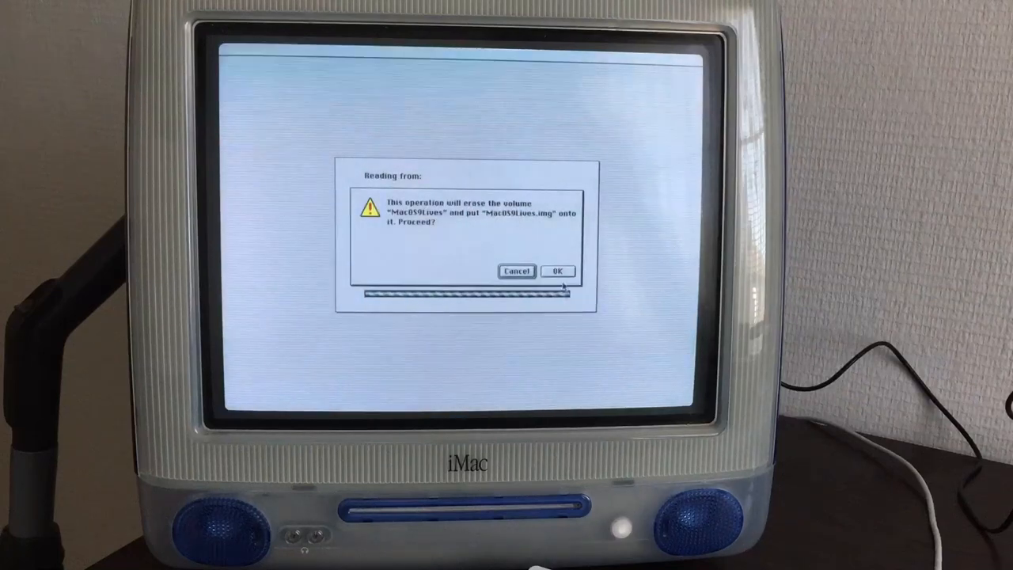
# Step: Confirm erasing MacOS9Lives so MacOS9Lives.img is restored onto it
pyautogui.click(557, 270)
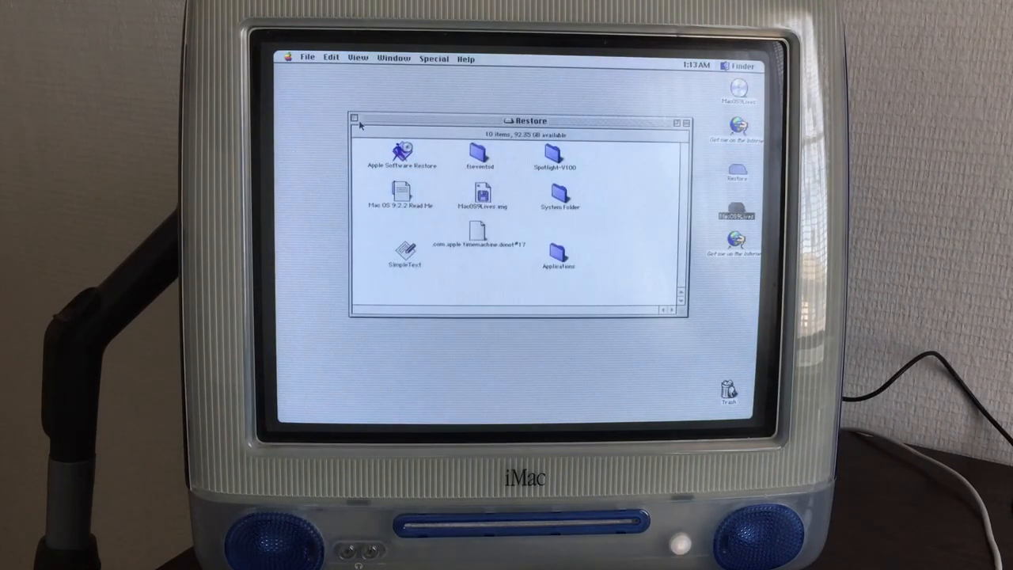
# Step: Close the Restore window and restart the iMac into the restored Mac OS 9
pyautogui.click(359, 119)
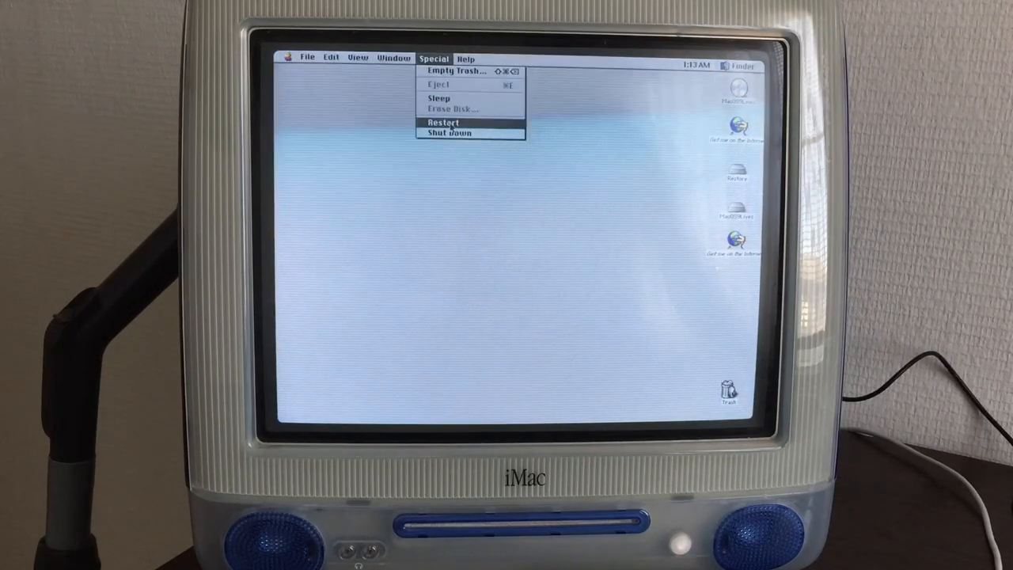
pyautogui.click(443, 122)
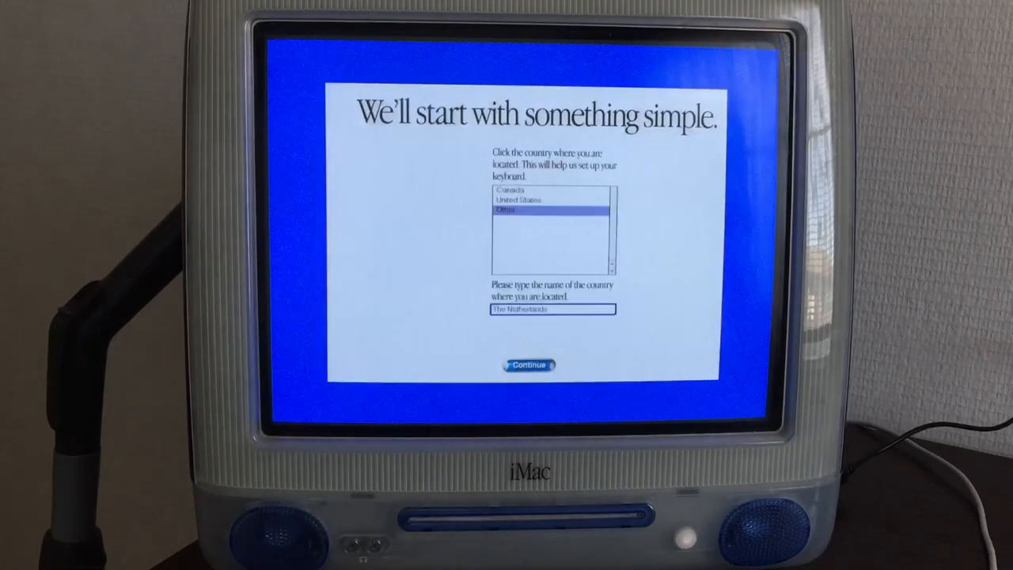
# Step: Confirm The Netherlands as the country and continue to registration
pyautogui.click(527, 363)
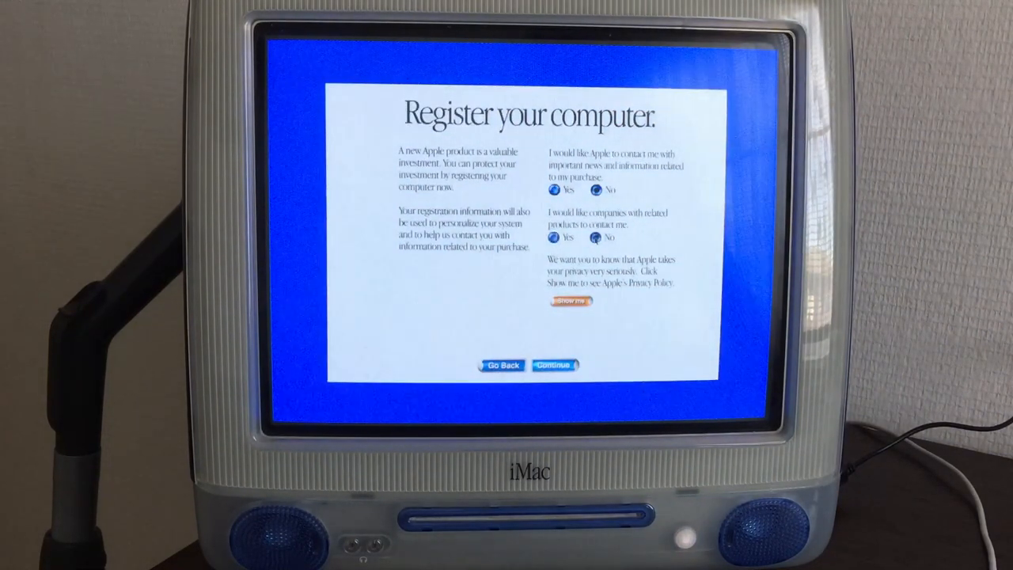
# Step: Dismiss the missing-information alert, then submit the completed registration with name, address, phone and Home usage
pyautogui.click(554, 364)
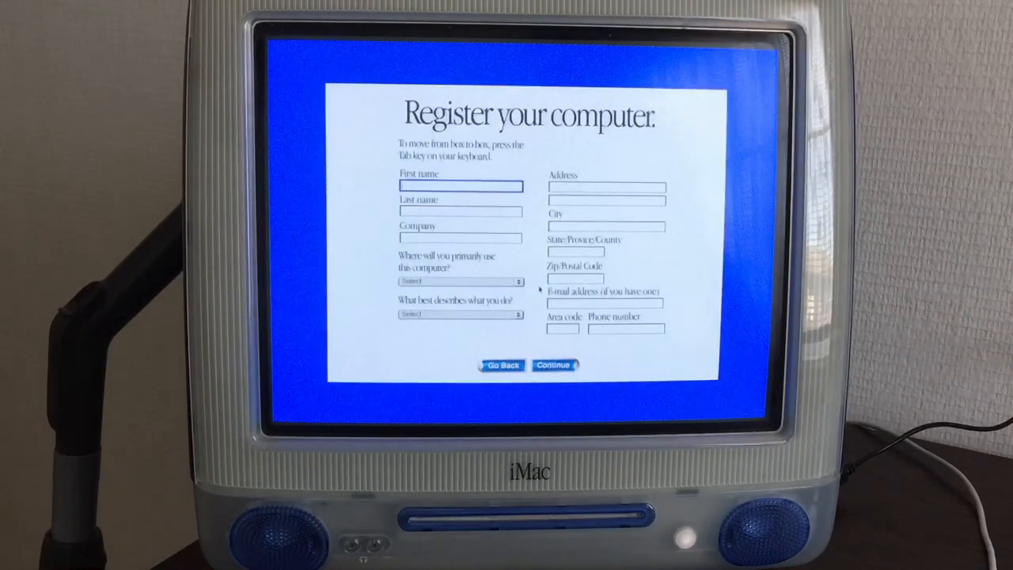
pyautogui.click(554, 365)
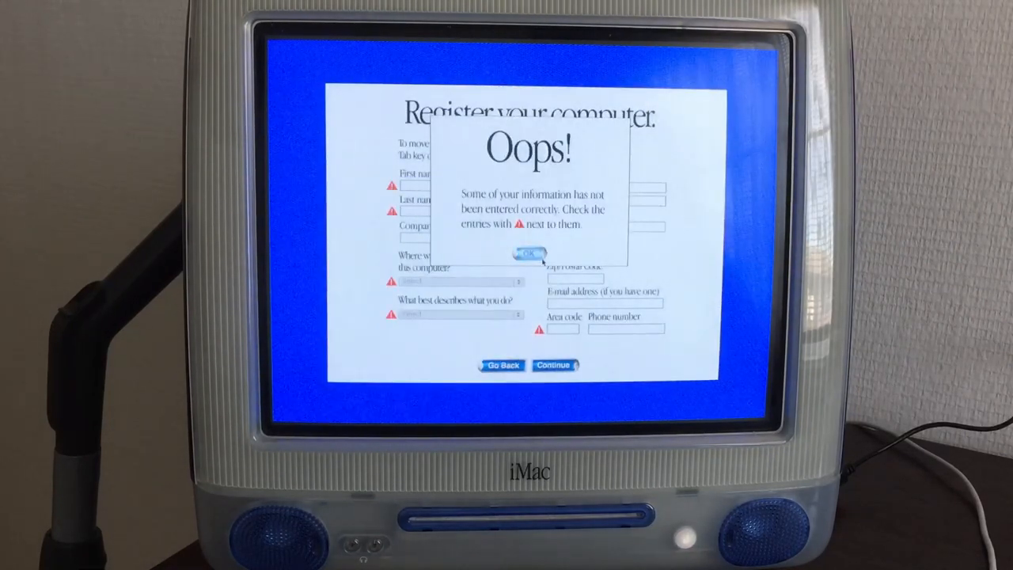
pyautogui.click(530, 252)
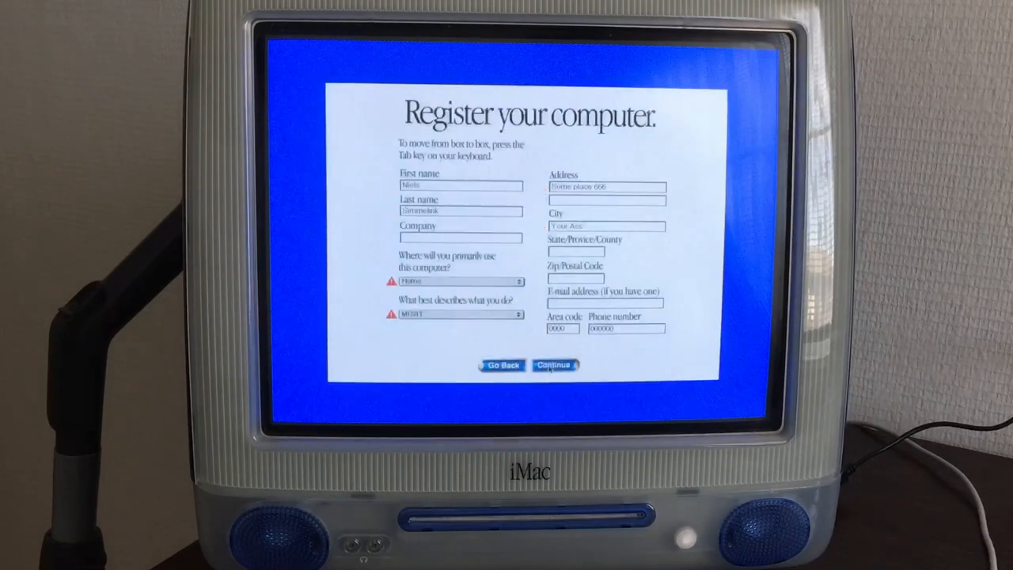
pyautogui.click(555, 364)
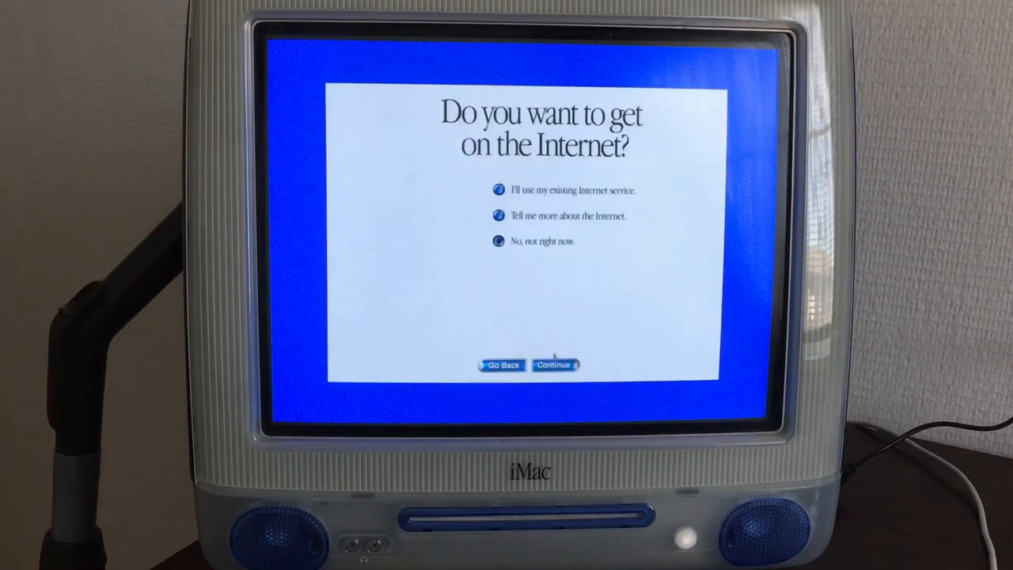
# Step: Skip the Internet setup question and finish the remaining Setup Assistant screens
pyautogui.click(555, 364)
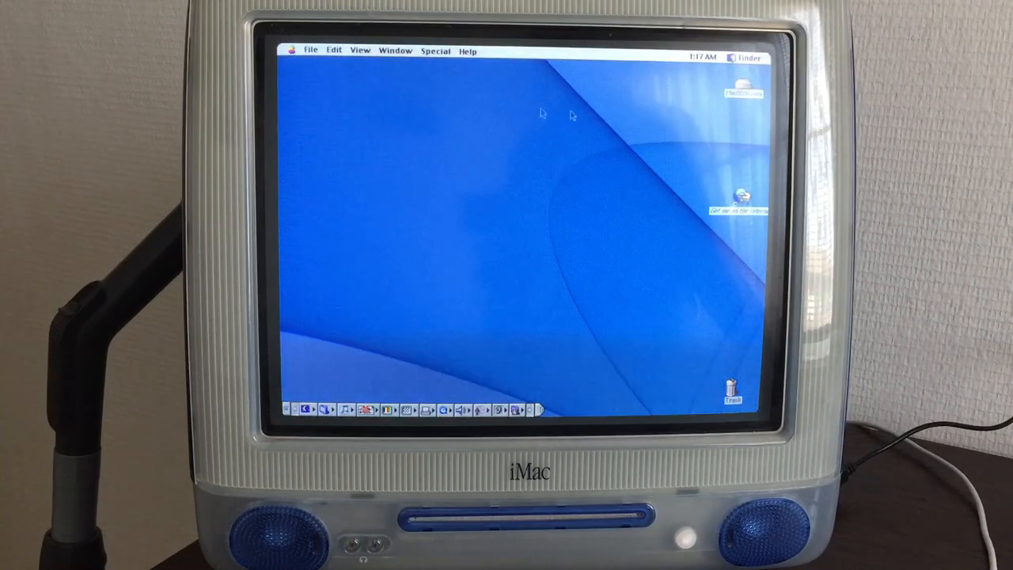
# Step: Open the Apple menu listing About This Computer and Apple System Profiler
pyautogui.click(292, 51)
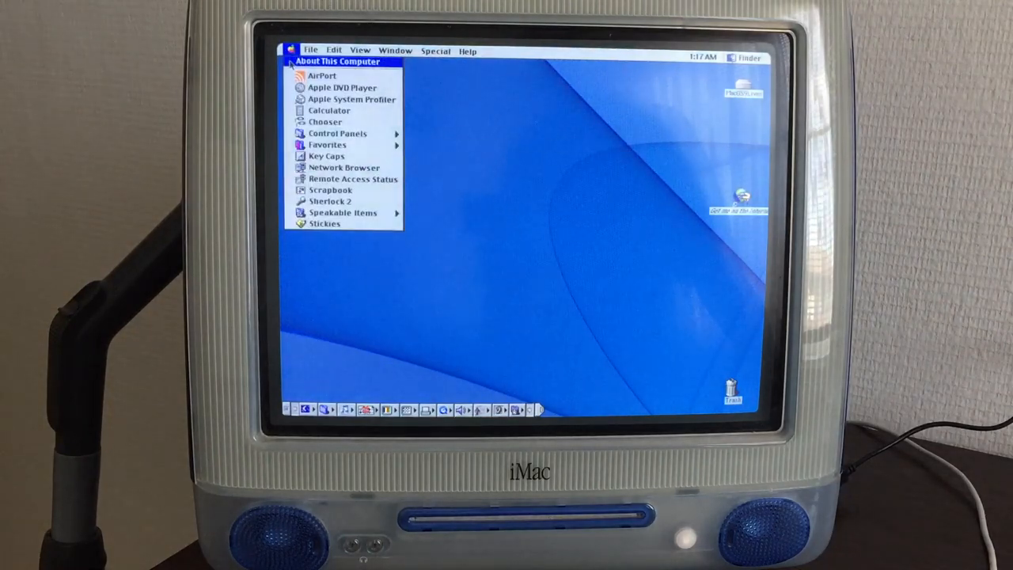
# Step: Launch Apple System Profiler showing Mac OS 9.2.2 on a 500 MHz PowerPC G3 iMac
pyautogui.click(352, 99)
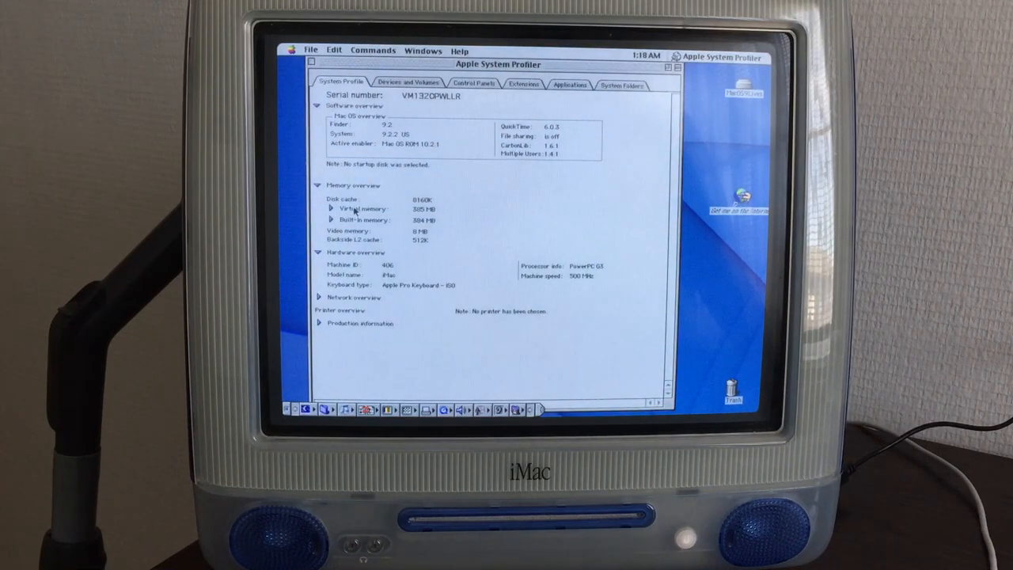
pyautogui.click(326, 220)
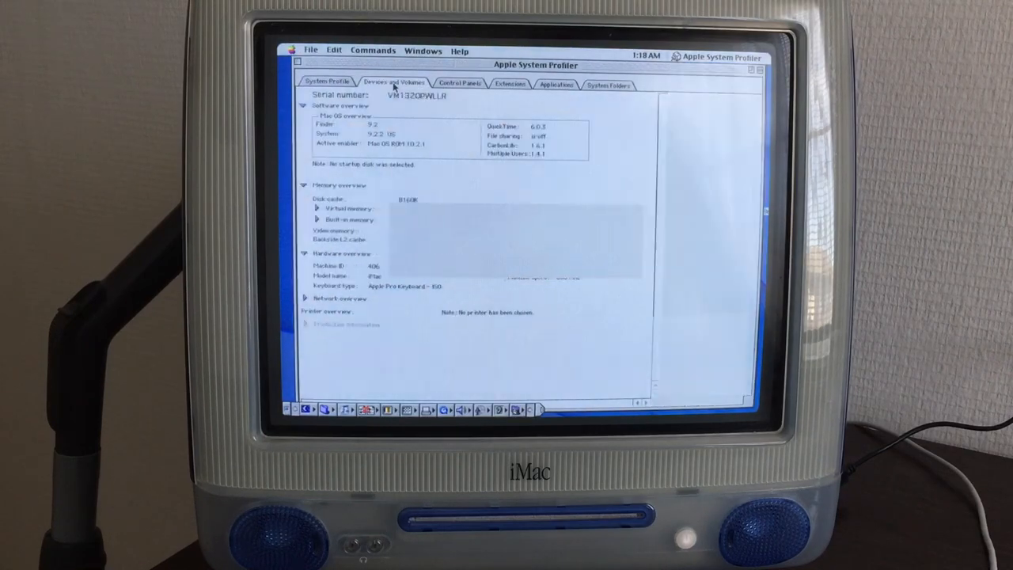
# Step: Review devices (30 GB drive, CD-ROM details) and control panels, then quit Apple System Profiler
pyautogui.click(394, 82)
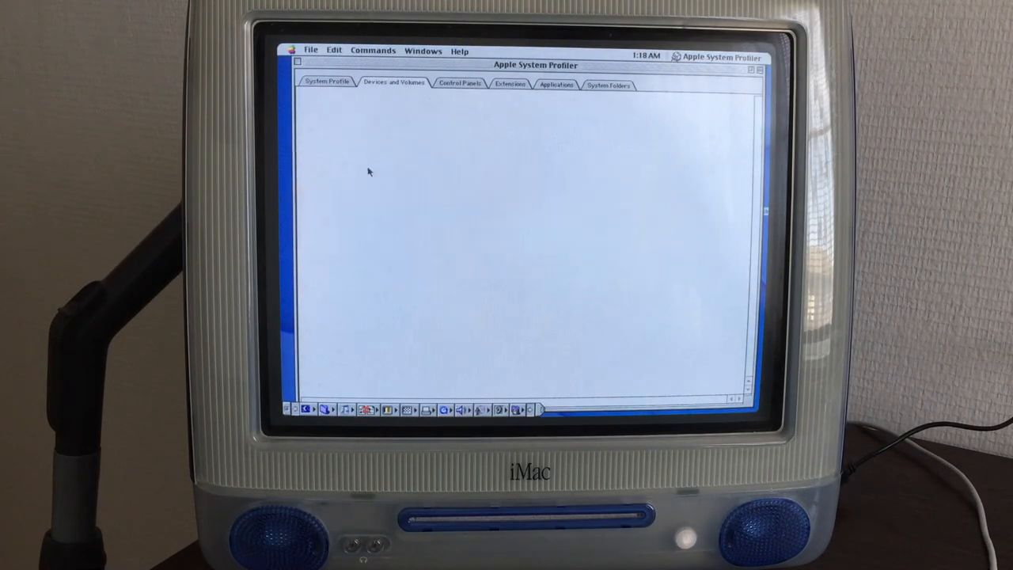
pyautogui.click(394, 84)
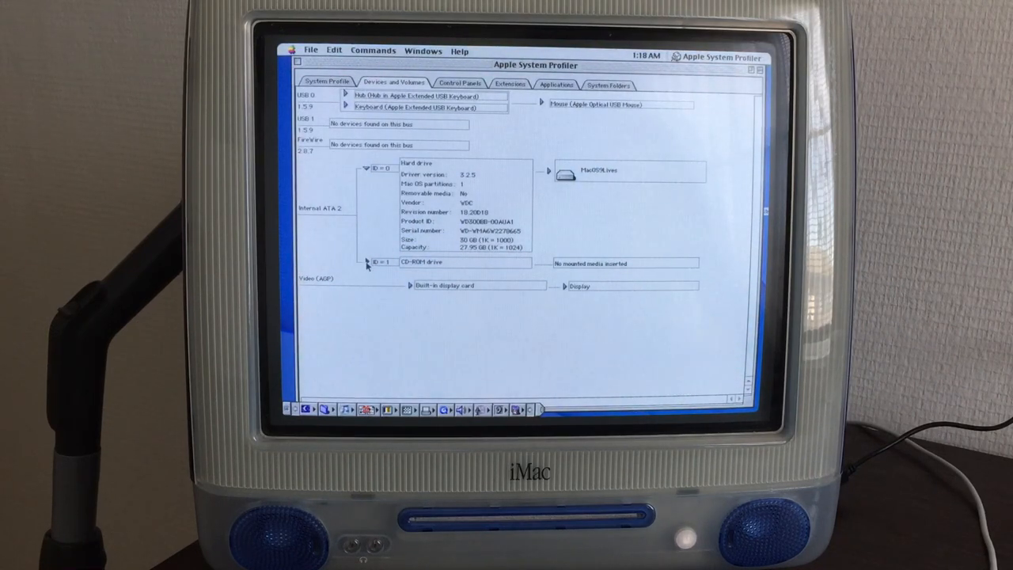
pyautogui.click(368, 262)
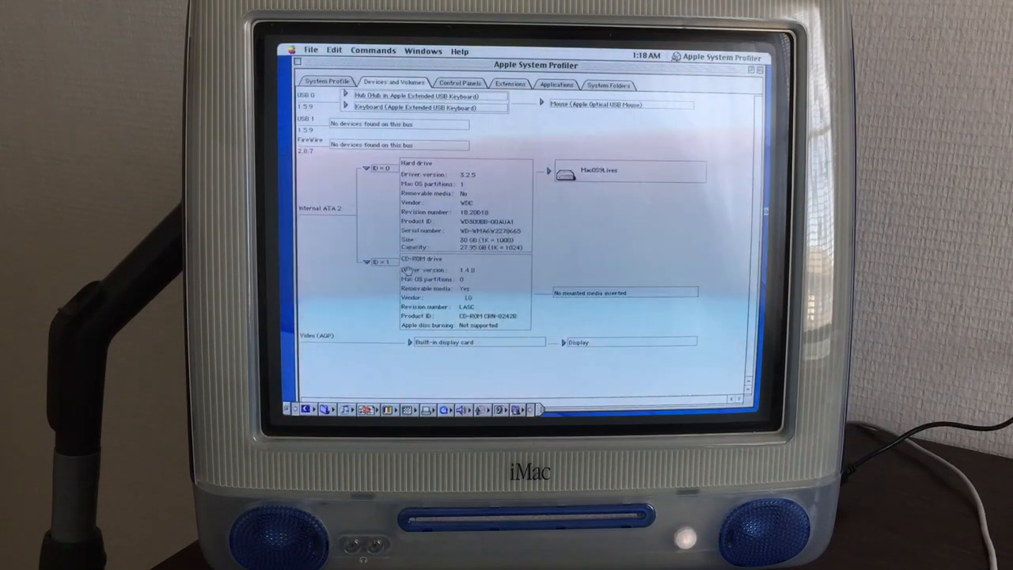
pyautogui.click(466, 83)
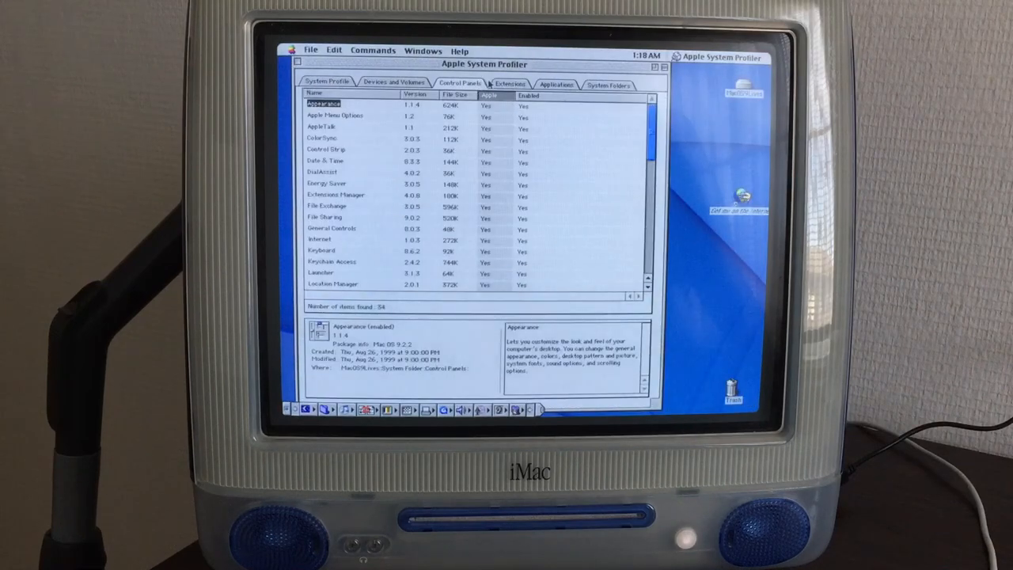
pyautogui.click(328, 83)
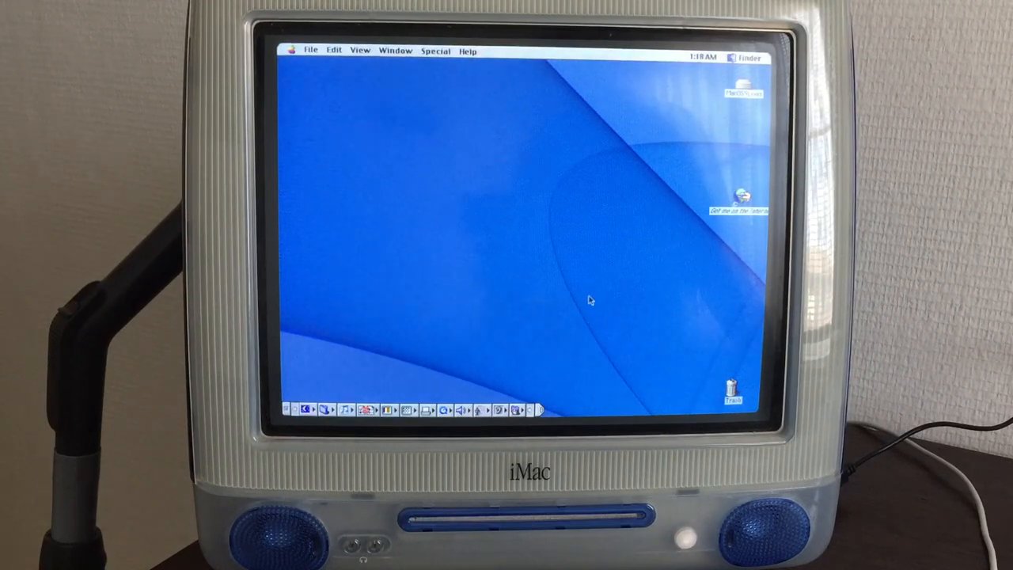
# Step: Open MacOS9Lives, then Applications (Mac OS 9), then the iTunes folder
pyautogui.doubleClick(742, 85)
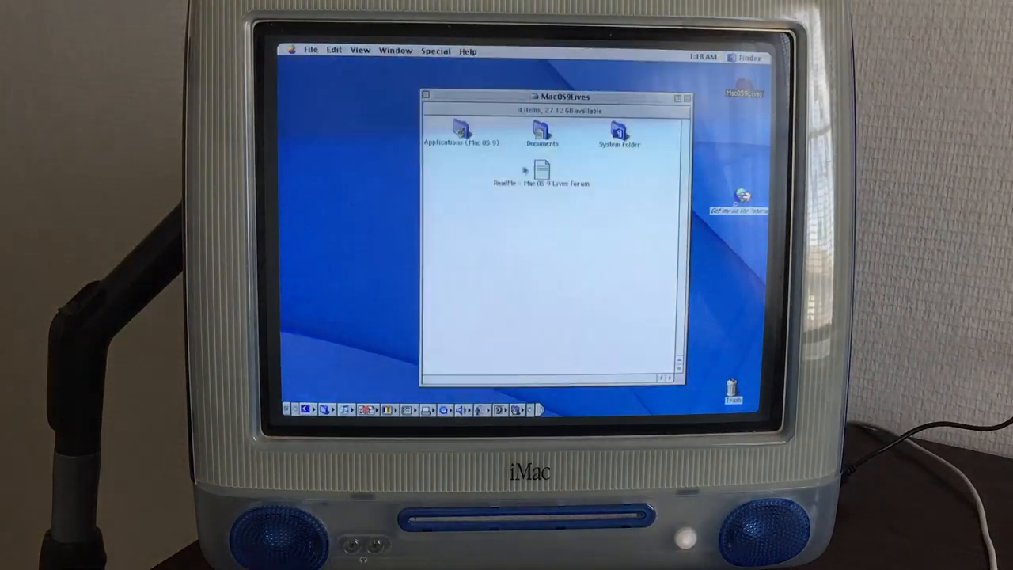
pyautogui.doubleClick(463, 129)
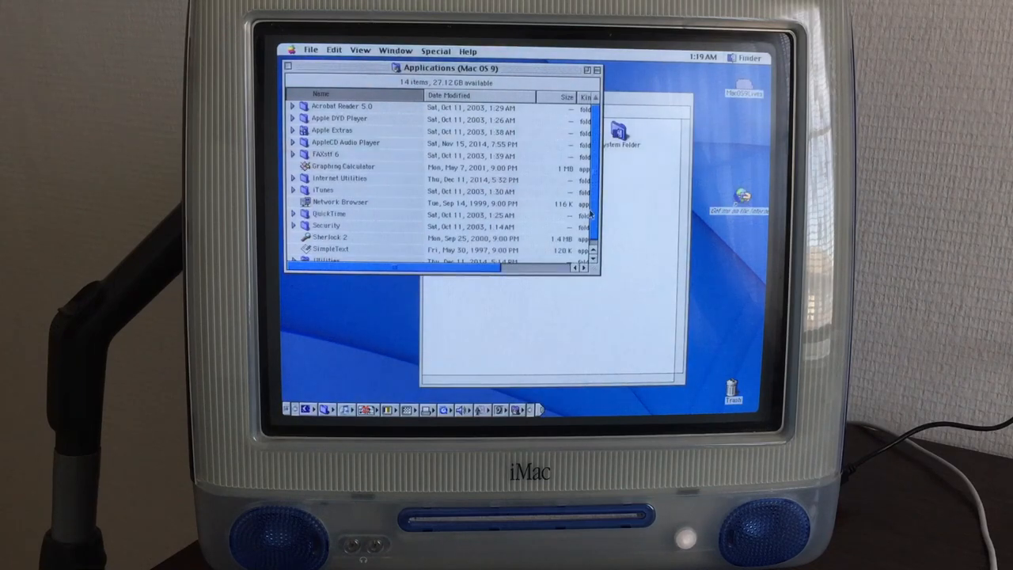
pyautogui.scroll(-3)
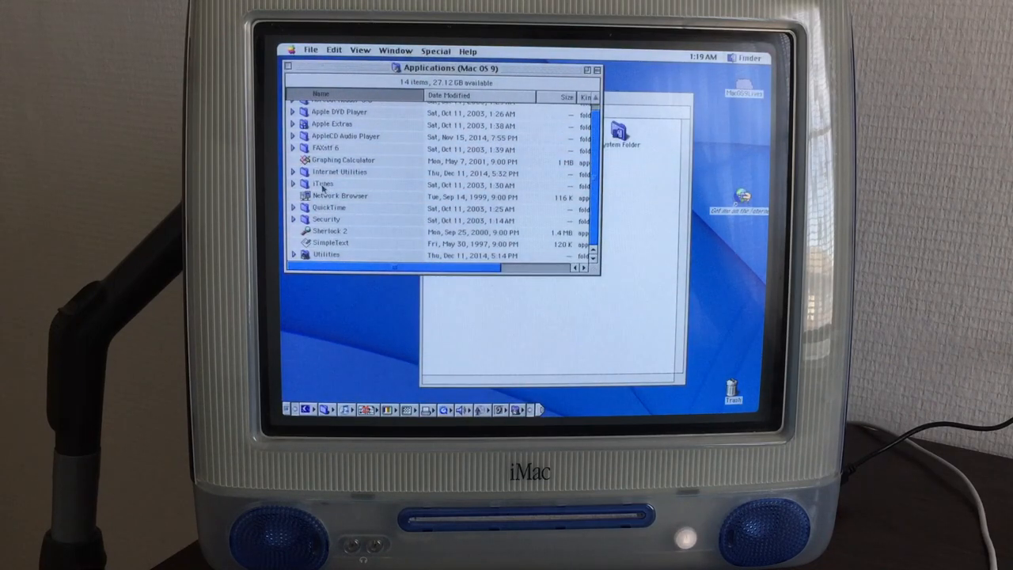
pyautogui.doubleClick(321, 184)
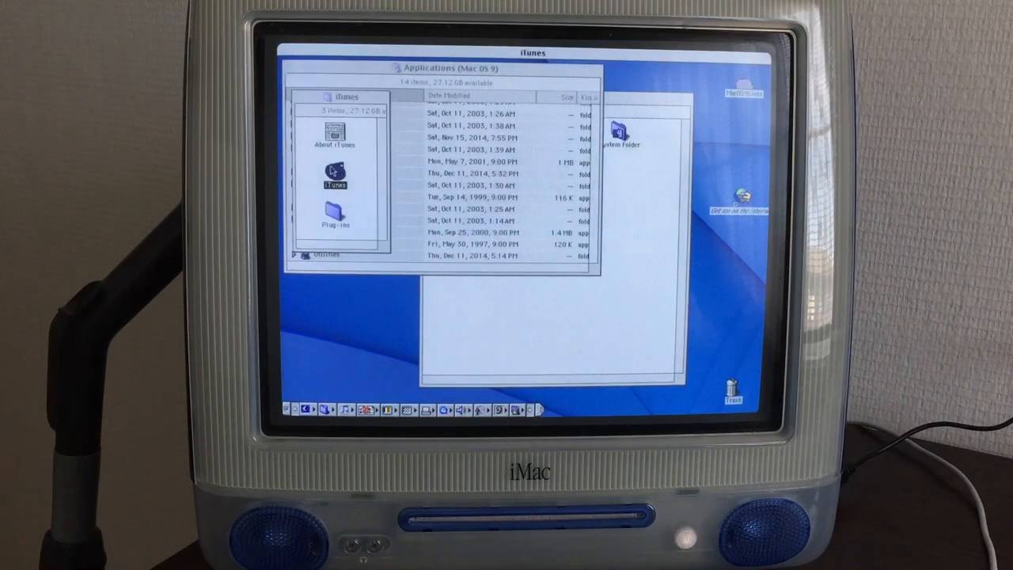
# Step: Launch iTunes, accept the license, choose 'ask before connecting', finish setup and quit
pyautogui.doubleClick(339, 171)
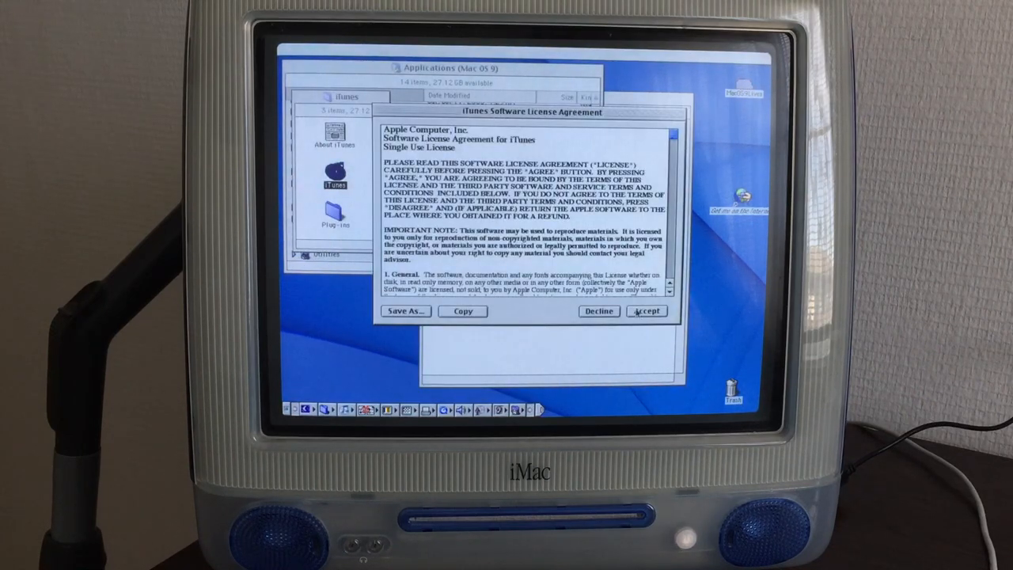
pyautogui.click(648, 311)
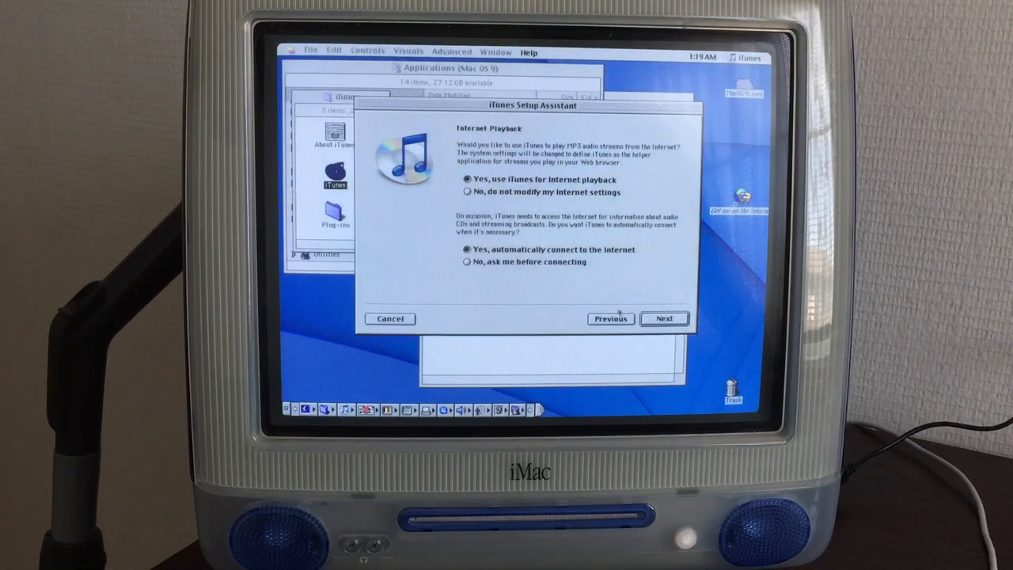
pyautogui.click(463, 263)
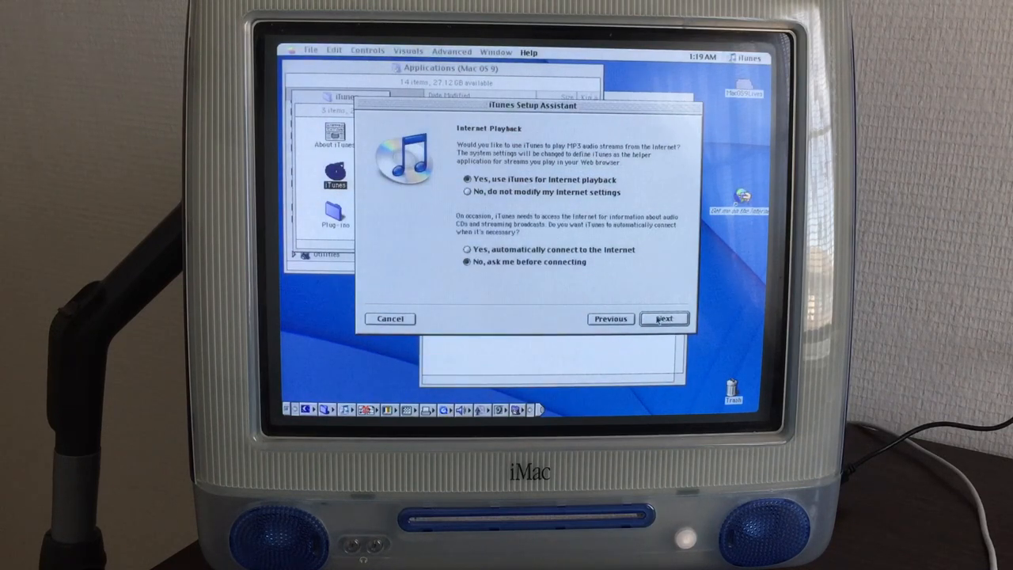
pyautogui.click(664, 318)
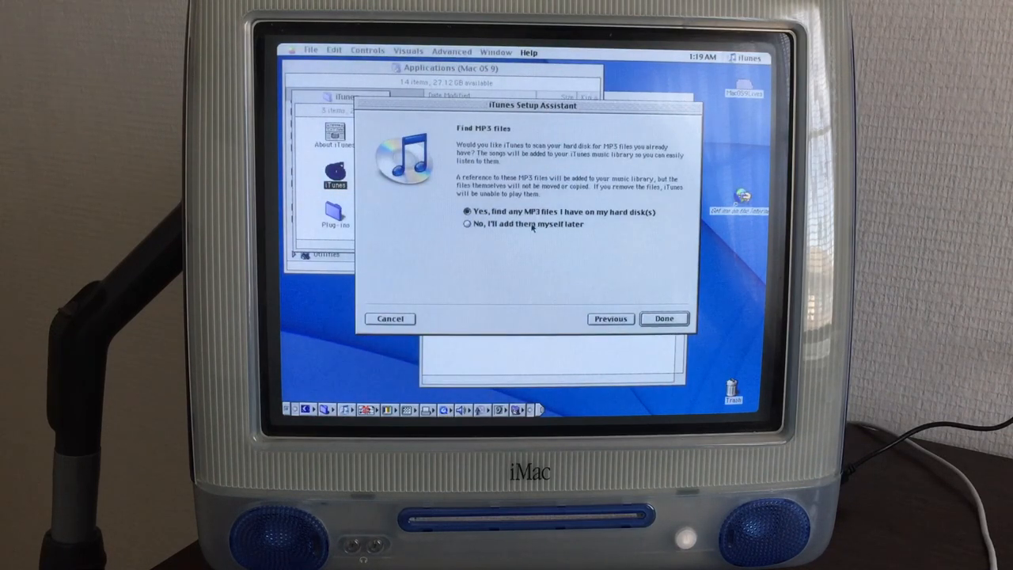
pyautogui.click(664, 318)
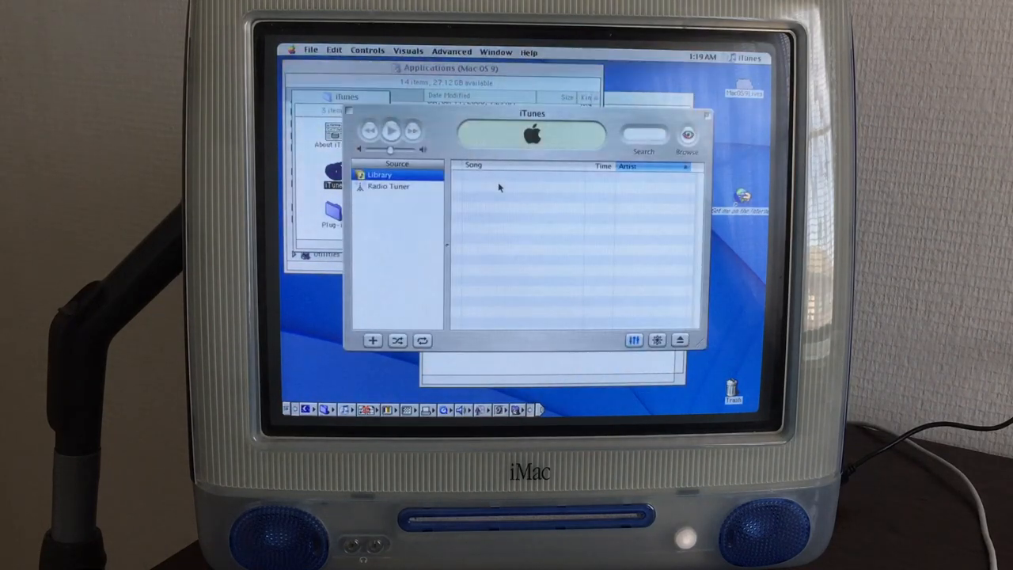
pyautogui.click(294, 51)
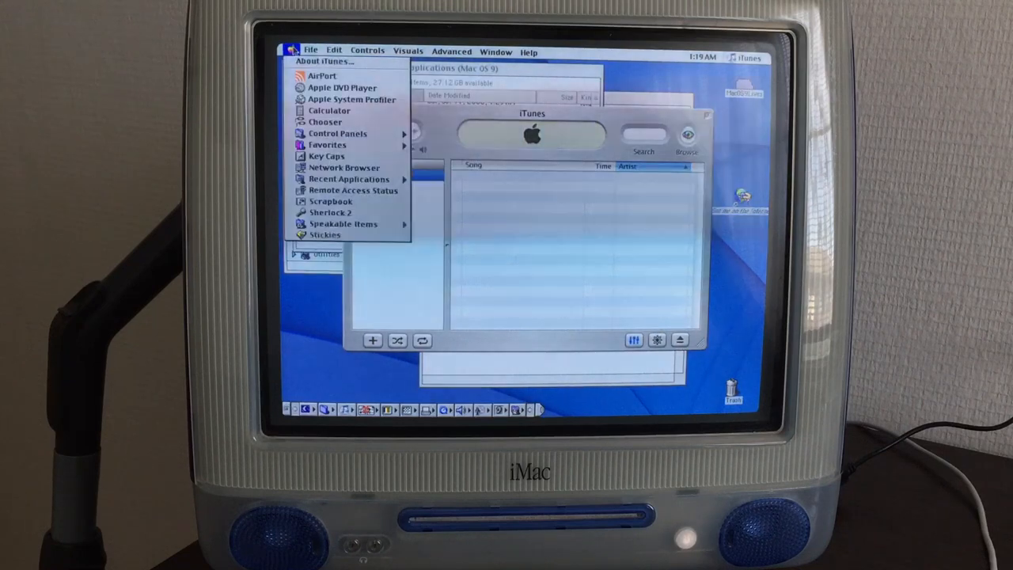
pyautogui.click(332, 61)
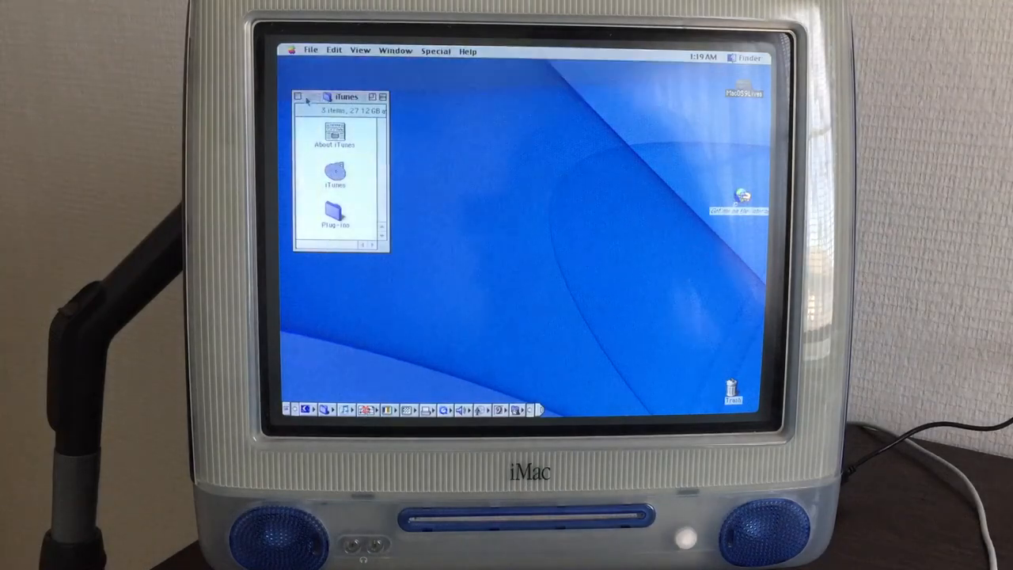
# Step: Close the iTunes folder window to leave an empty Finder desktop
pyautogui.click(308, 92)
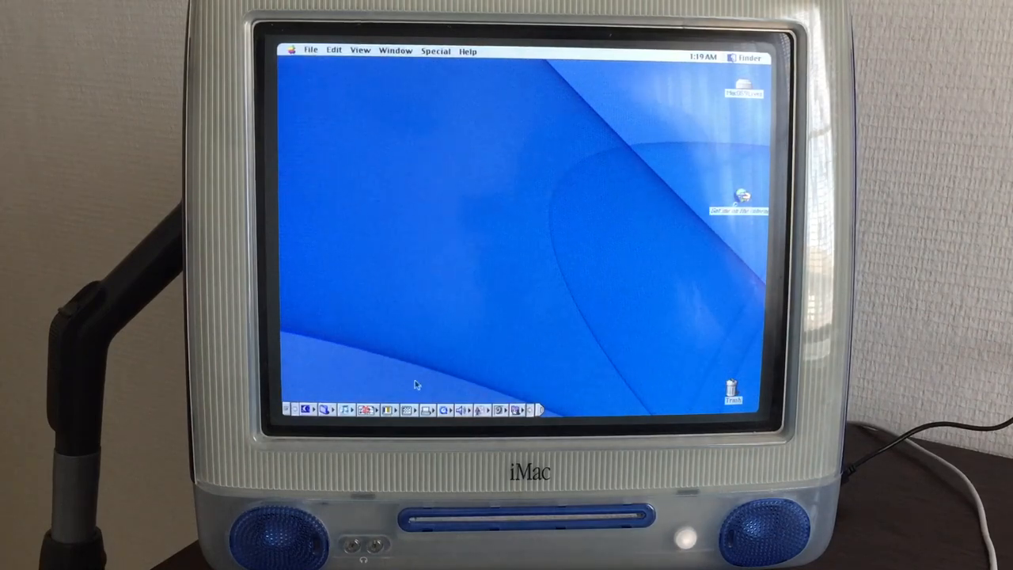
pyautogui.click(396, 413)
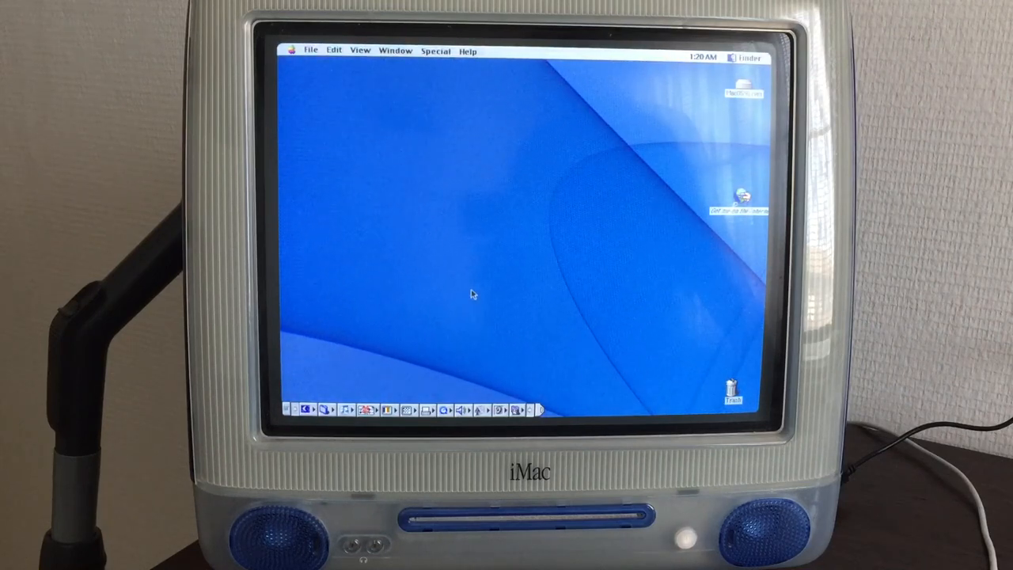
pyautogui.moveTo(298, 133)
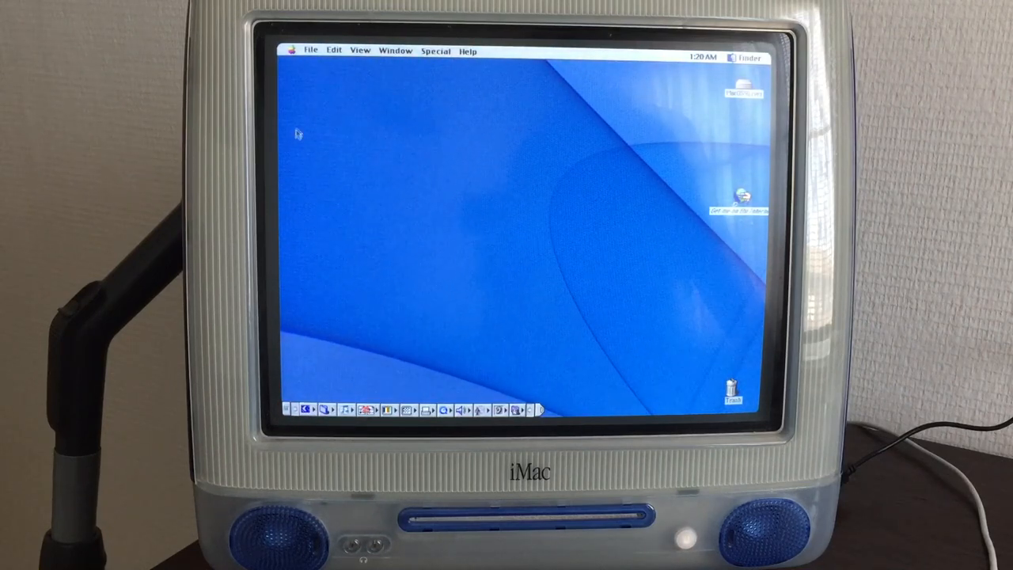
# Step: Launch Network Browser from the Apple menu, view the AppleTalk entry, then quit it
pyautogui.click(293, 51)
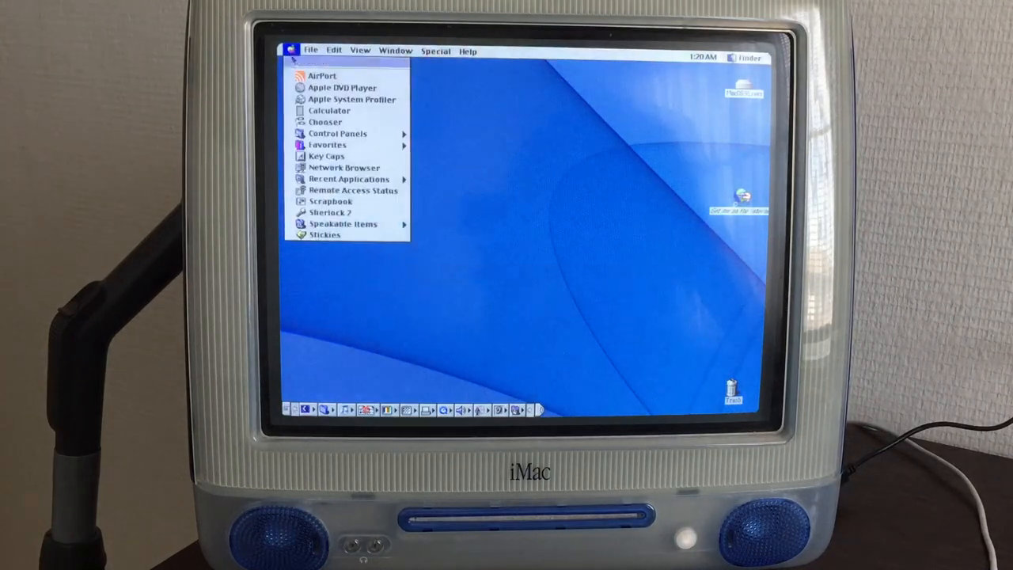
pyautogui.click(330, 123)
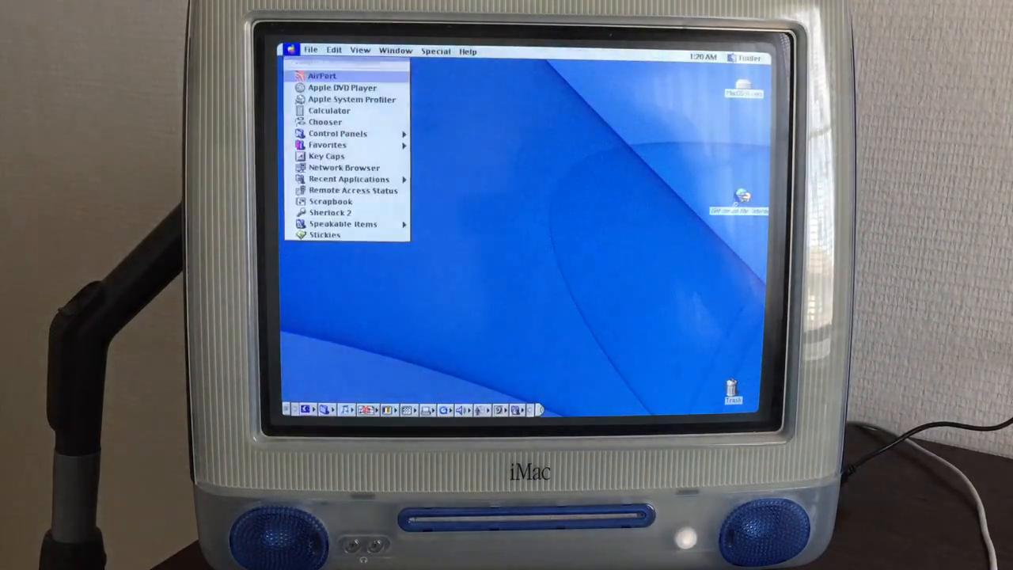
pyautogui.click(341, 167)
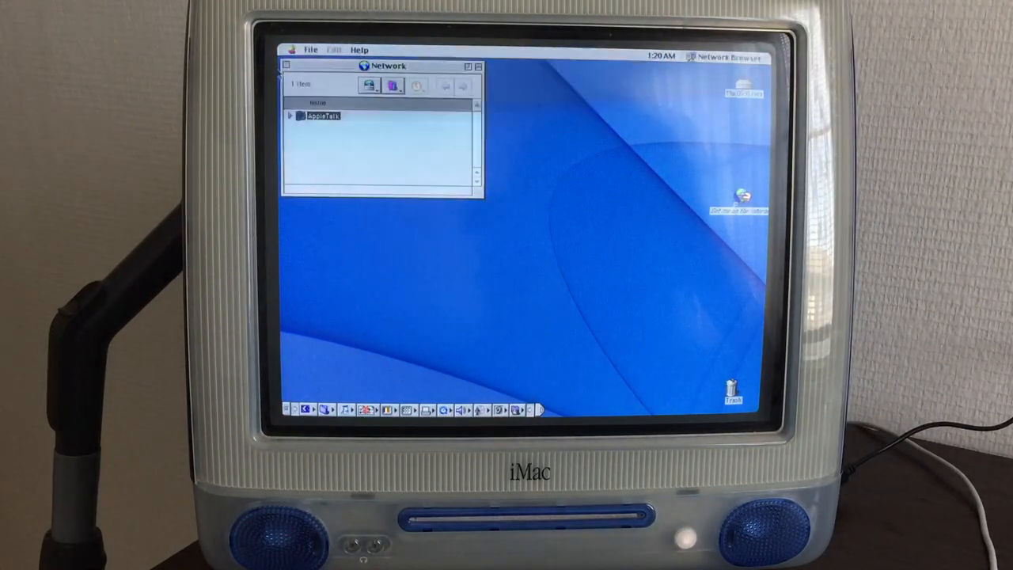
pyautogui.click(293, 50)
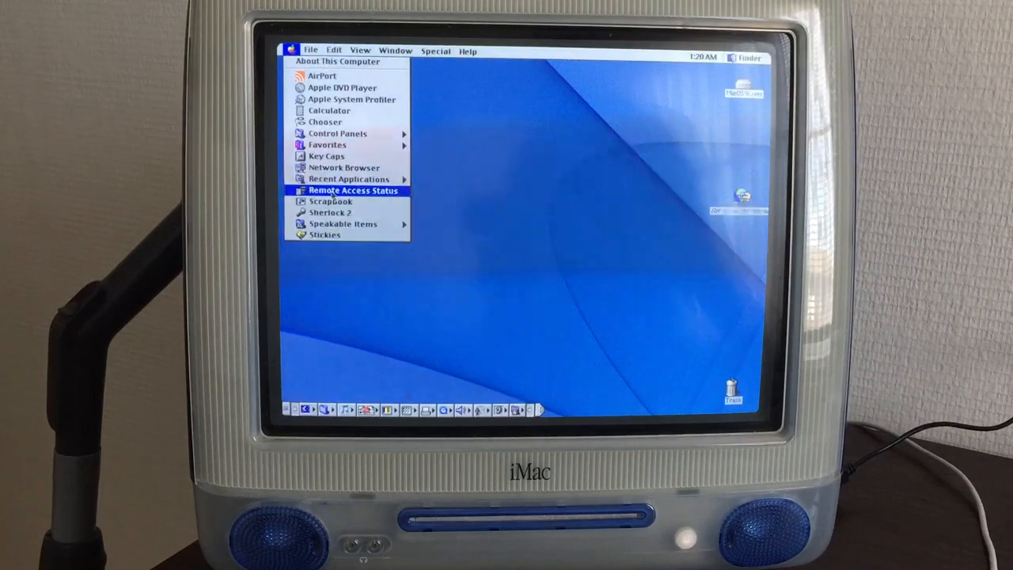
# Step: Dismiss the Apple menu and open the Special menu showing Sleep, Restart and Shut Down
pyautogui.click(347, 190)
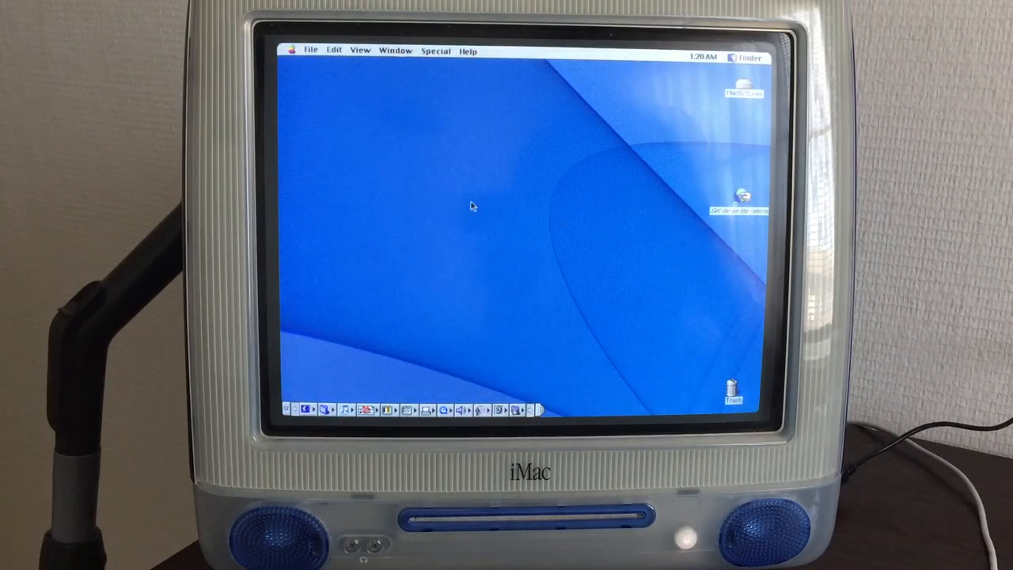
pyautogui.click(434, 49)
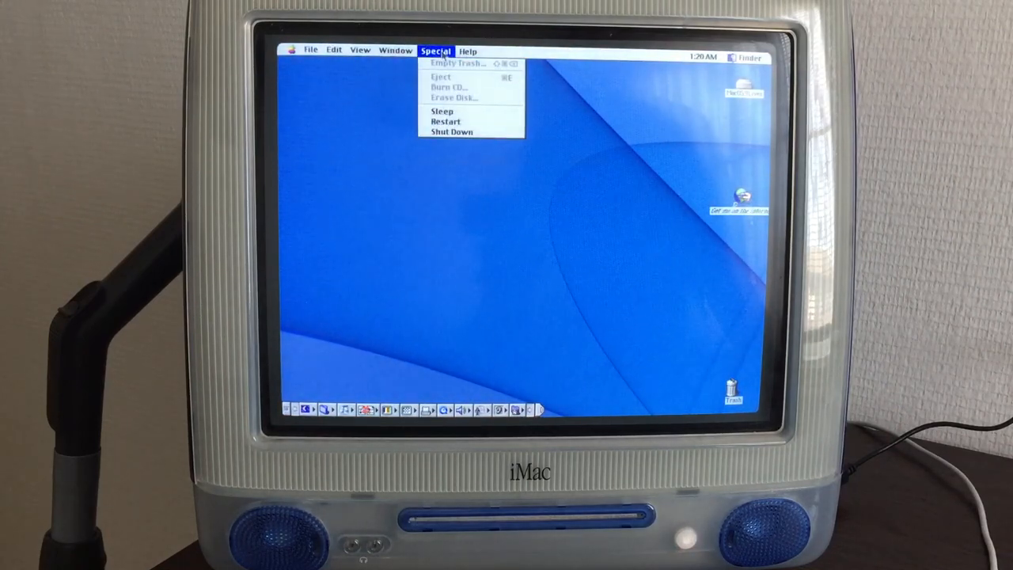
pyautogui.moveTo(451, 132)
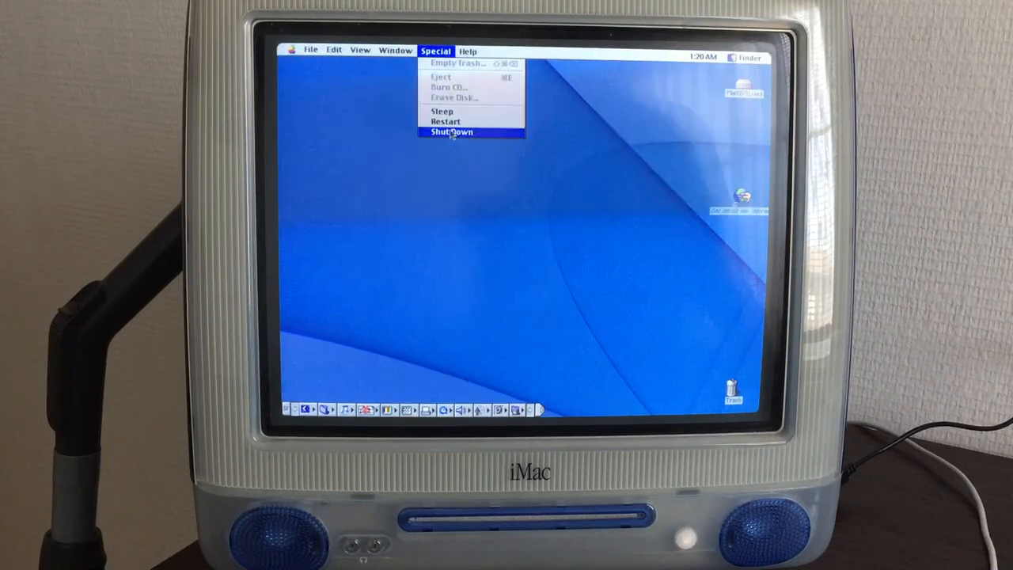